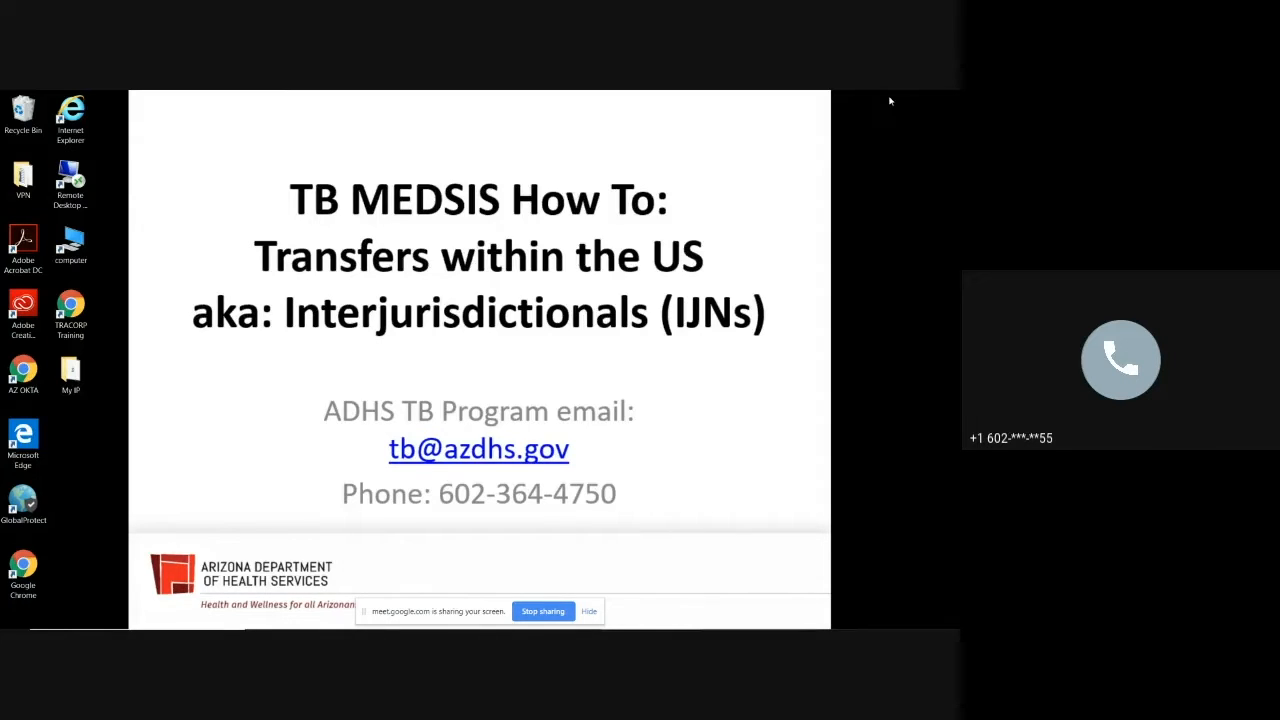
mouse_move(298, 445)
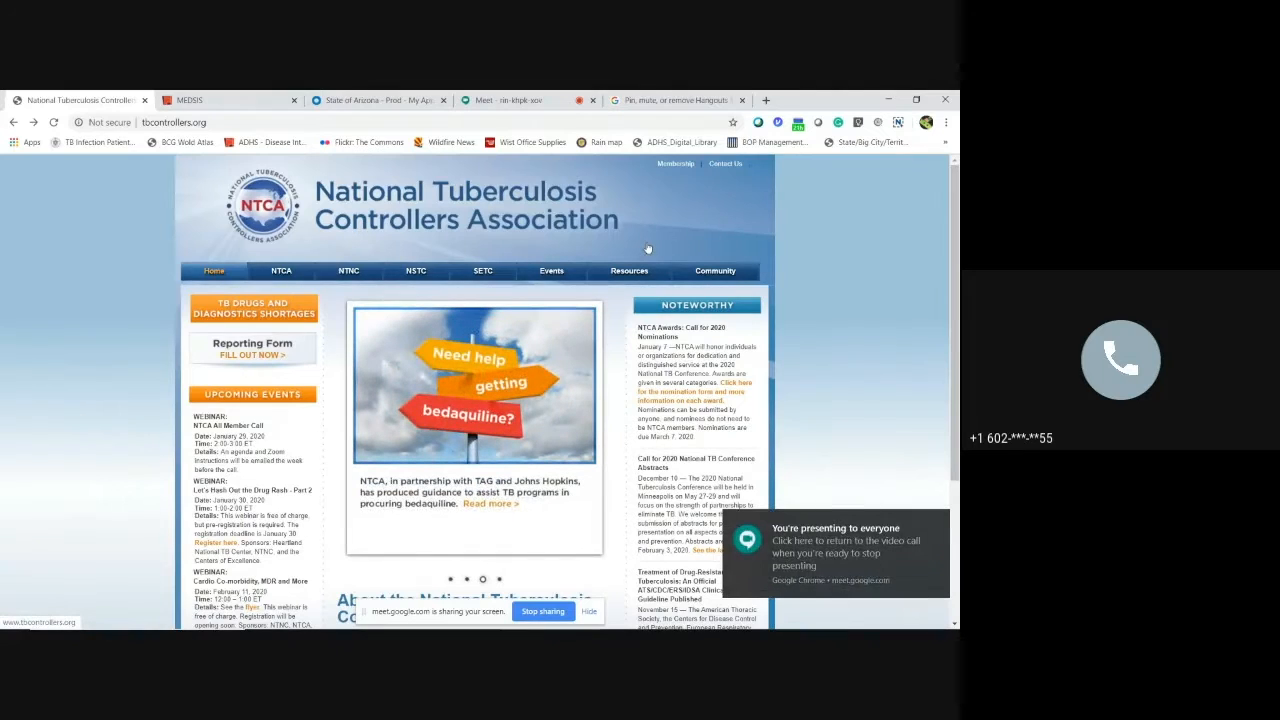
- Go to NTCA Resources, then Interjurisdictional Transfers, and scroll to the IJN forms
click(628, 270)
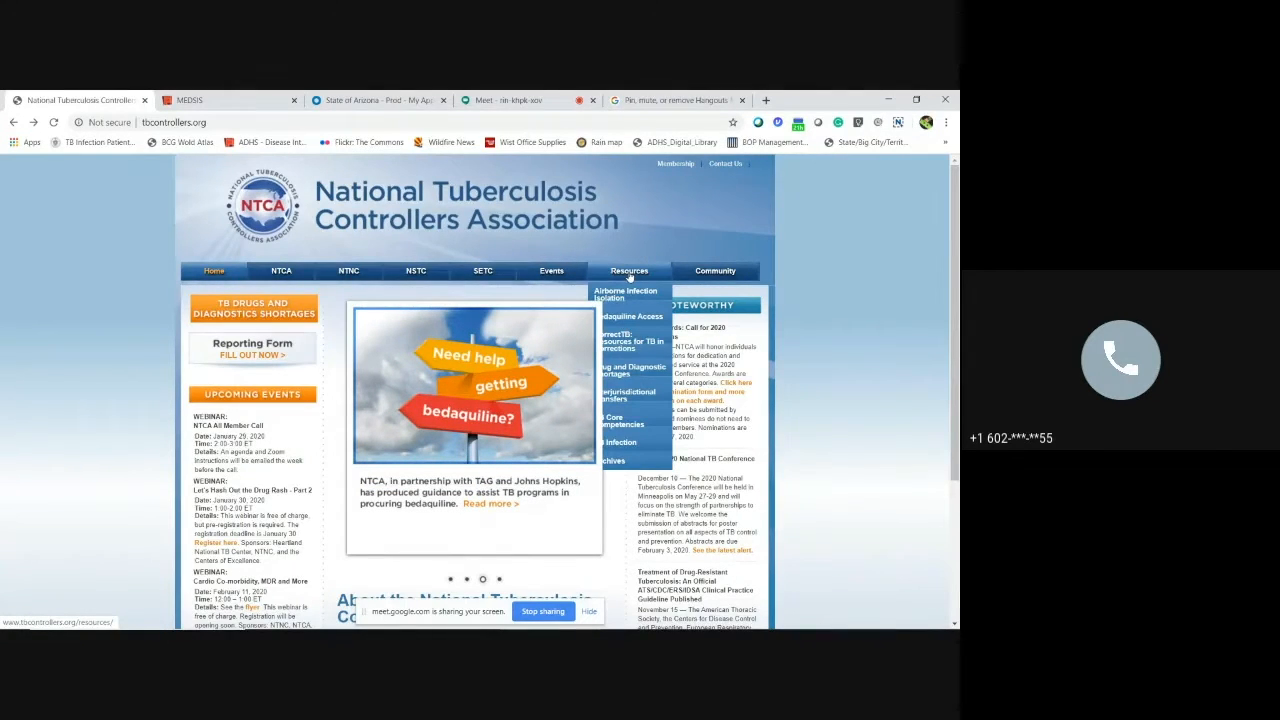
click(629, 270)
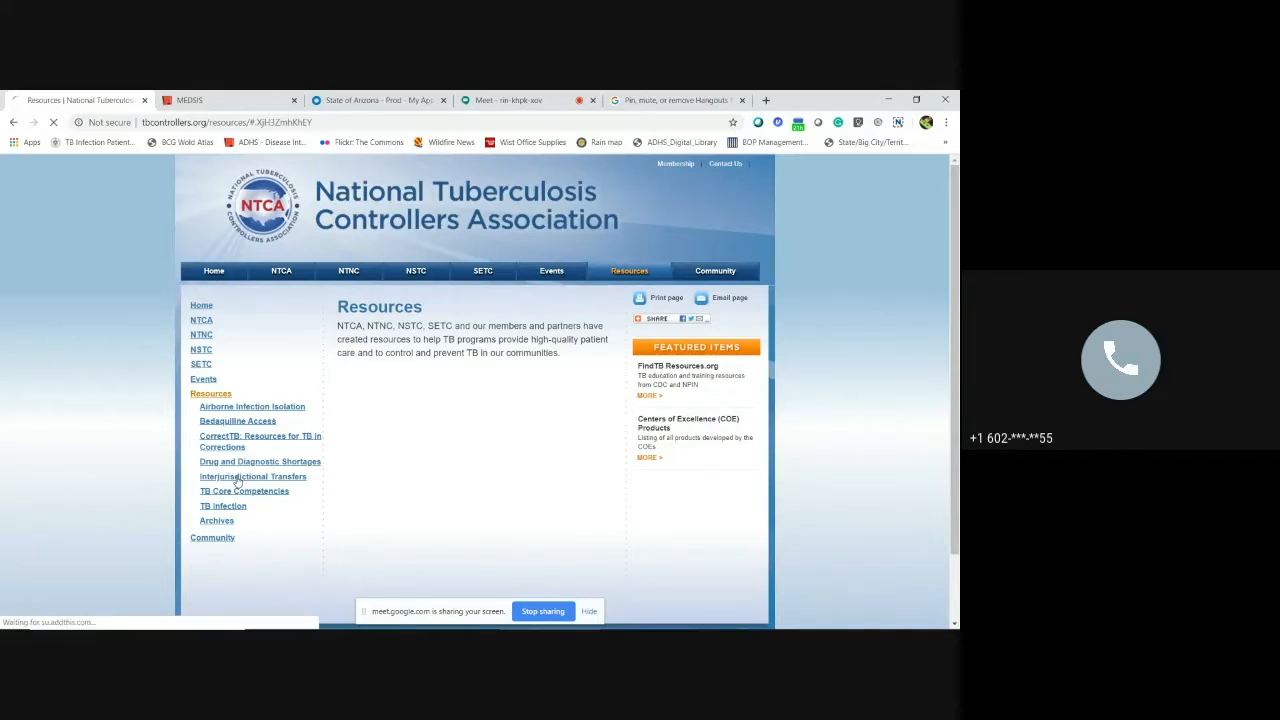
click(253, 476)
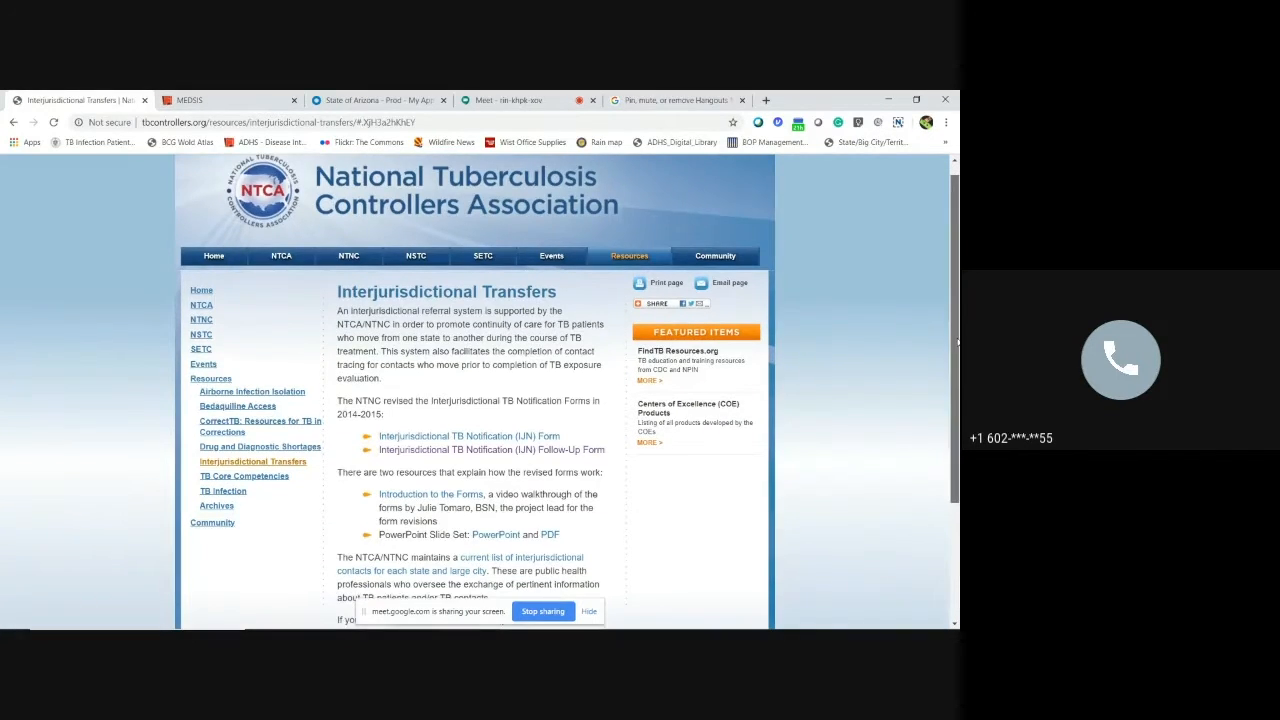
scroll(down, 3)
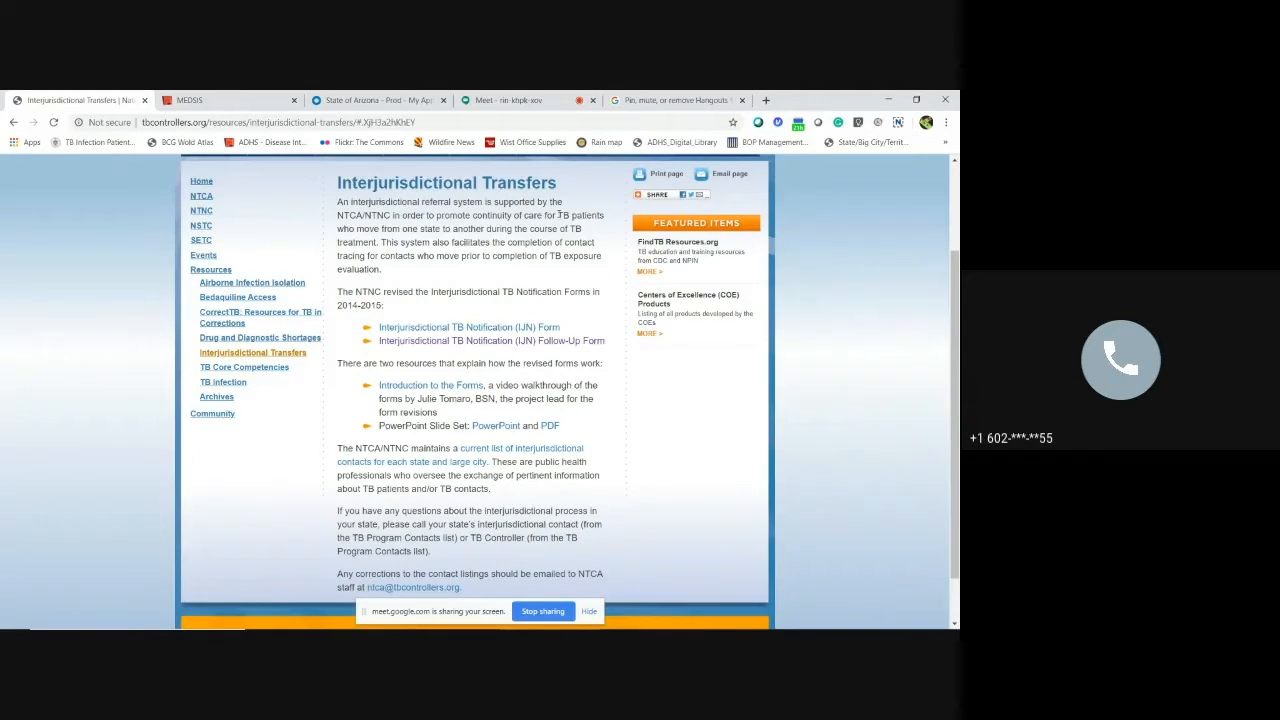
mouse_move(468, 327)
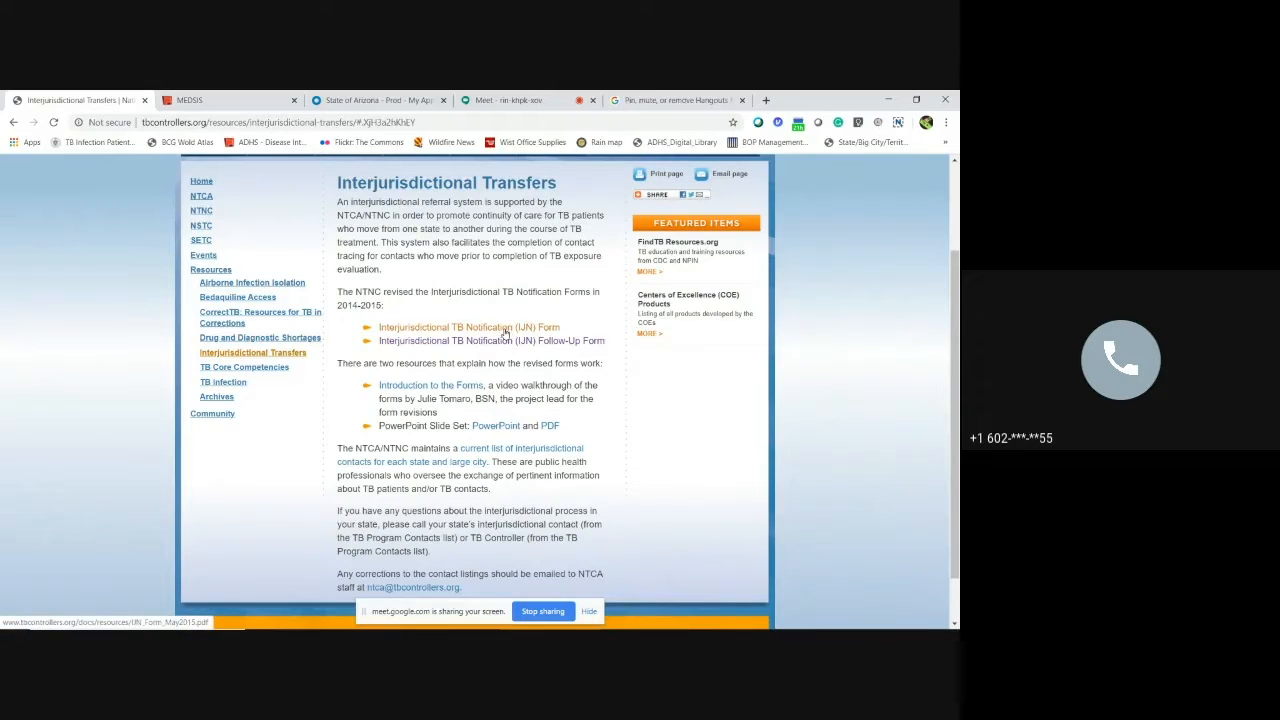
- Open the IJN Notification Form PDF and download it to the Desktop
click(467, 327)
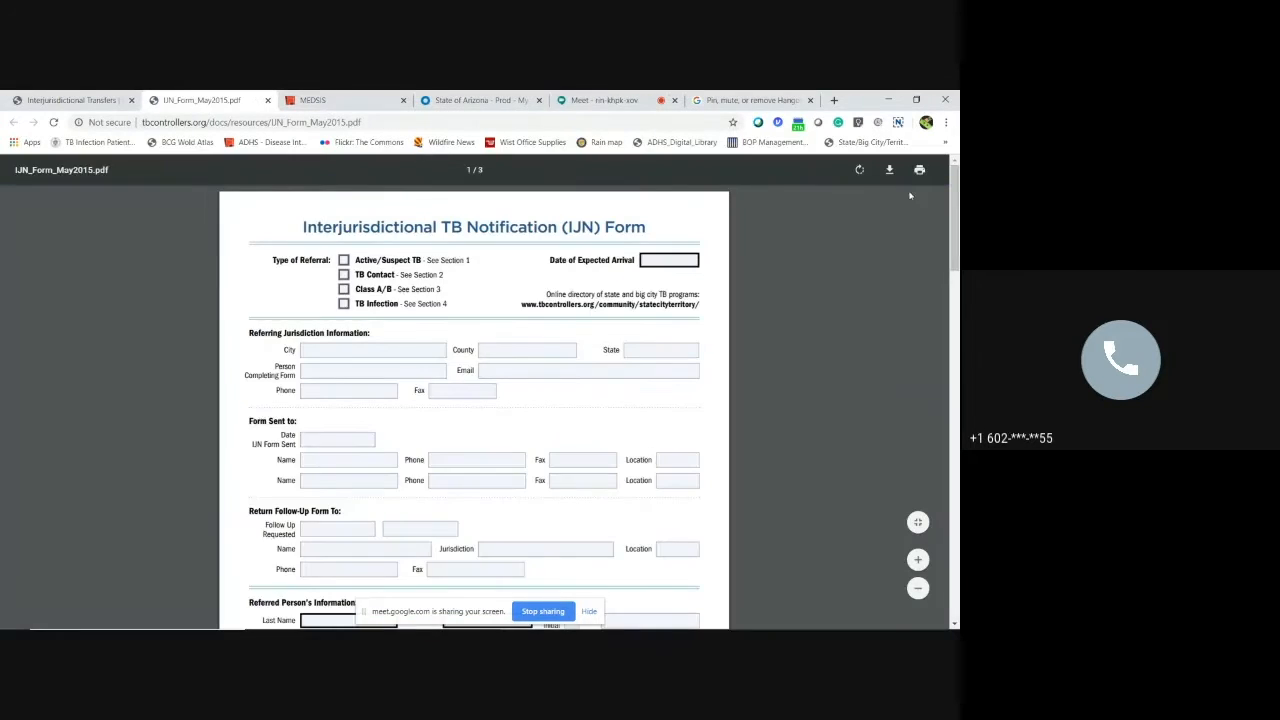
click(889, 169)
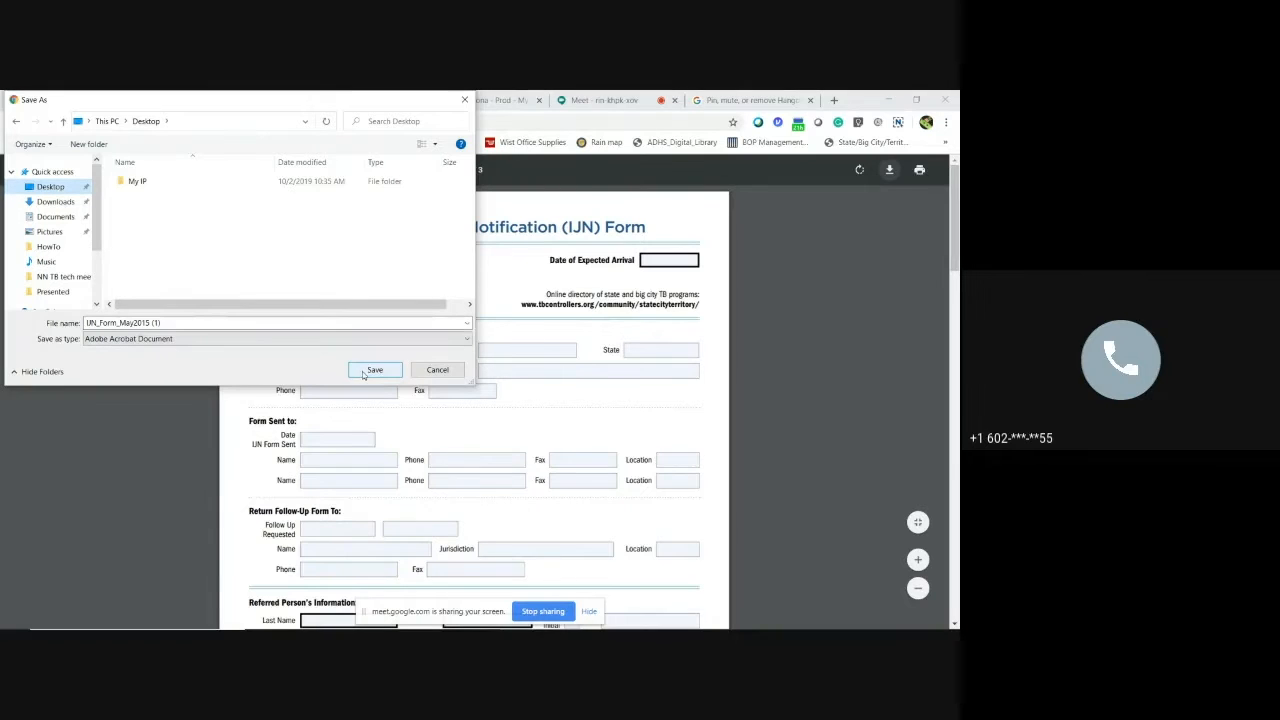
click(374, 369)
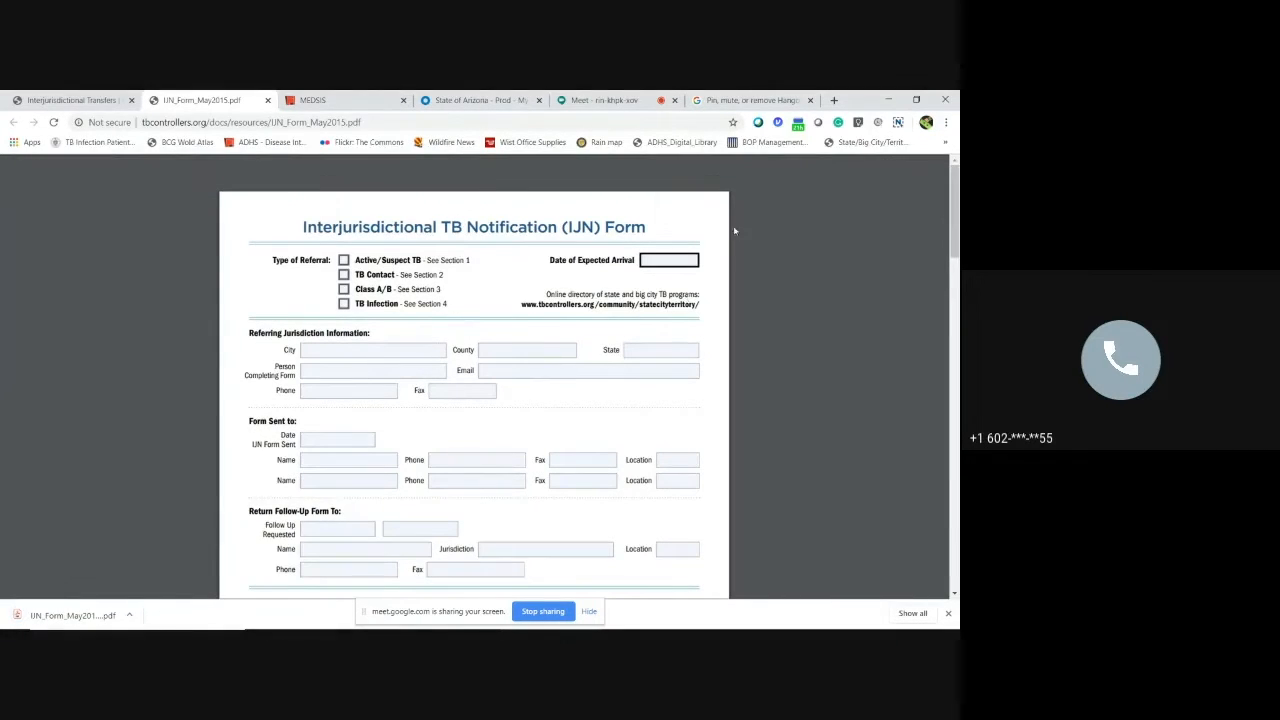
mouse_move(833, 216)
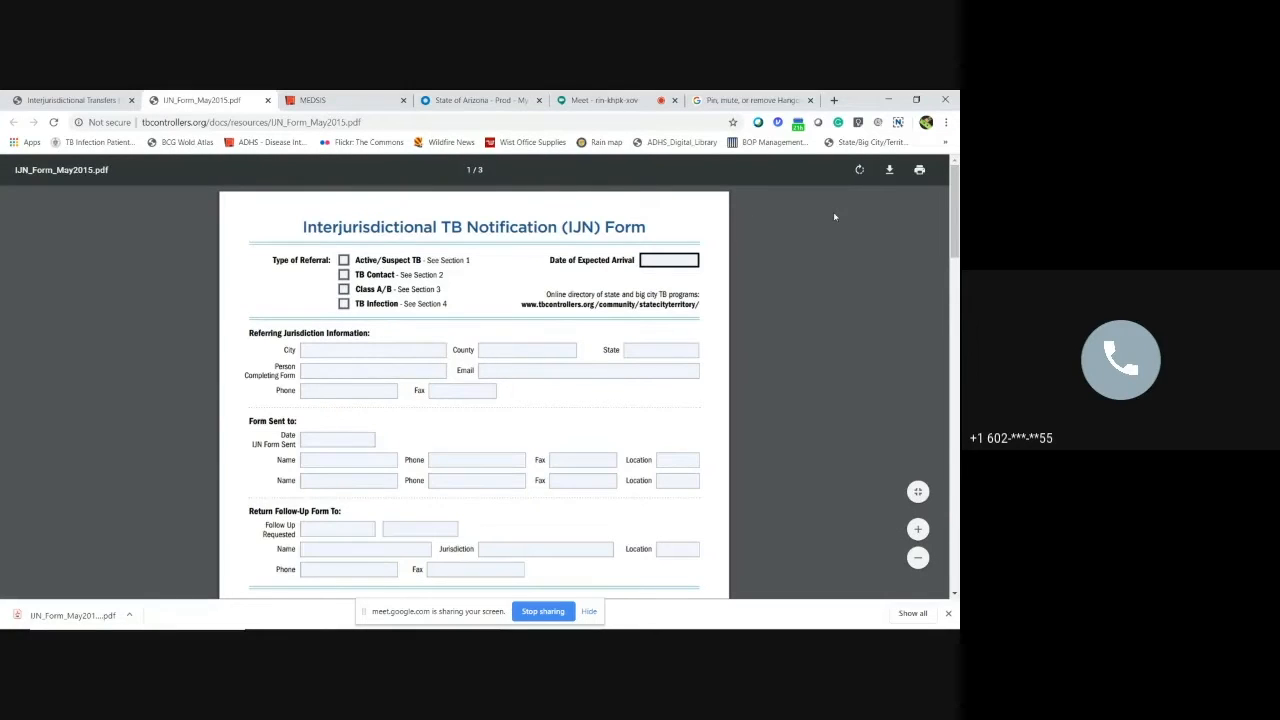
mouse_move(929, 226)
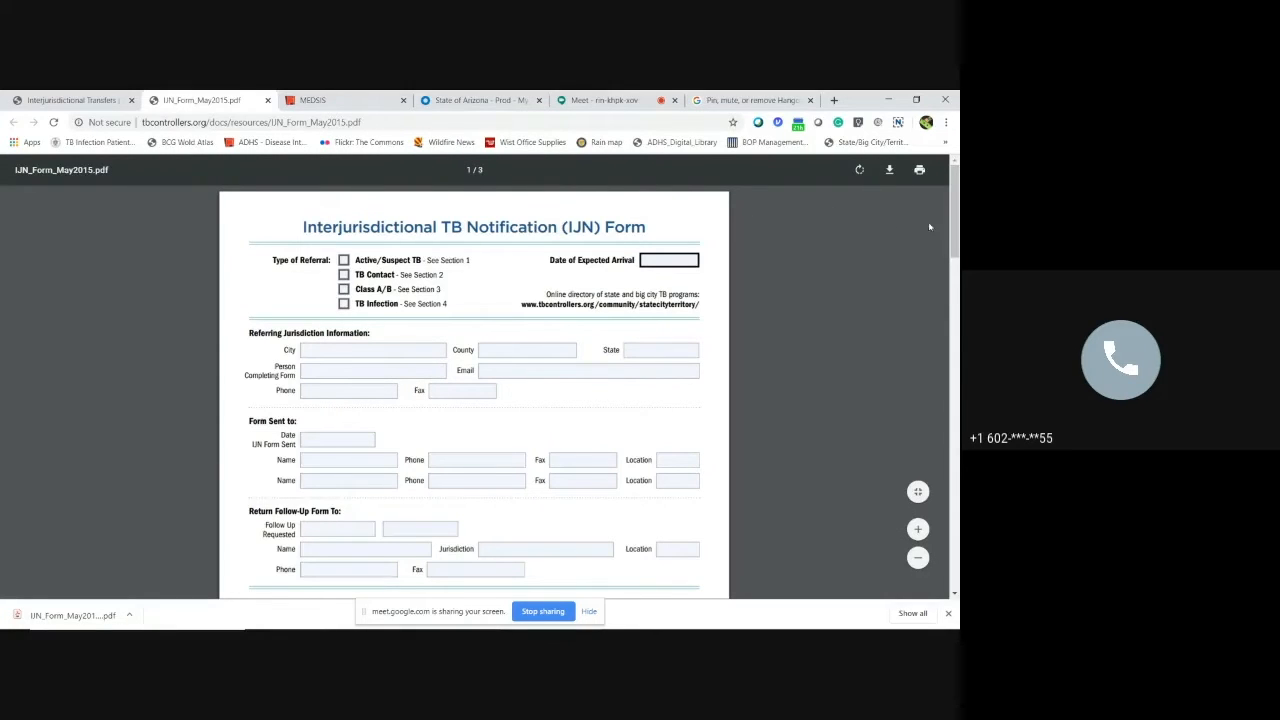
mouse_move(838, 274)
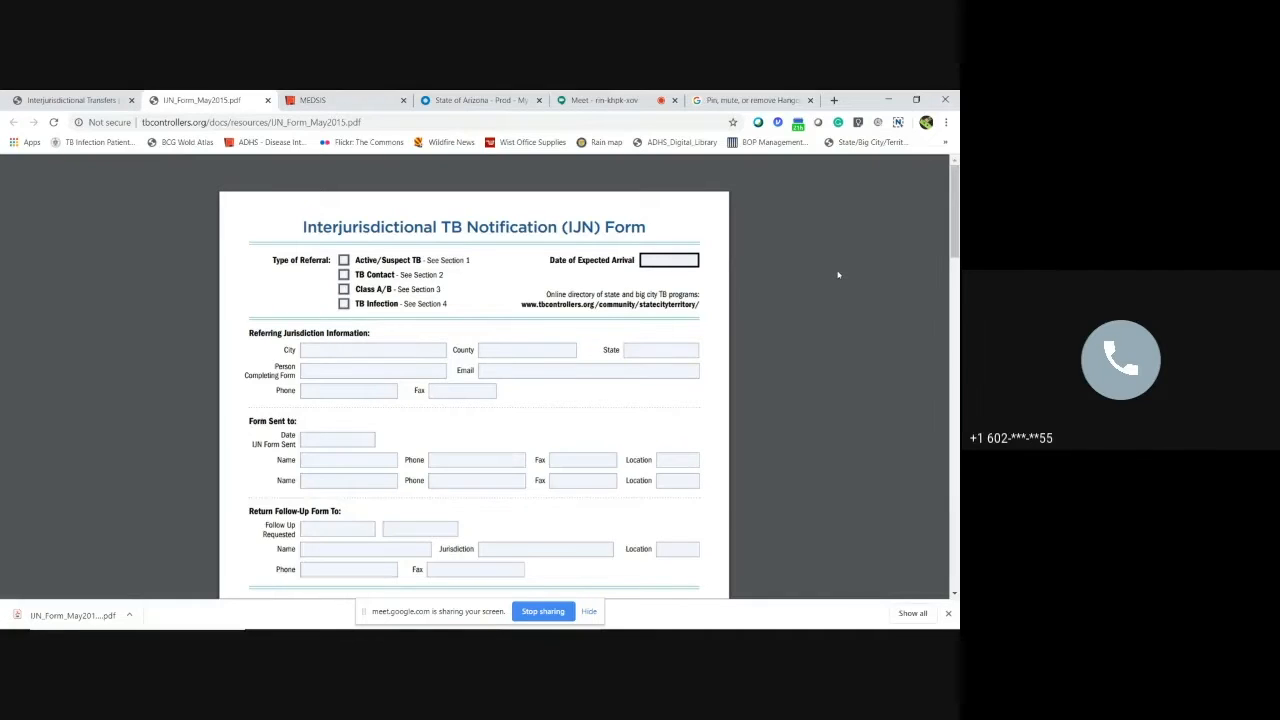
mouse_move(944, 100)
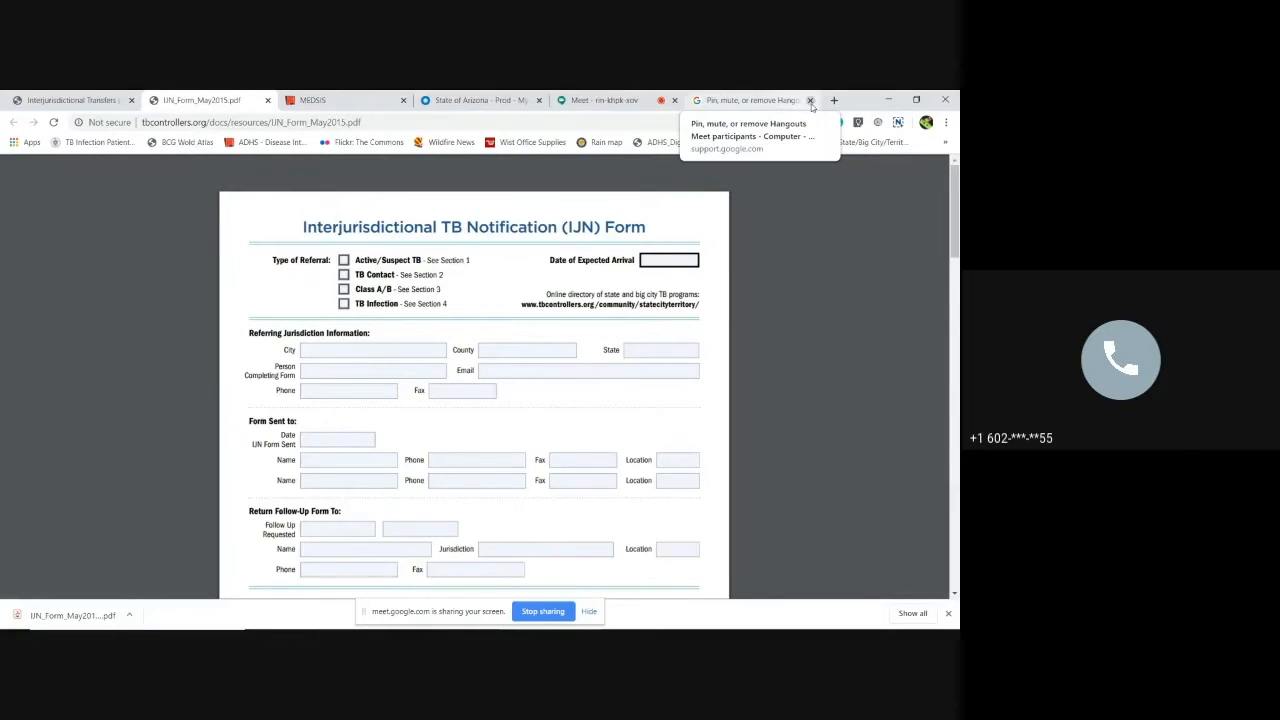
- Close the Hangouts and PDF tabs, then preview the downloaded IJN form in Acrobat and close it
click(810, 100)
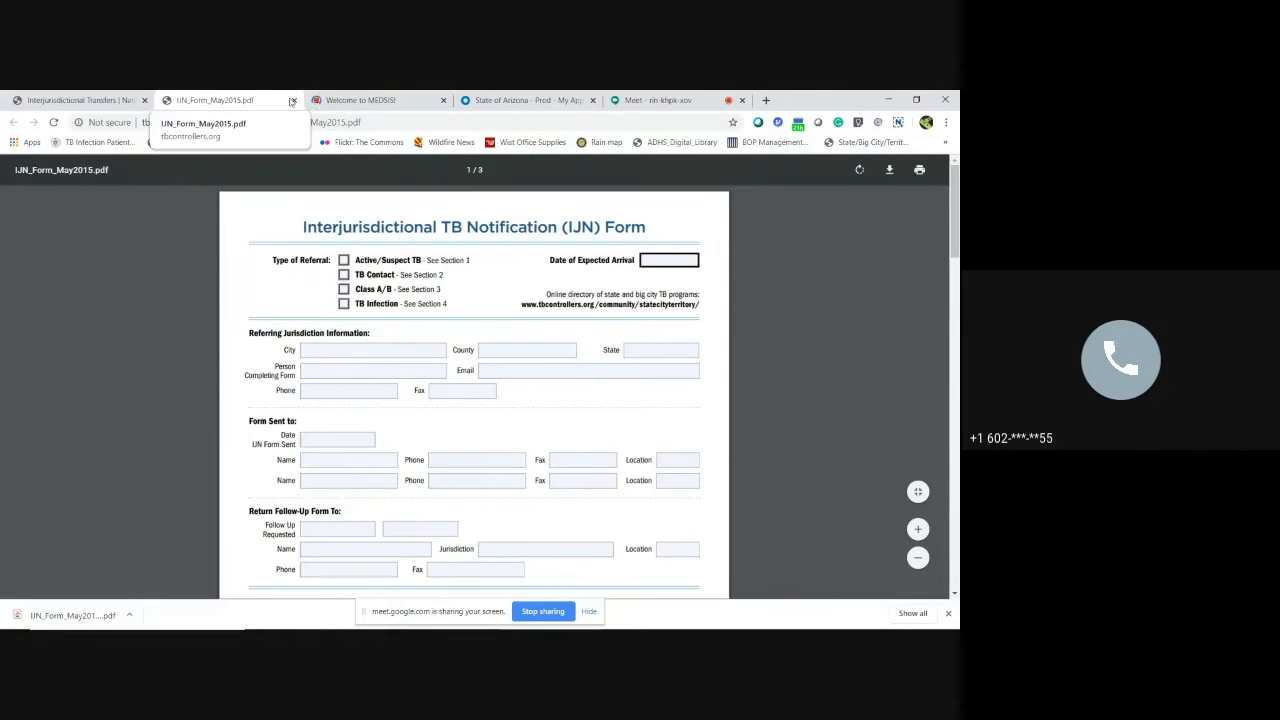
click(293, 100)
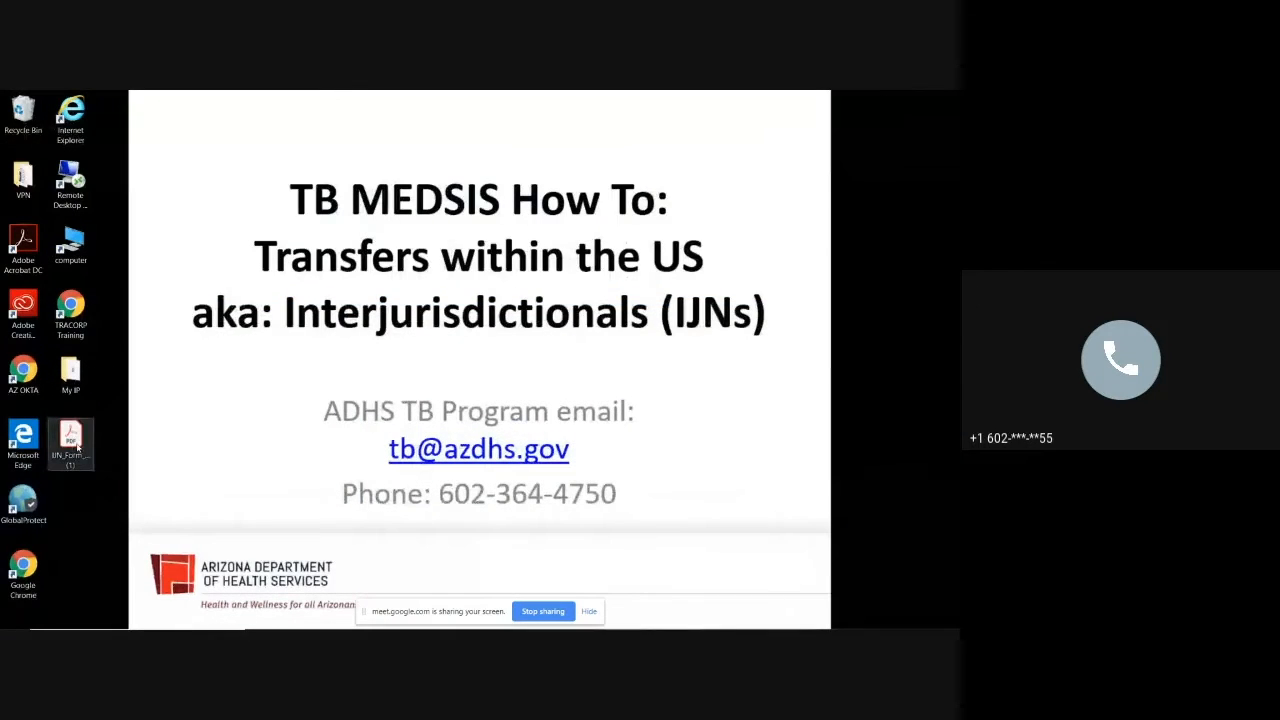
drag(70, 445, 878, 380)
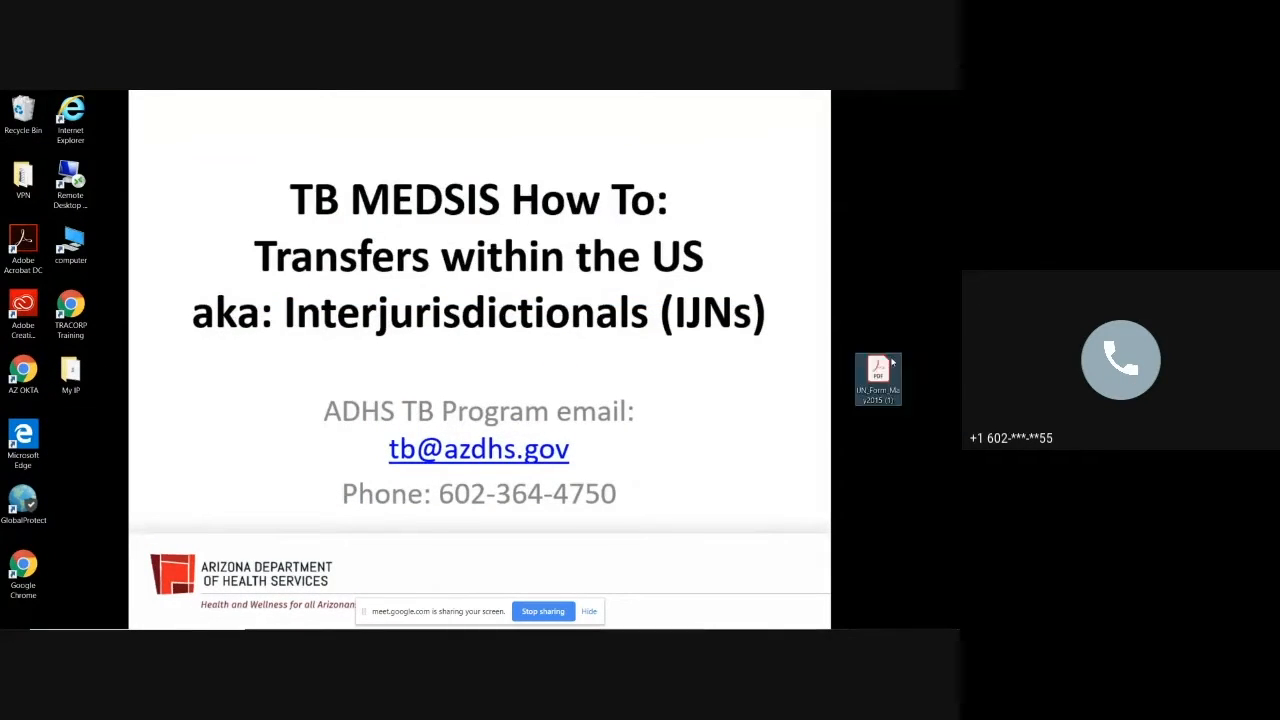
mouse_move(877, 380)
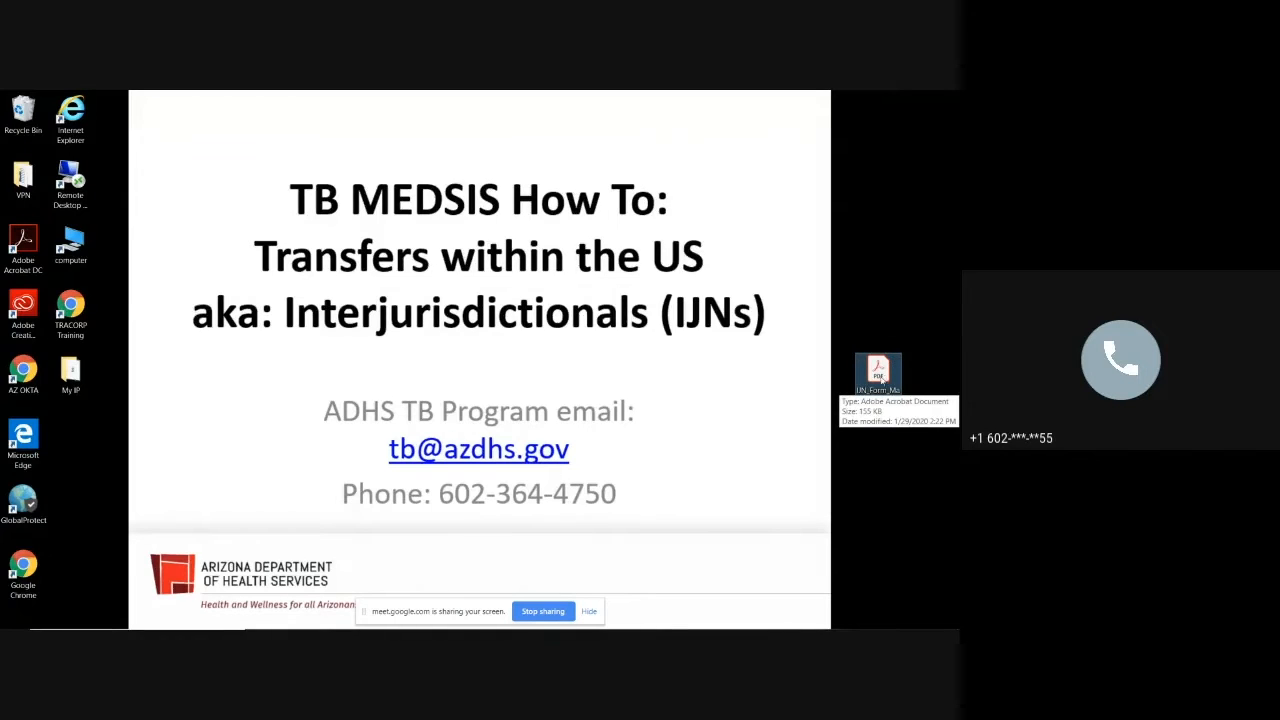
double_click(877, 375)
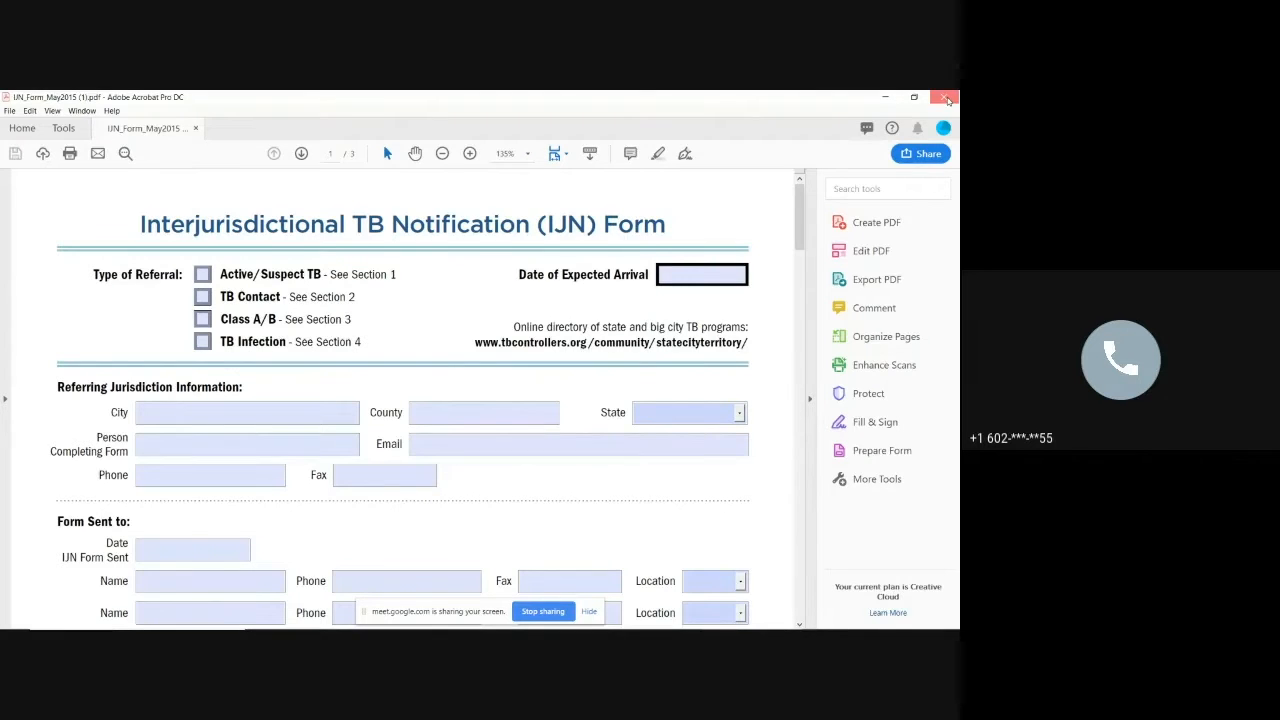
click(944, 98)
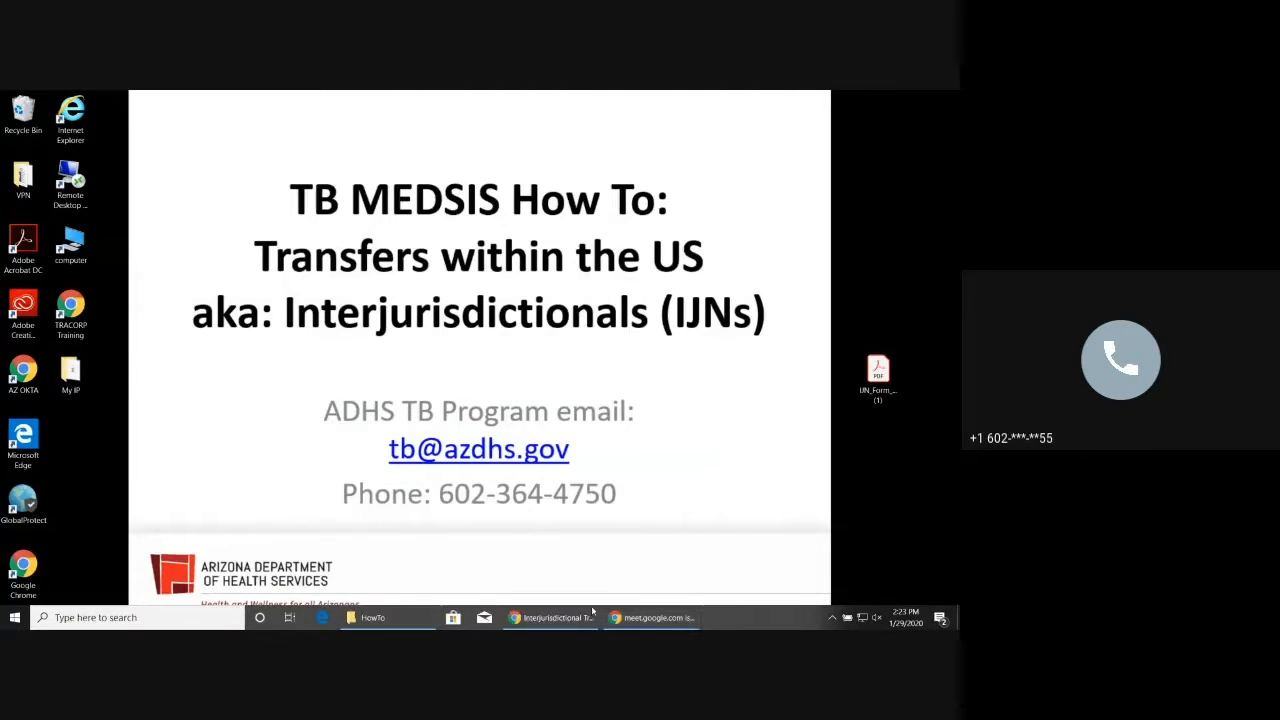
- Open IJN_Form_May2015 from the USB drive's HowTo folder in Acrobat
click(388, 617)
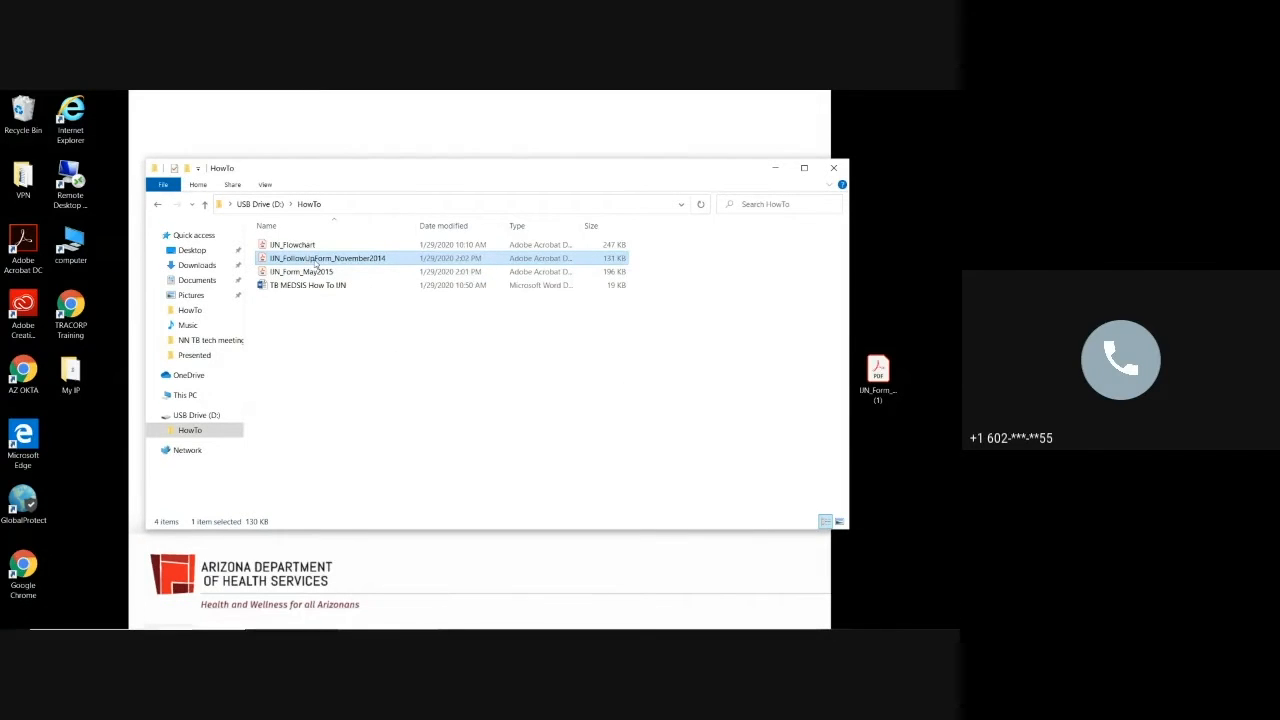
mouse_move(302, 271)
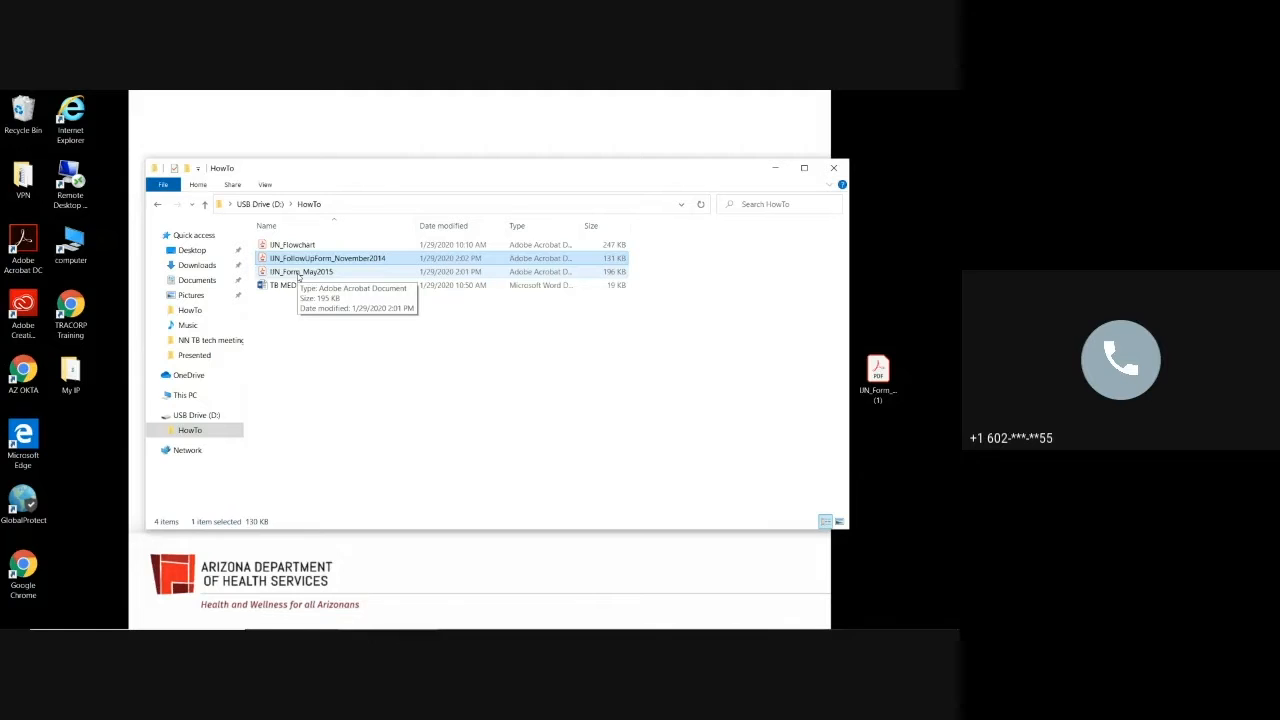
click(302, 271)
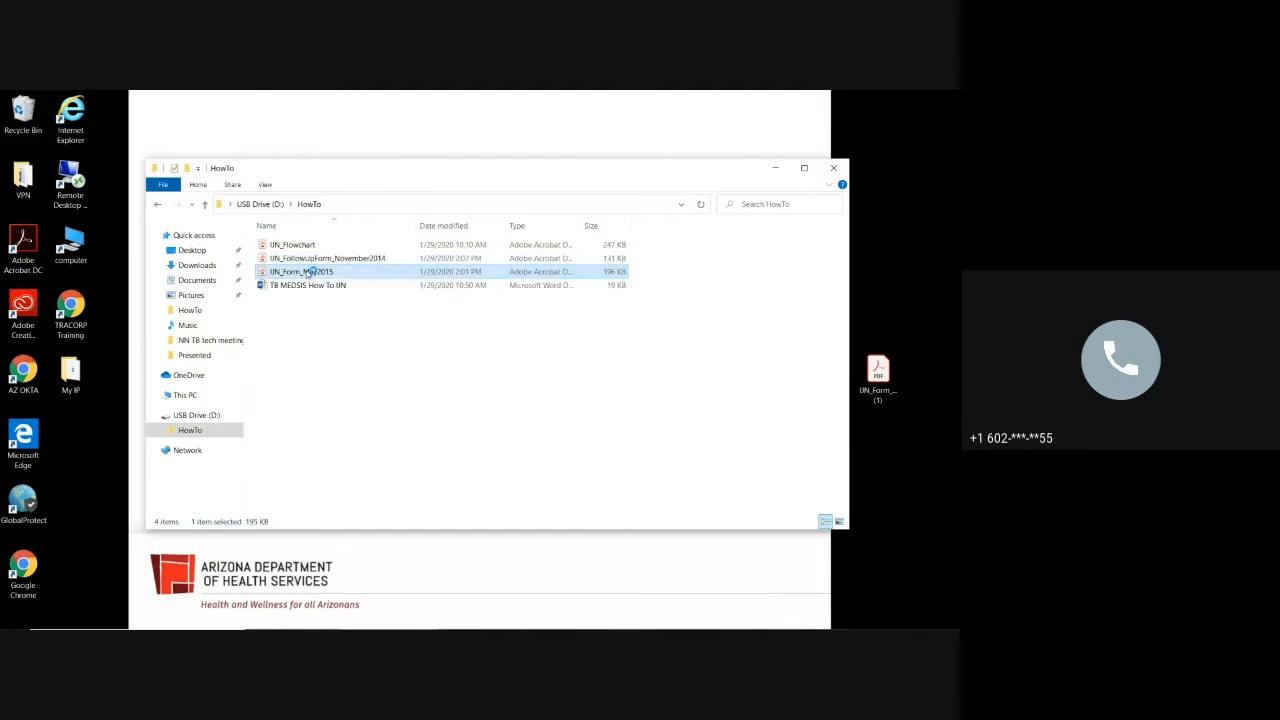
double_click(302, 271)
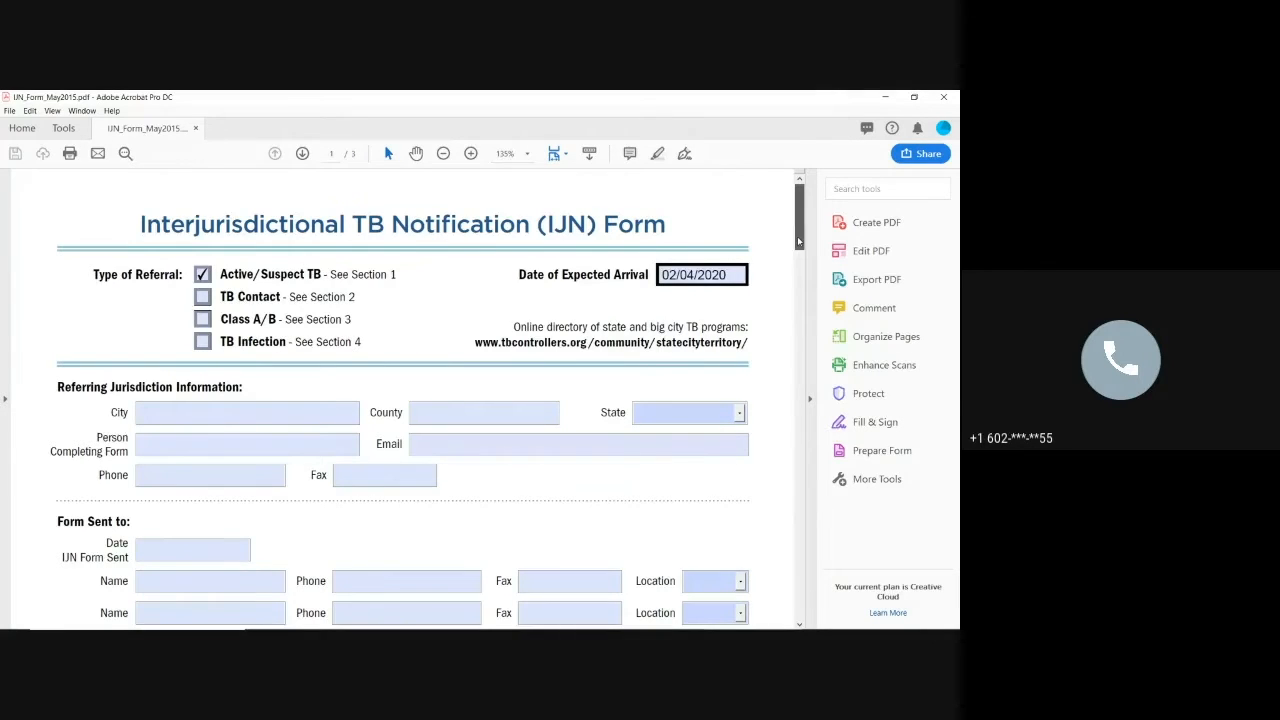
- Scroll through the filled IJN form to review Tinker Bell's details and Neverland address
scroll(down, 3)
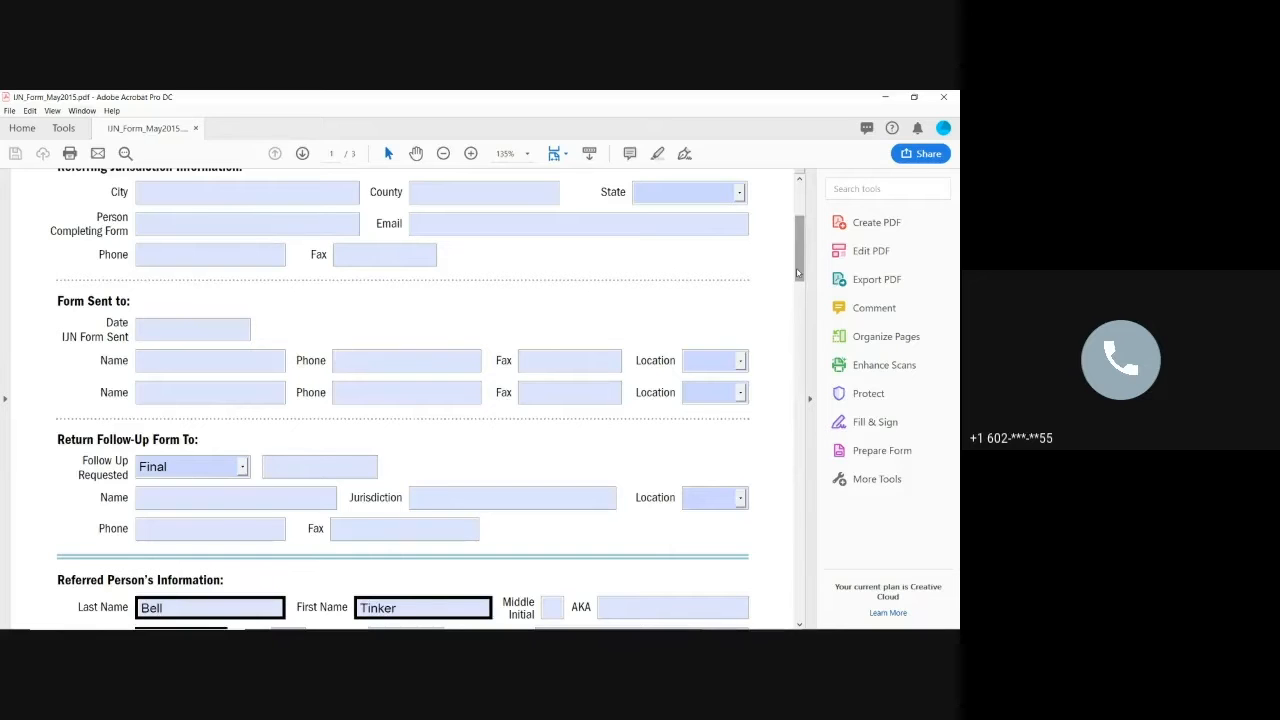
scroll(down, 3)
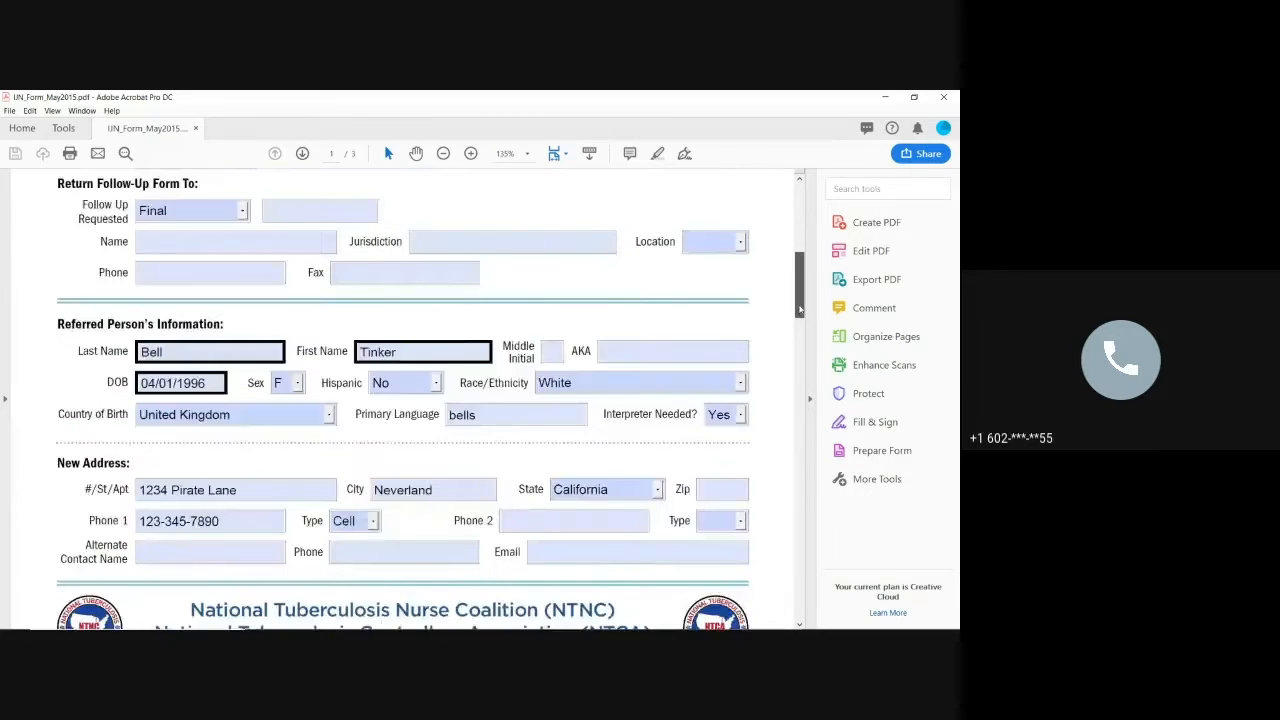
scroll(down, 3)
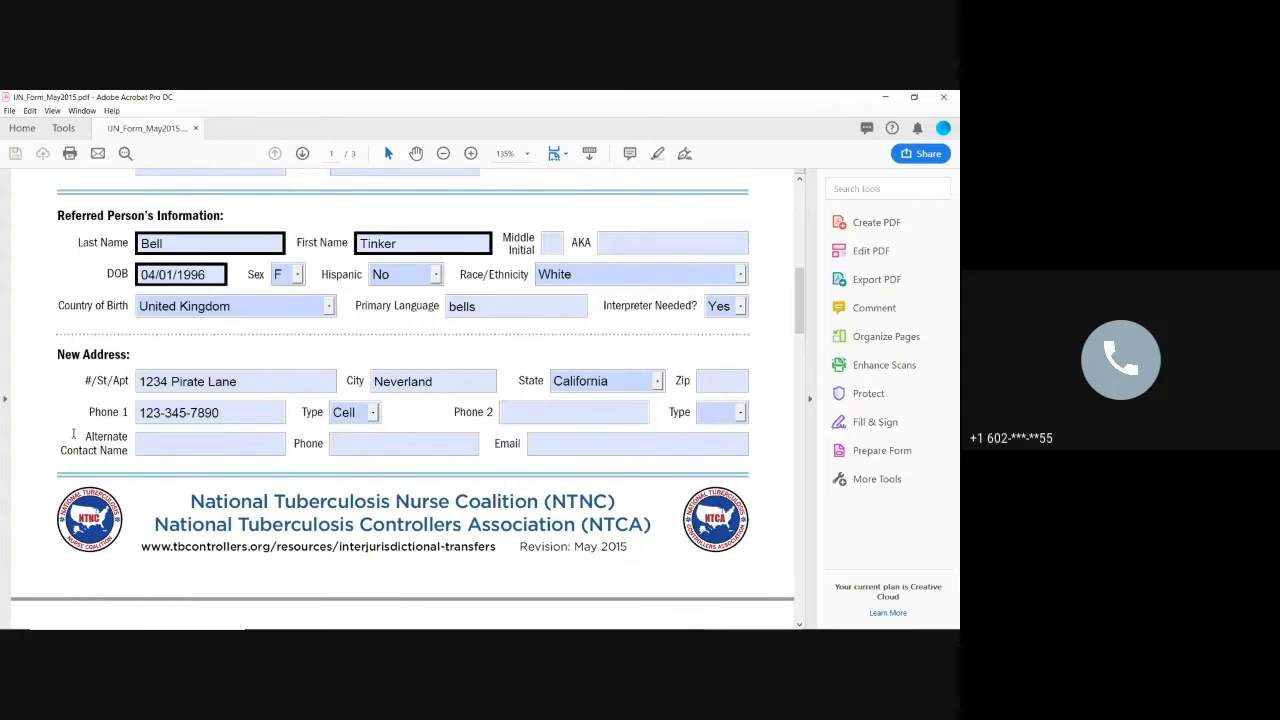
mouse_move(195, 480)
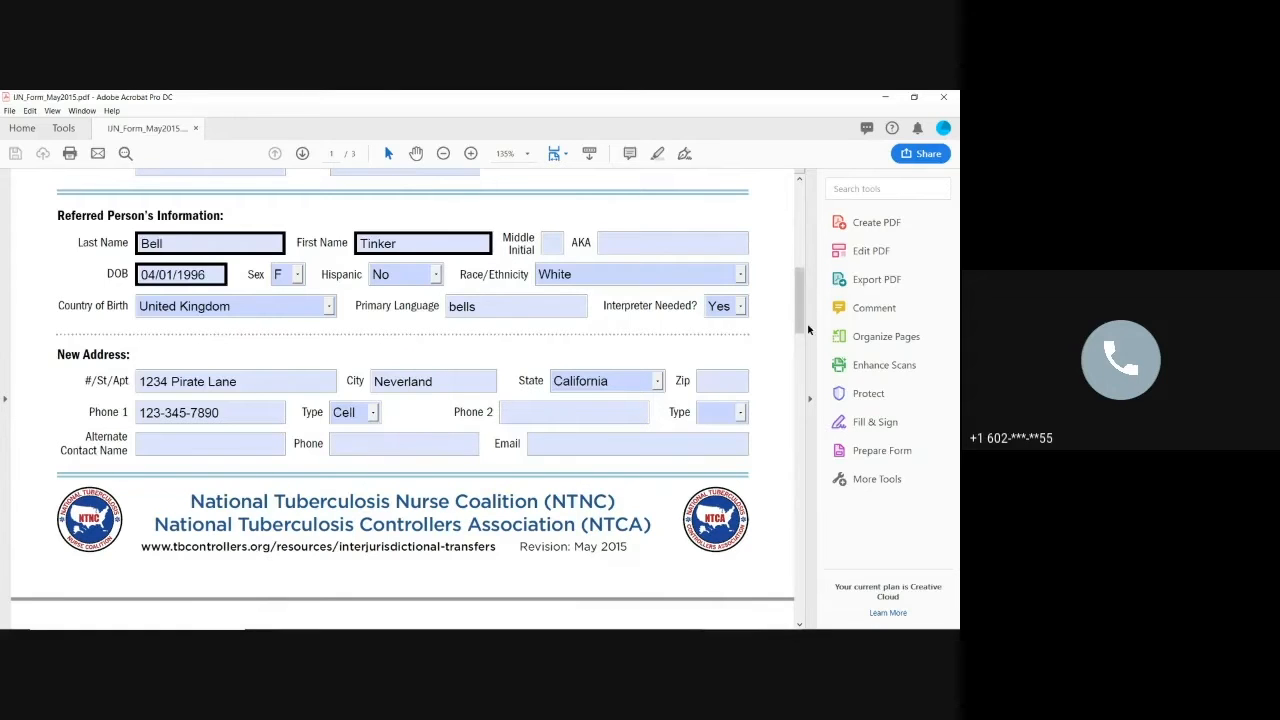
scroll(down, 3)
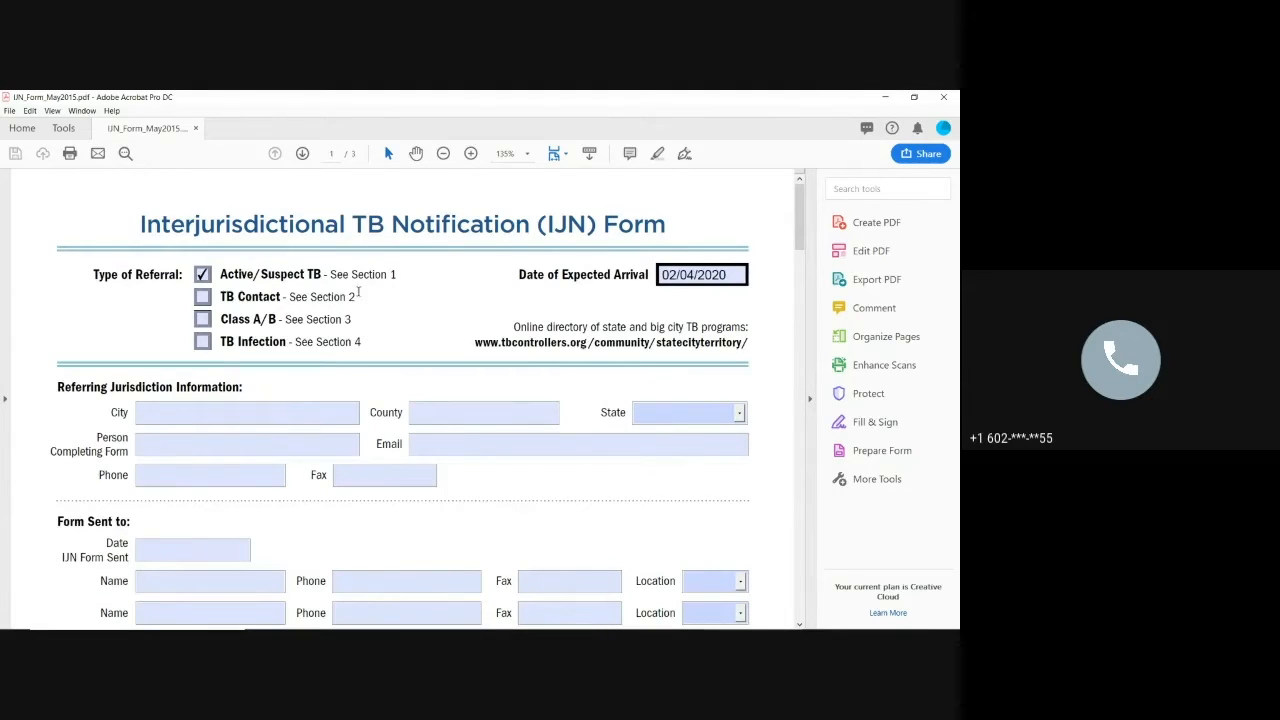
mouse_move(413, 320)
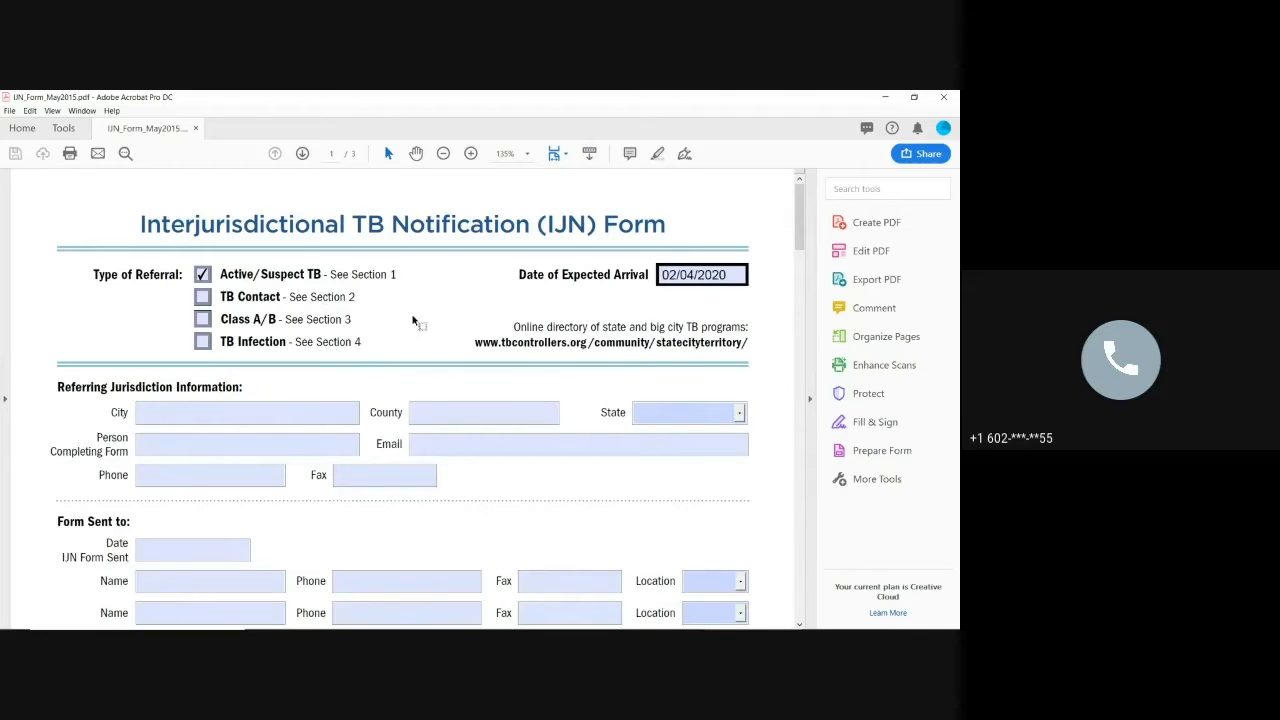
- Scroll through all three pages of the completed IJN form
scroll(down, 3)
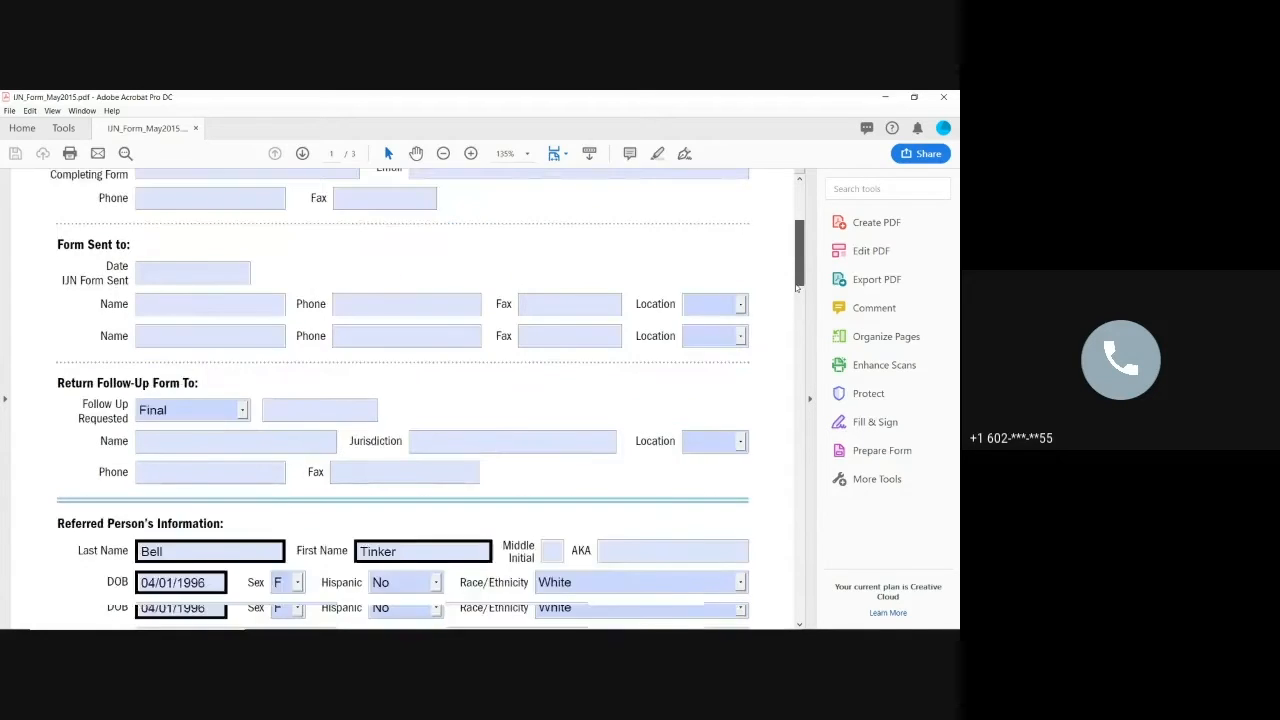
scroll(down, 3)
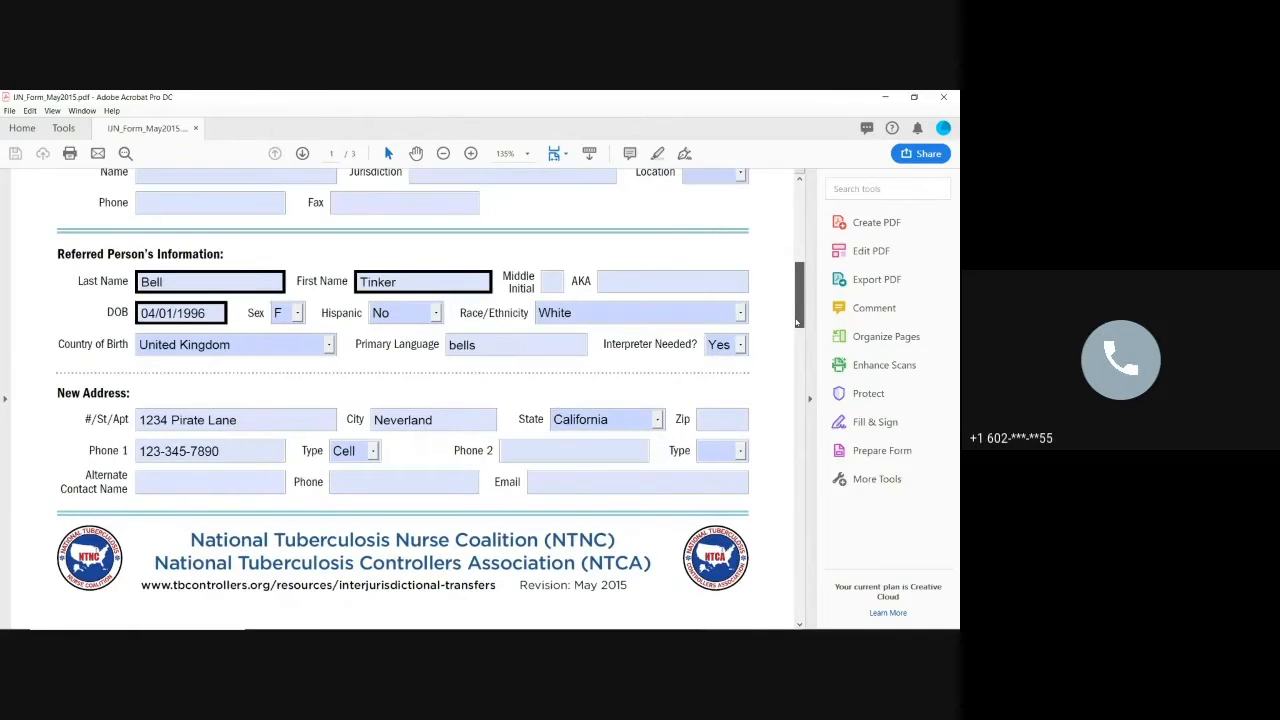
scroll(down, 3)
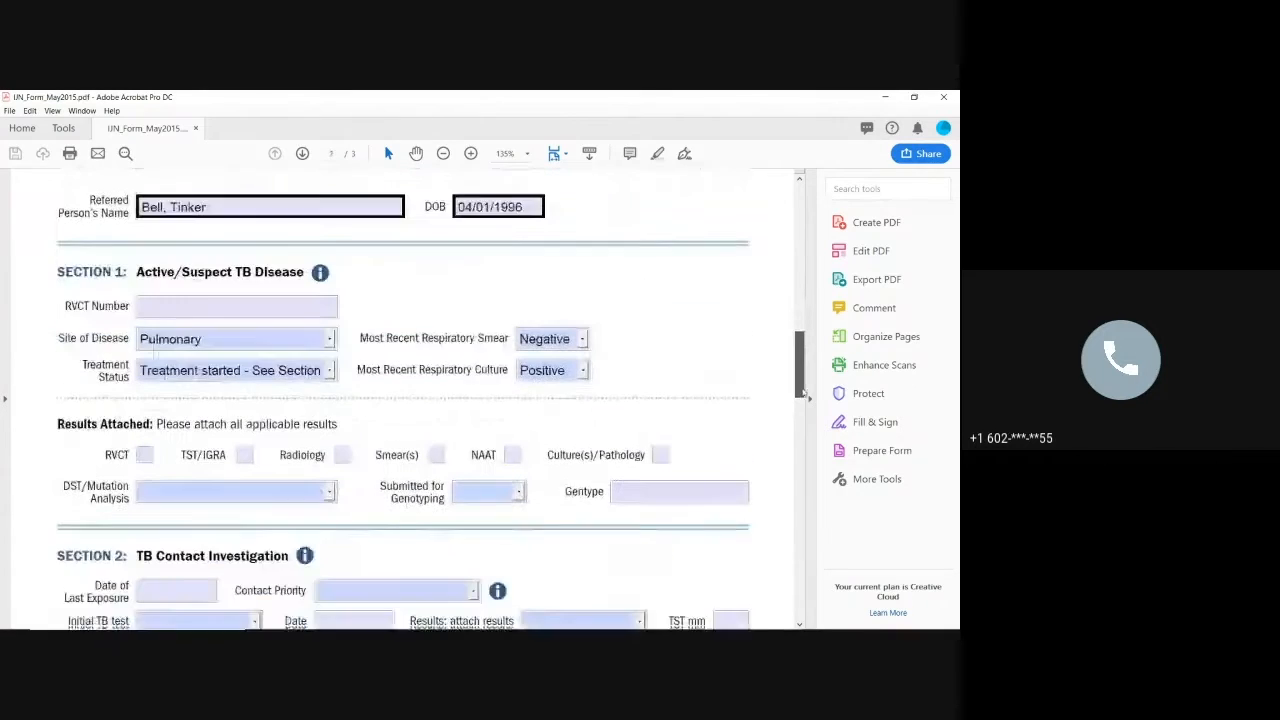
scroll(down, 3)
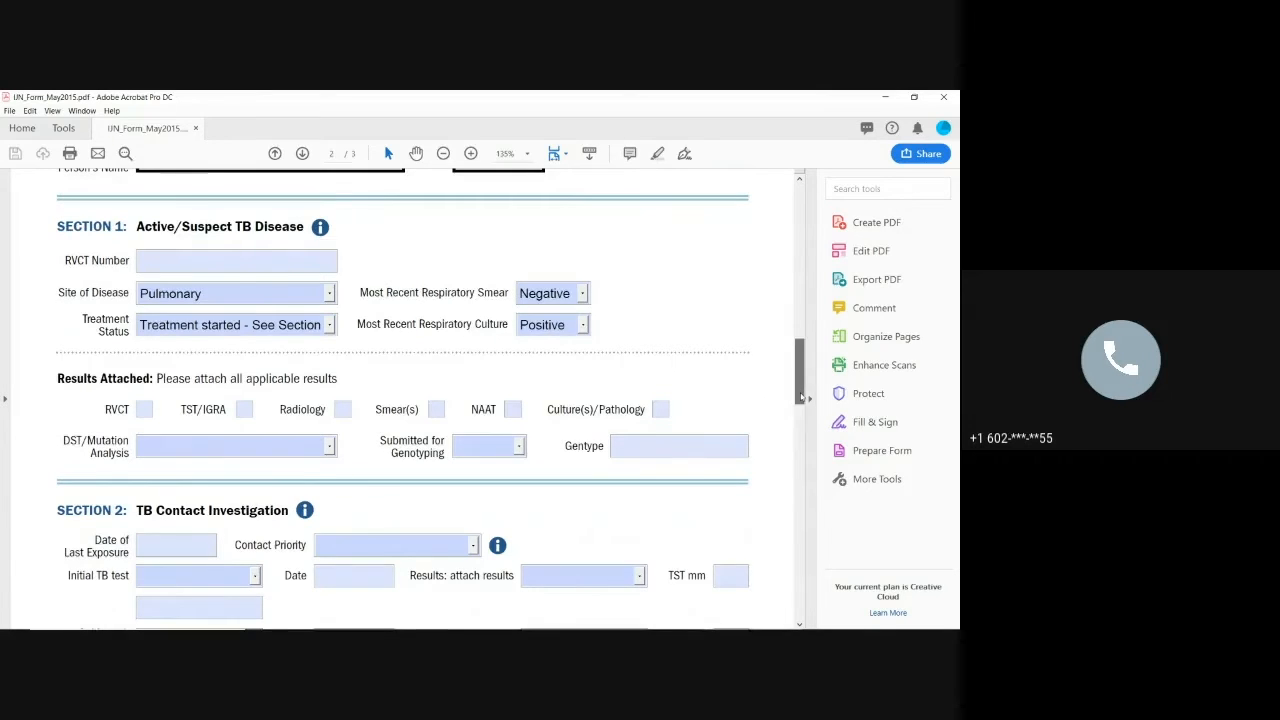
scroll(down, 3)
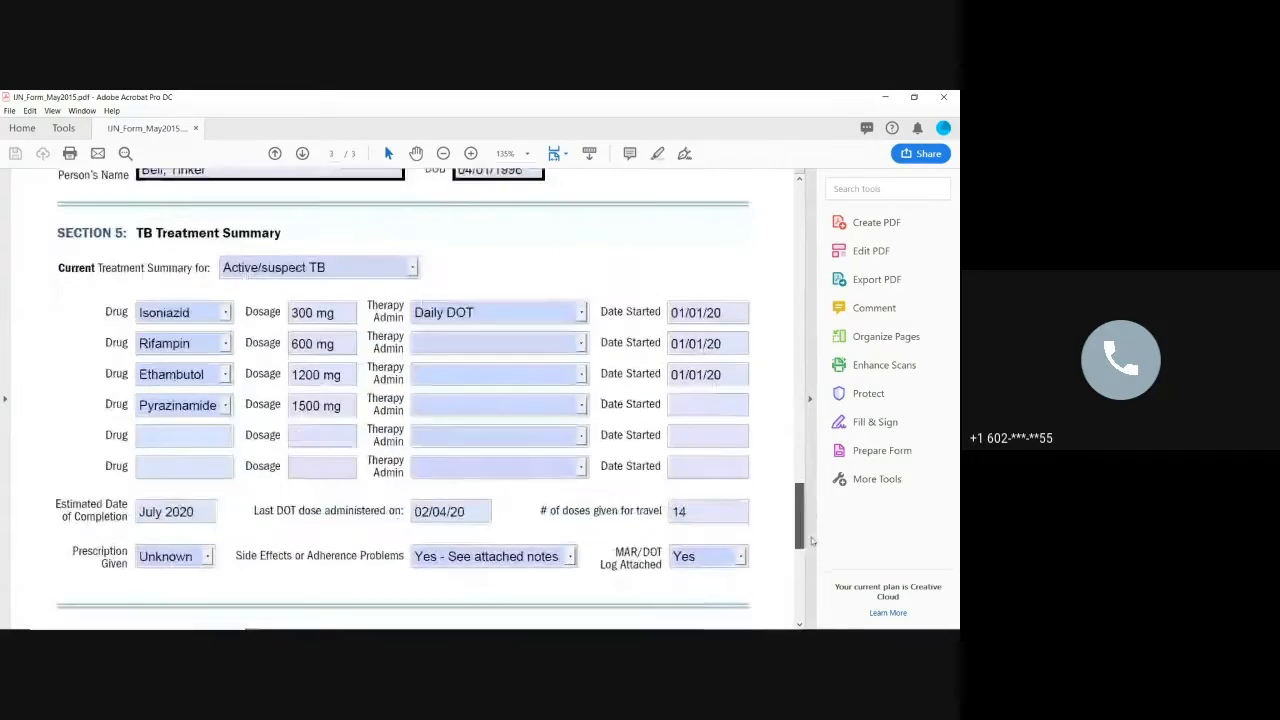
scroll(down, 3)
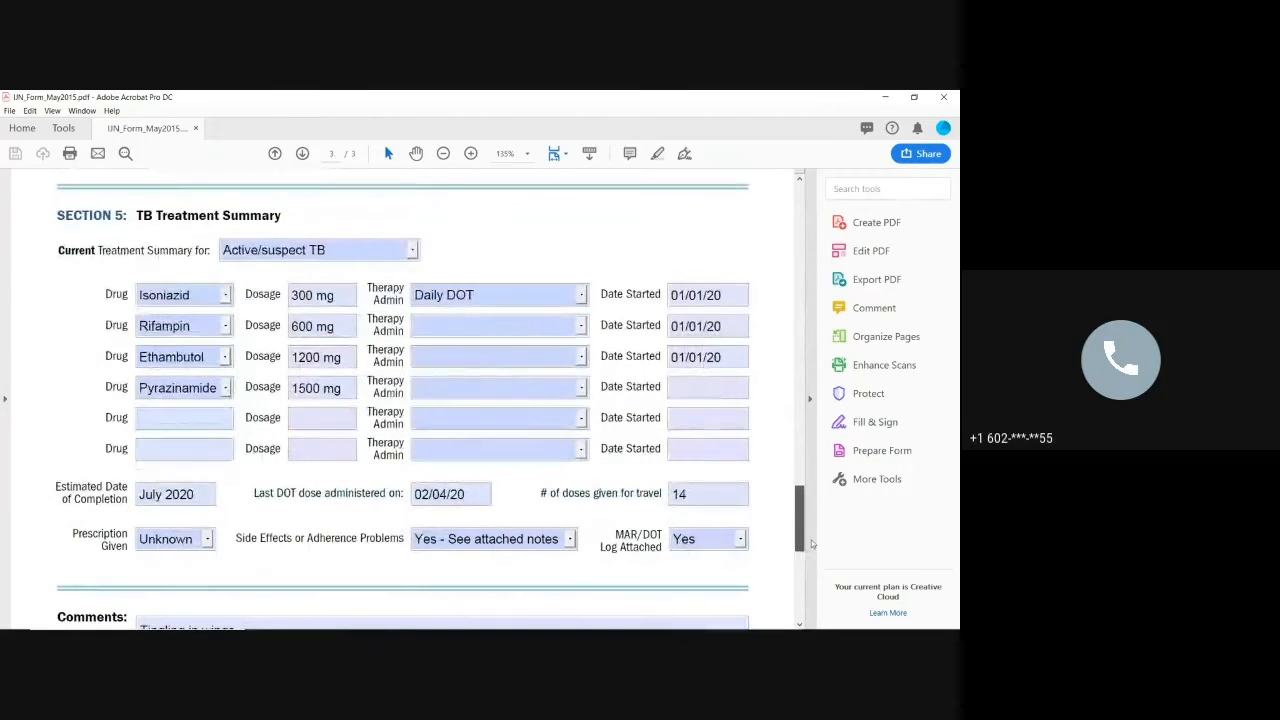
scroll(down, 3)
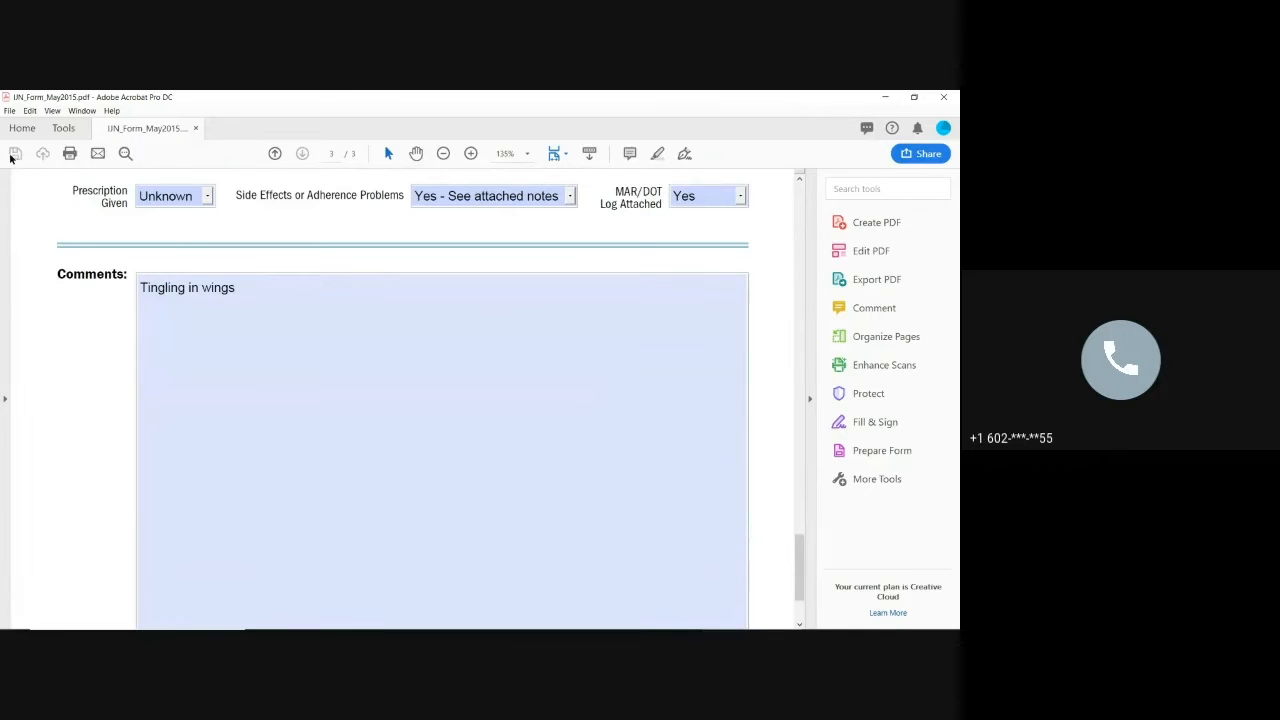
- Append '. flutter' to the Comments field so it reads 'Tingling in wings. flutter'
click(252, 297)
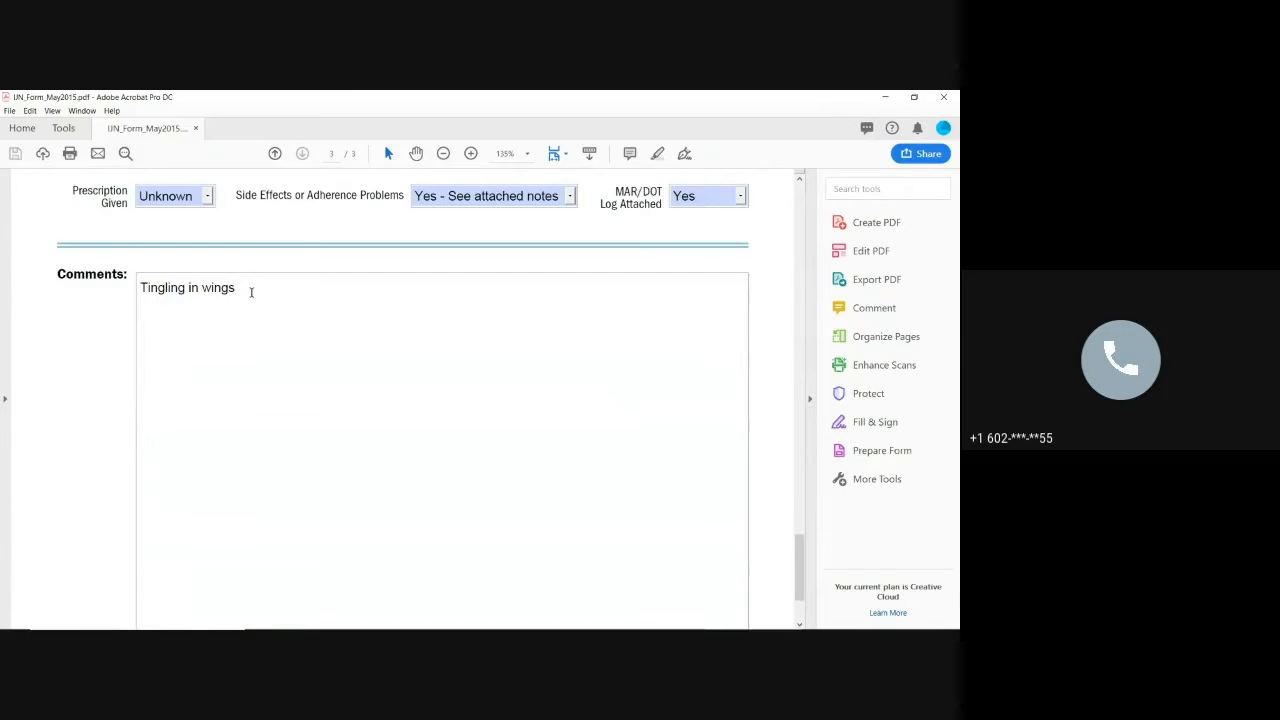
text(.)
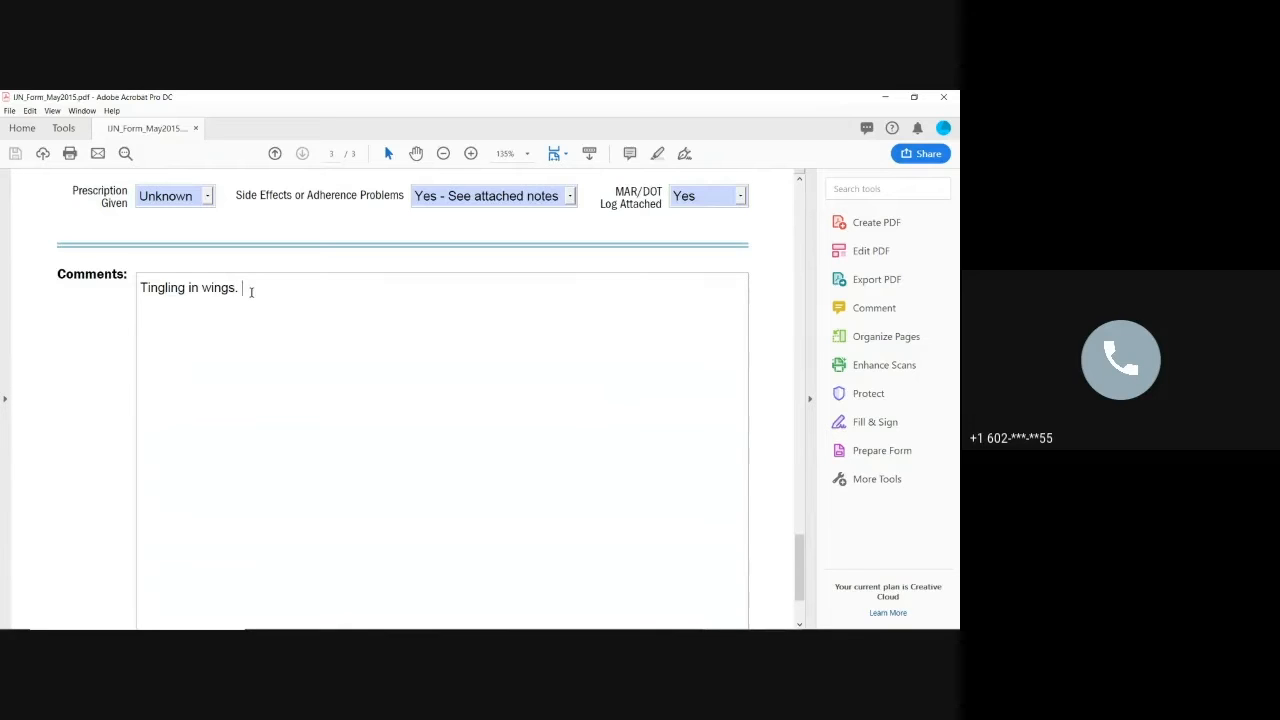
text(flutter)
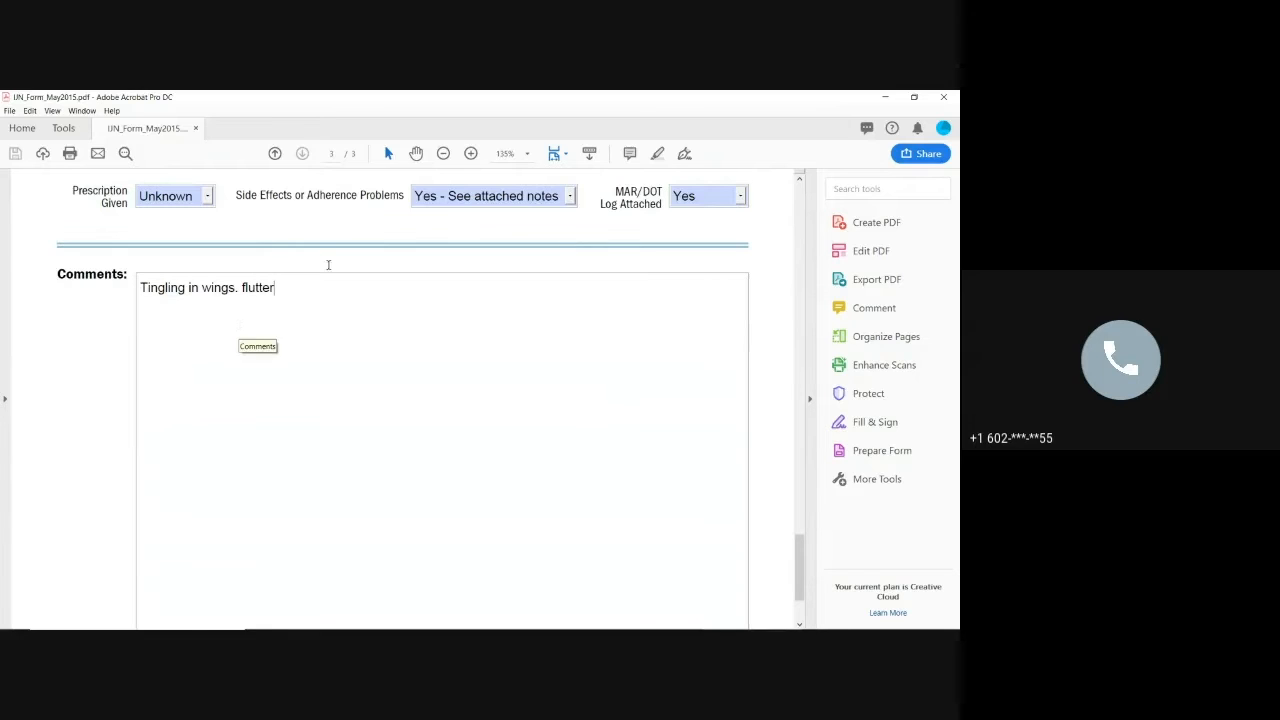
click(690, 195)
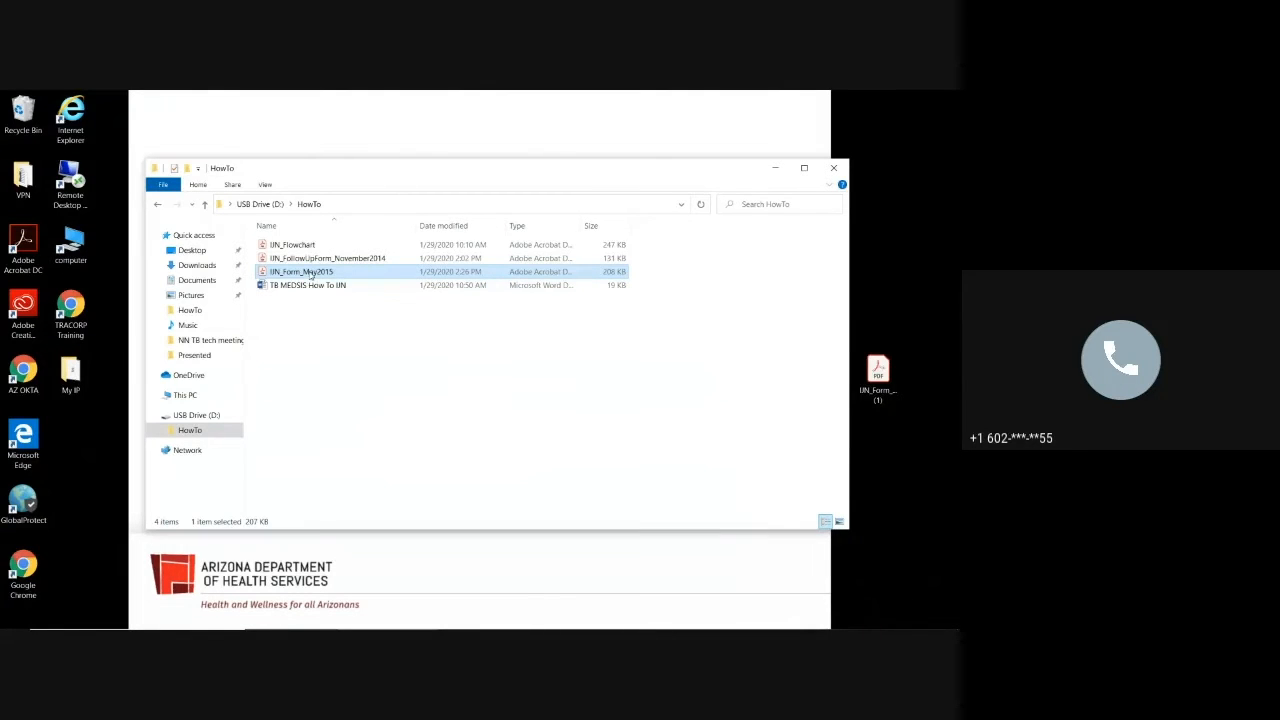
mouse_move(300, 275)
text(Bell_Ticket)
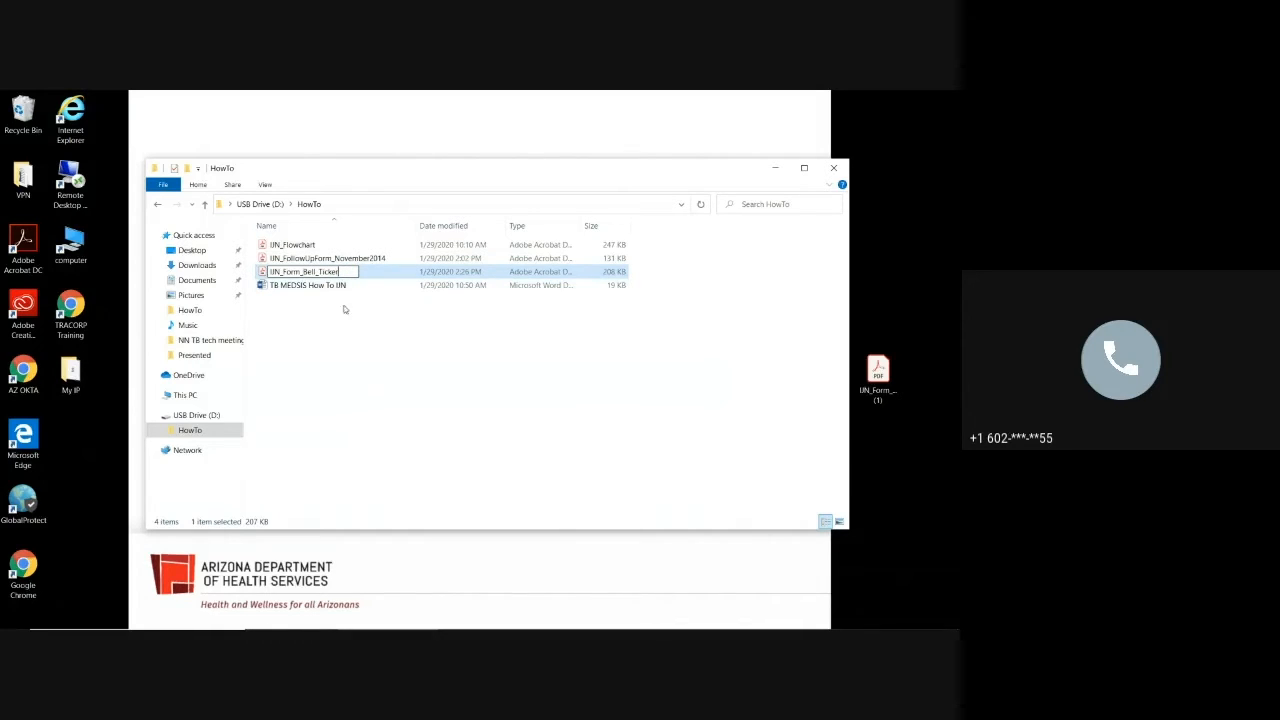
- Commit the rename of IJN_Form_May2015 to IJN_Form_Bell_Ticker
click(350, 328)
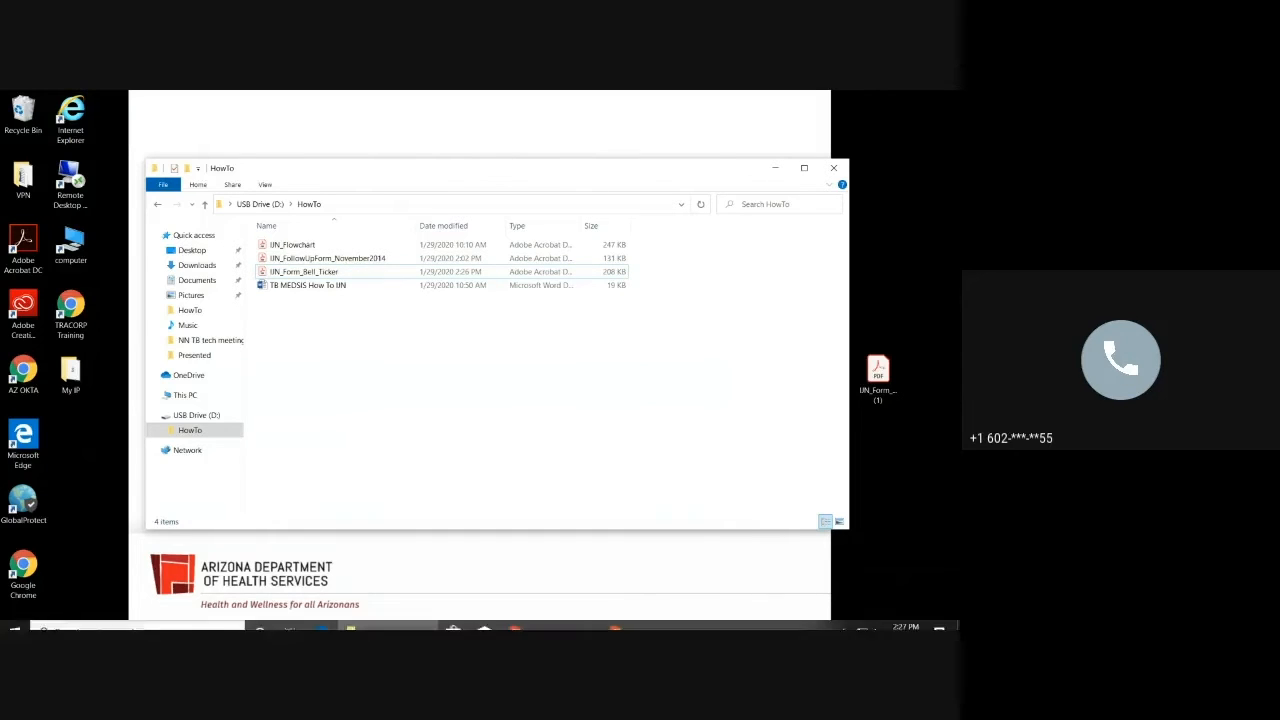
mouse_move(548, 617)
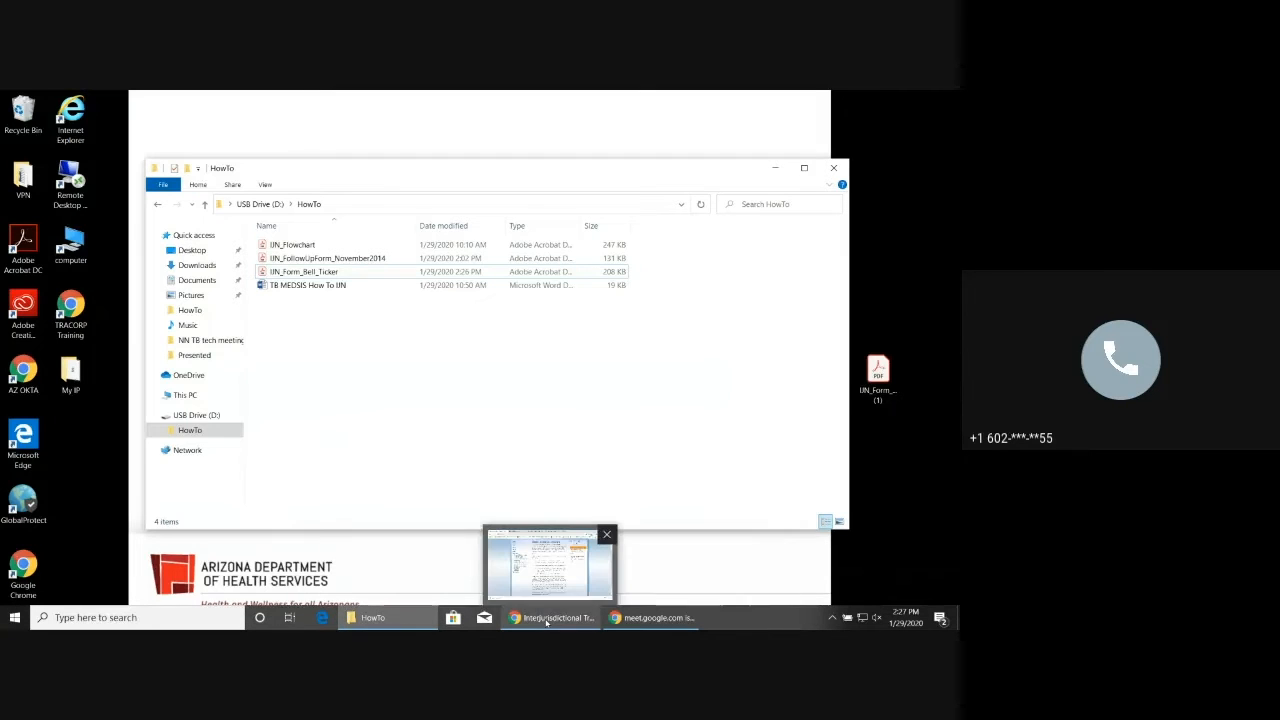
- In Chrome's MEDSIS tab, open the Bell, Tinker case and jump to Attachments
click(549, 565)
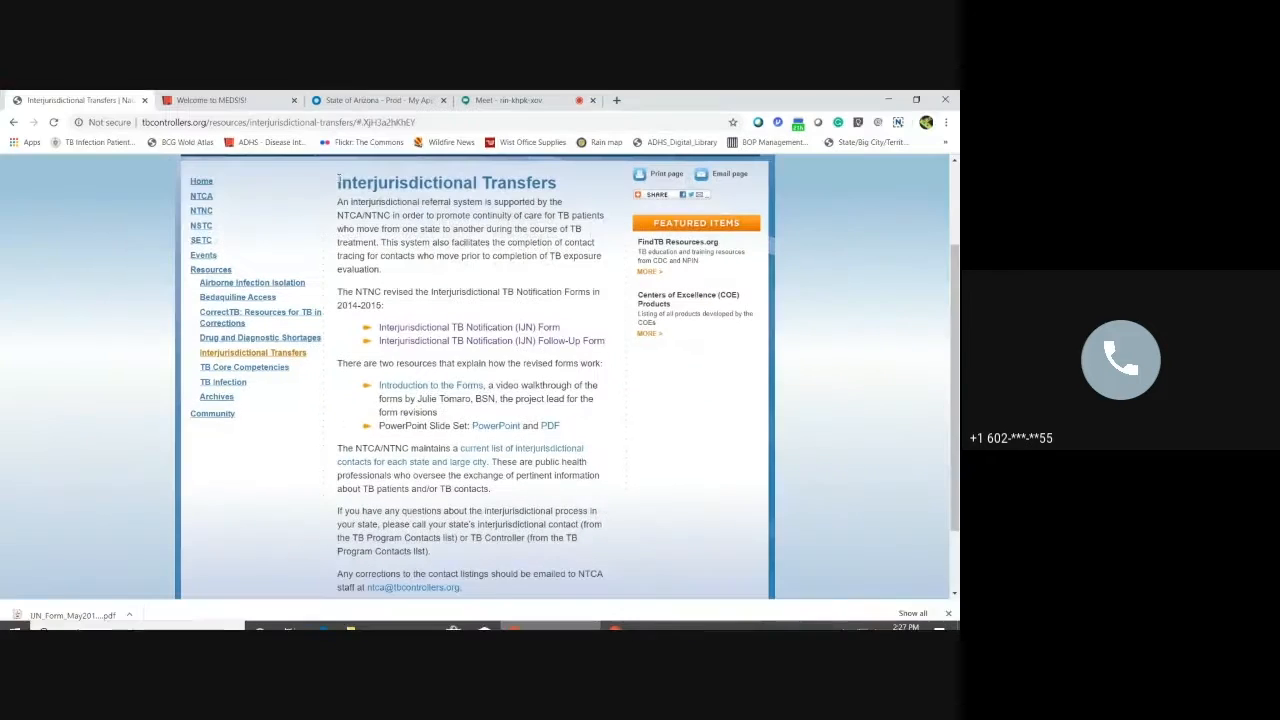
click(210, 100)
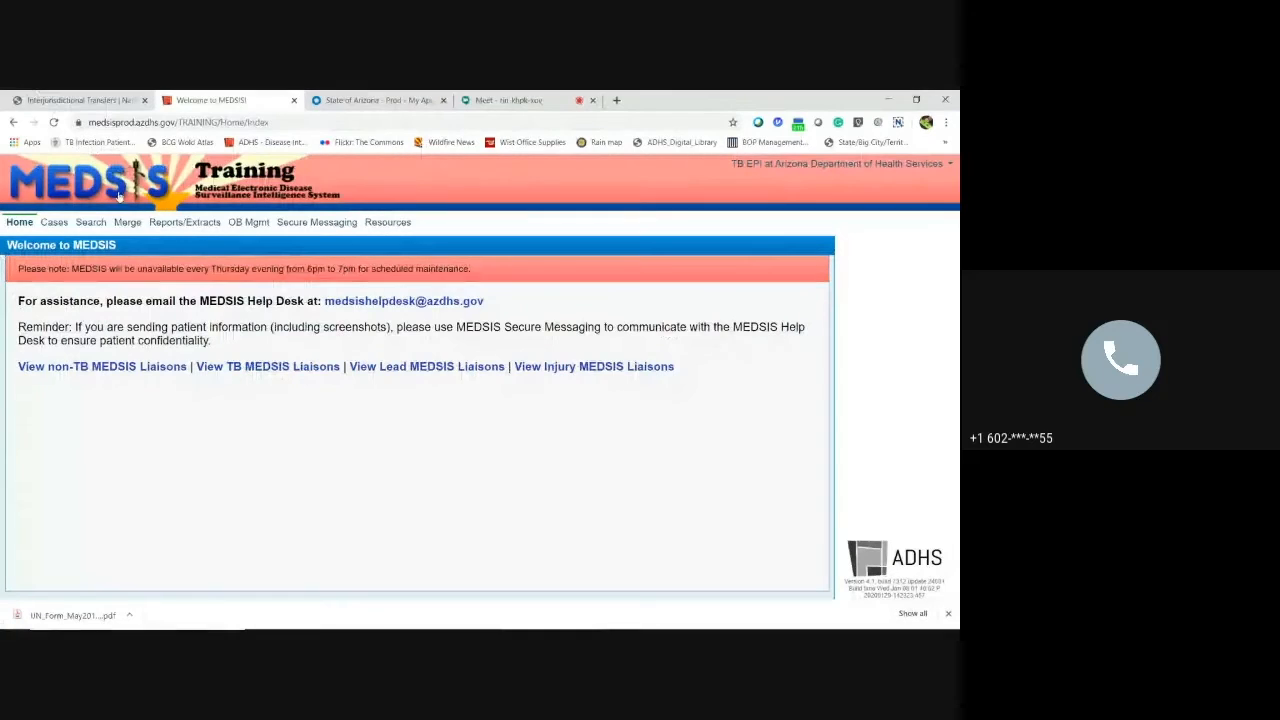
click(54, 222)
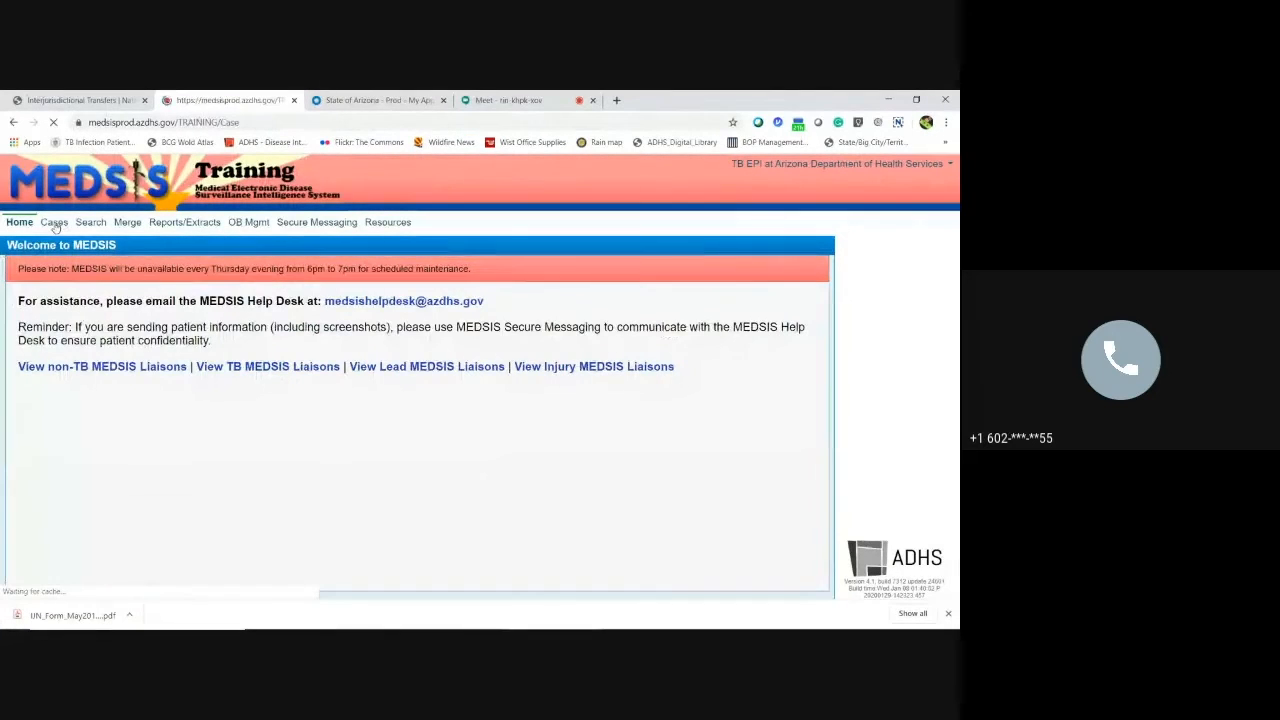
click(53, 222)
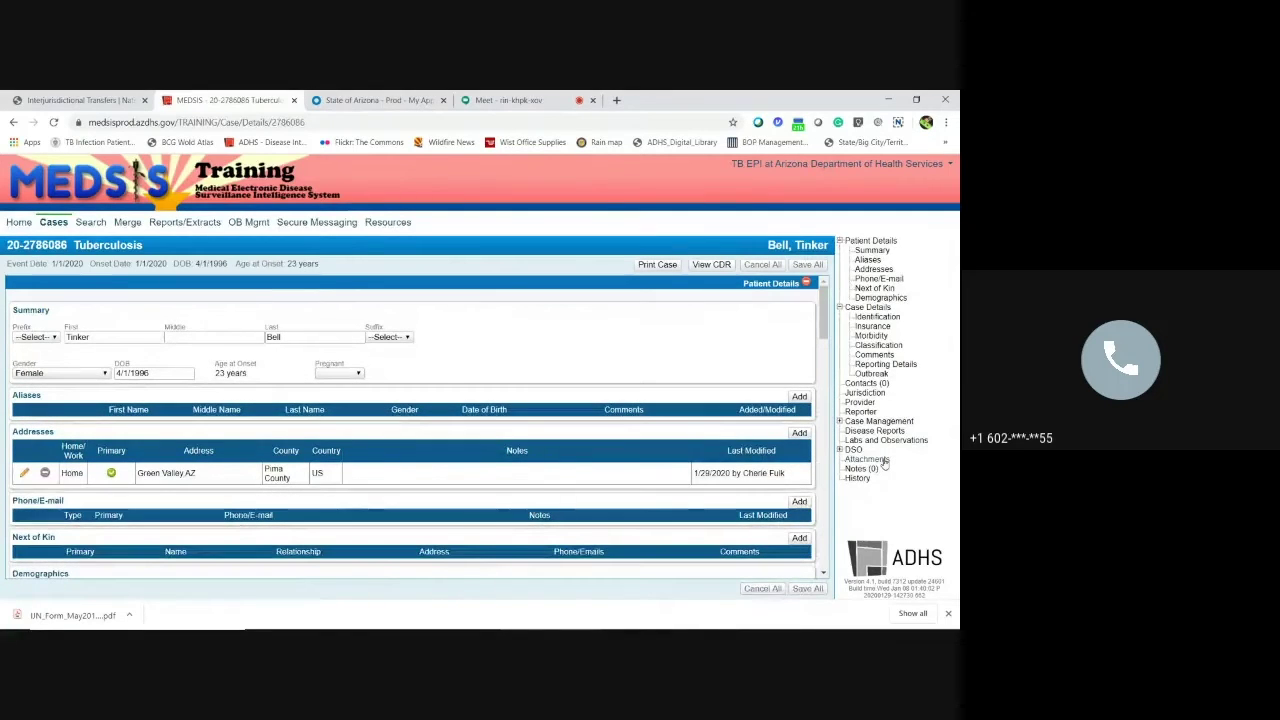
click(886, 440)
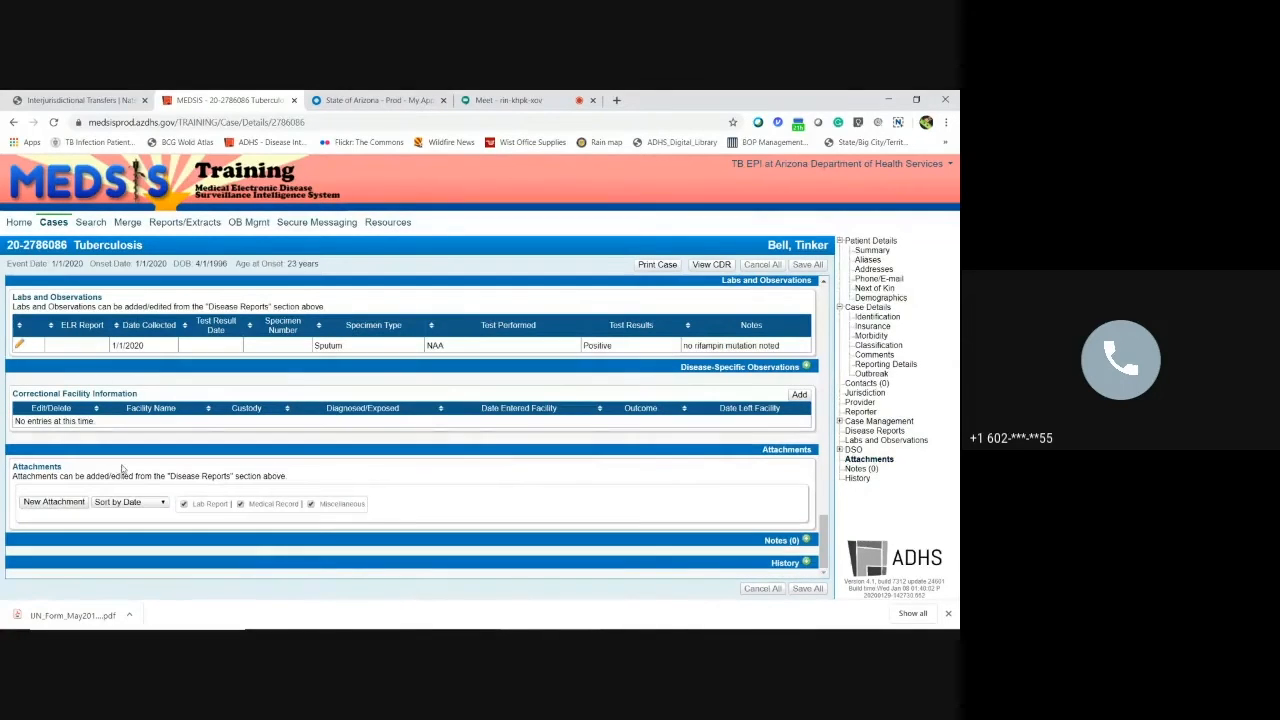
- Start a Miscellaneous attachment with IJN_Form_Bell_Ticker chosen from the HowTo folder
click(53, 501)
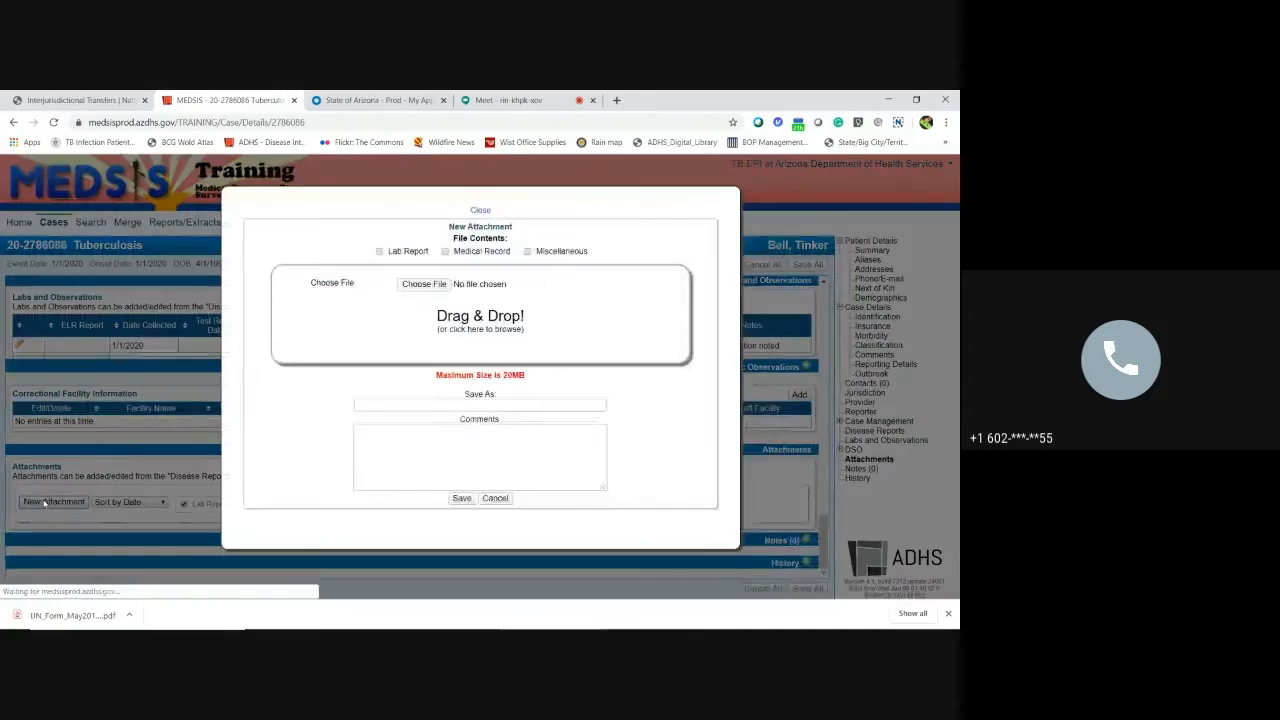
click(527, 251)
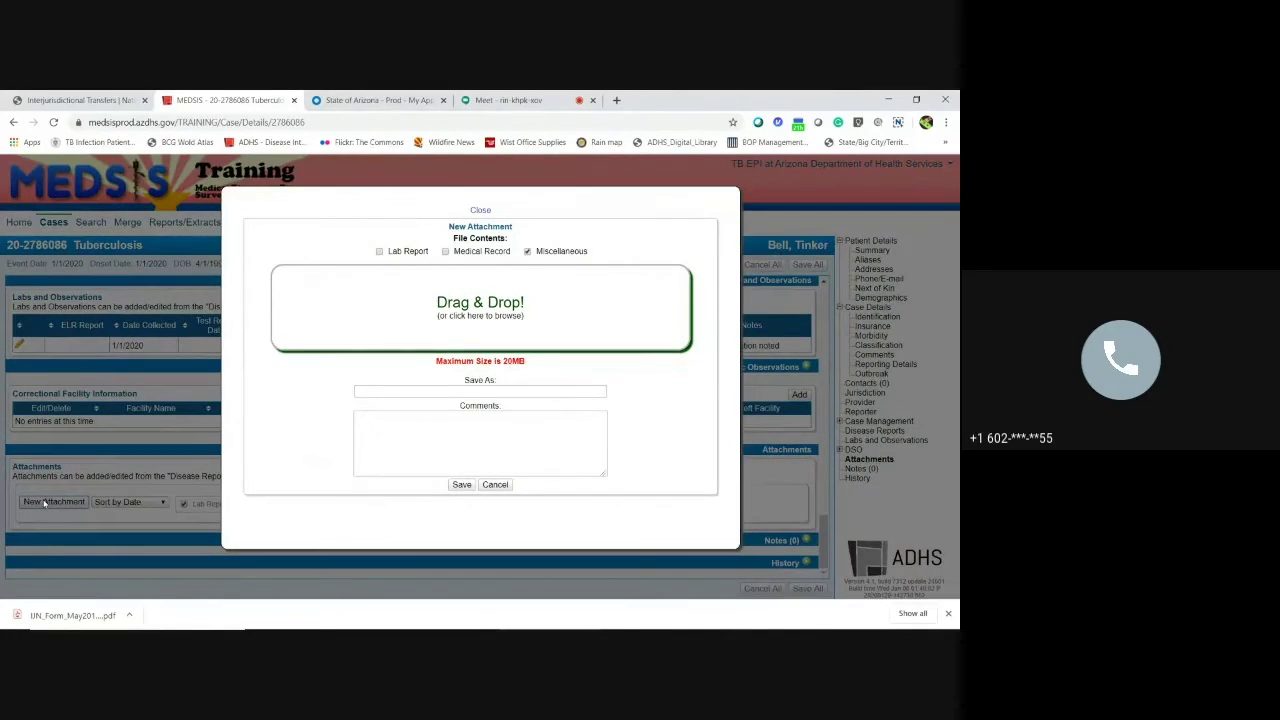
mouse_move(535, 312)
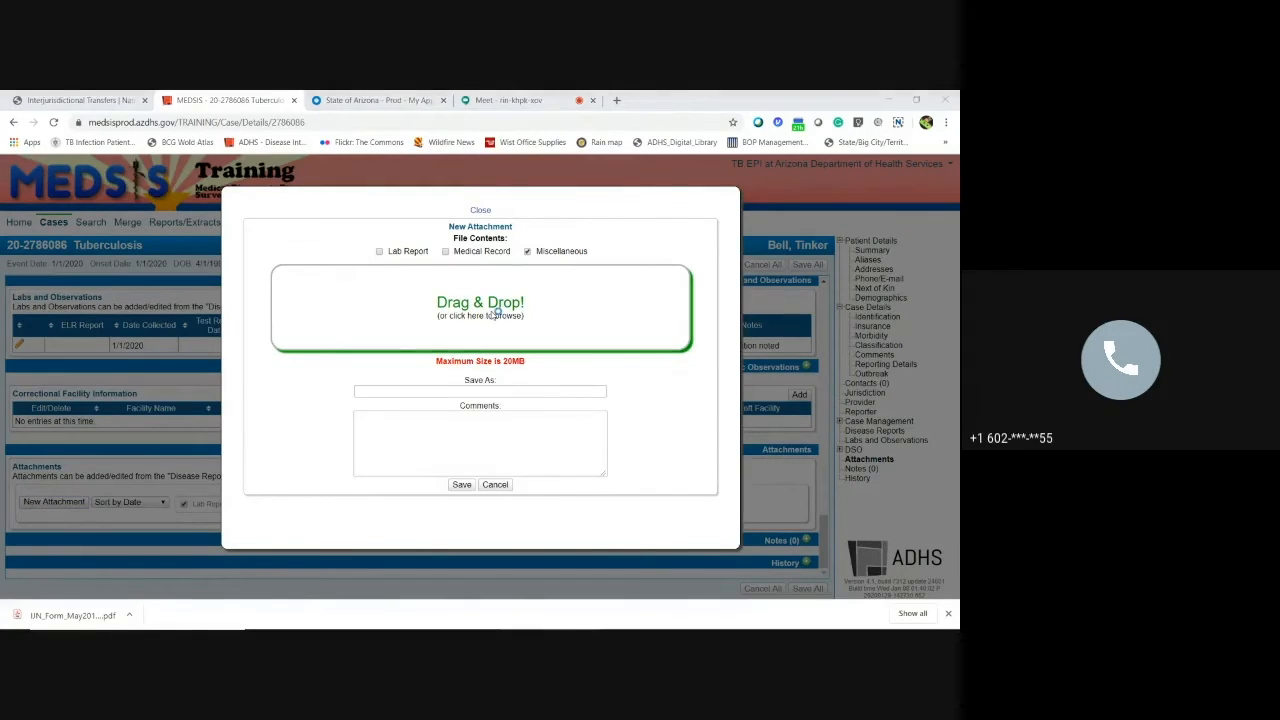
click(480, 308)
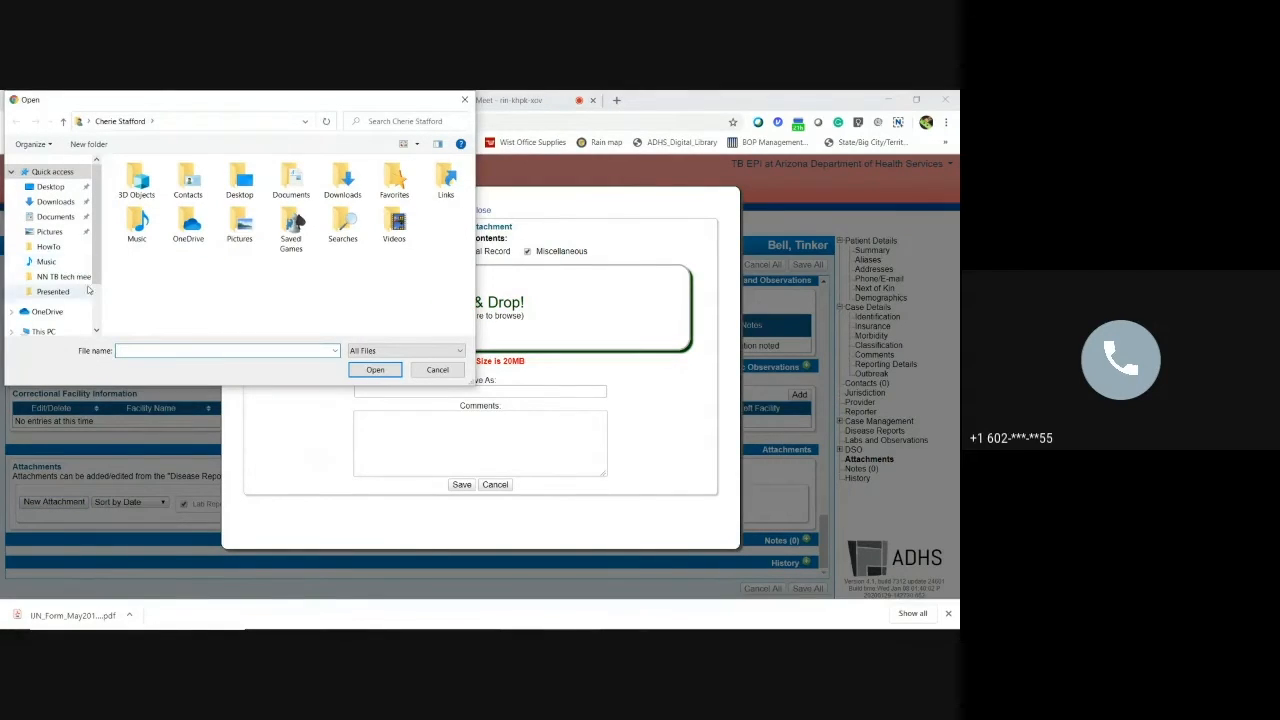
click(48, 247)
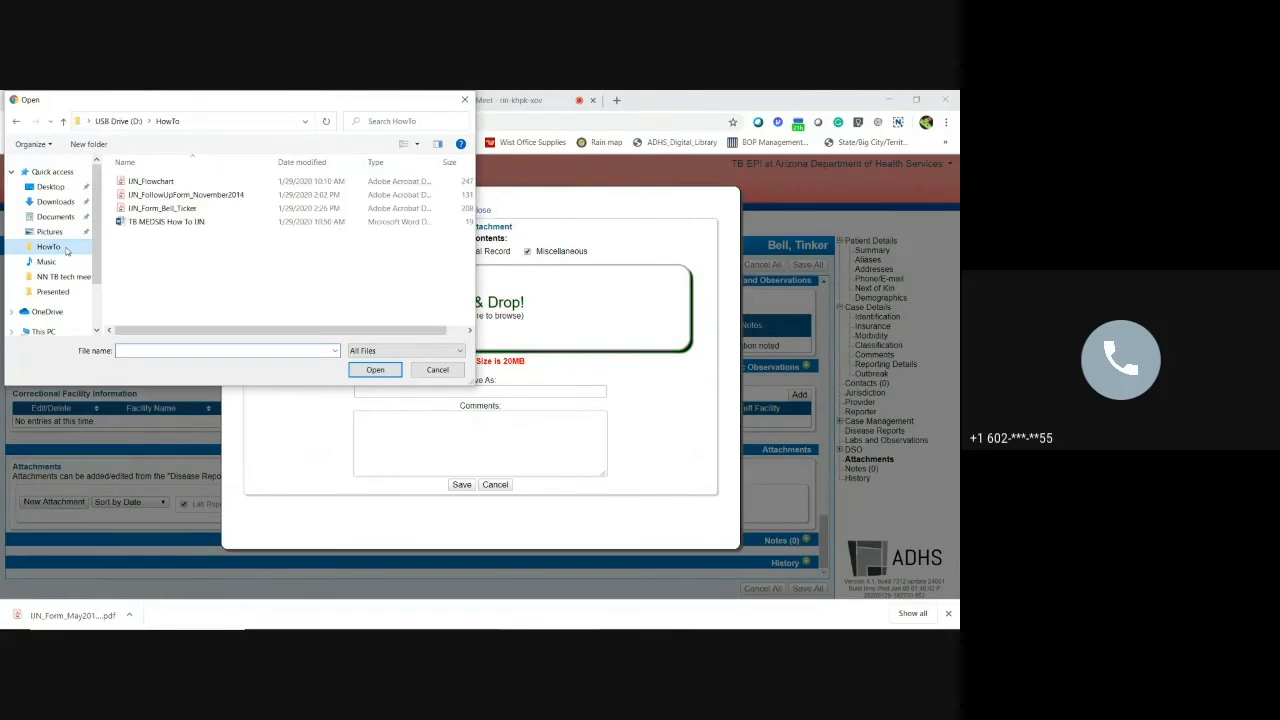
click(162, 208)
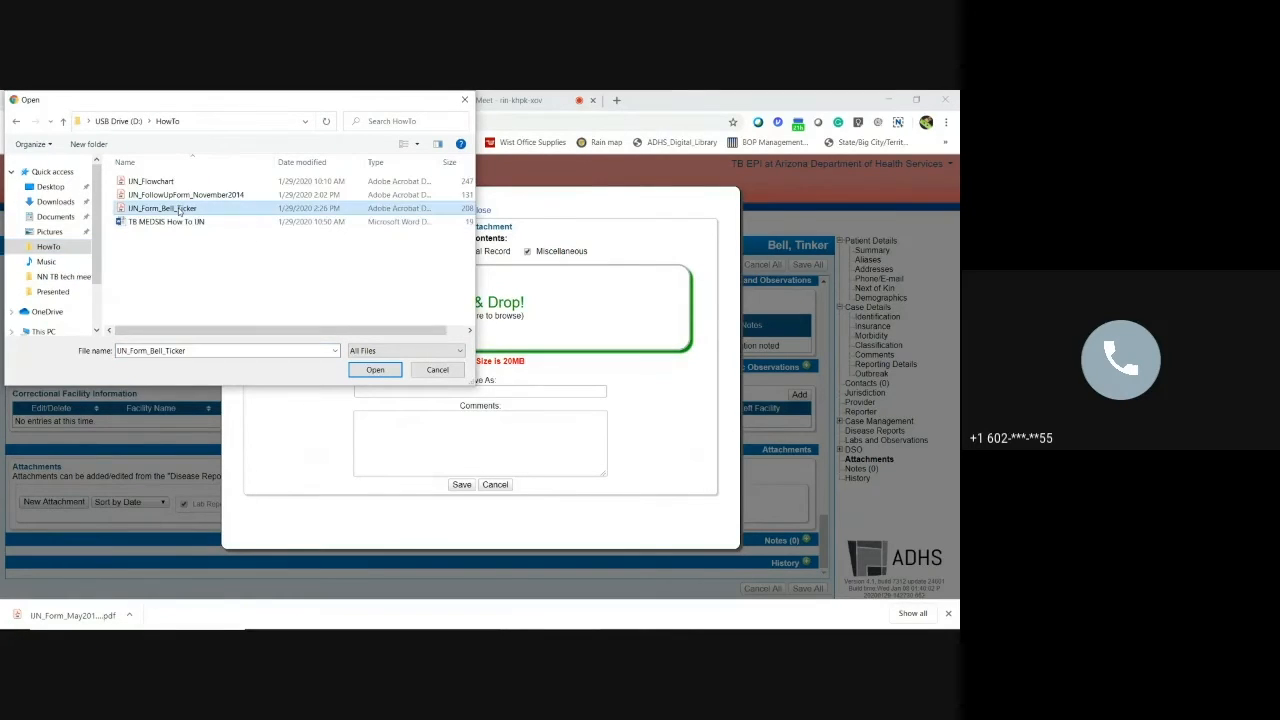
click(375, 369)
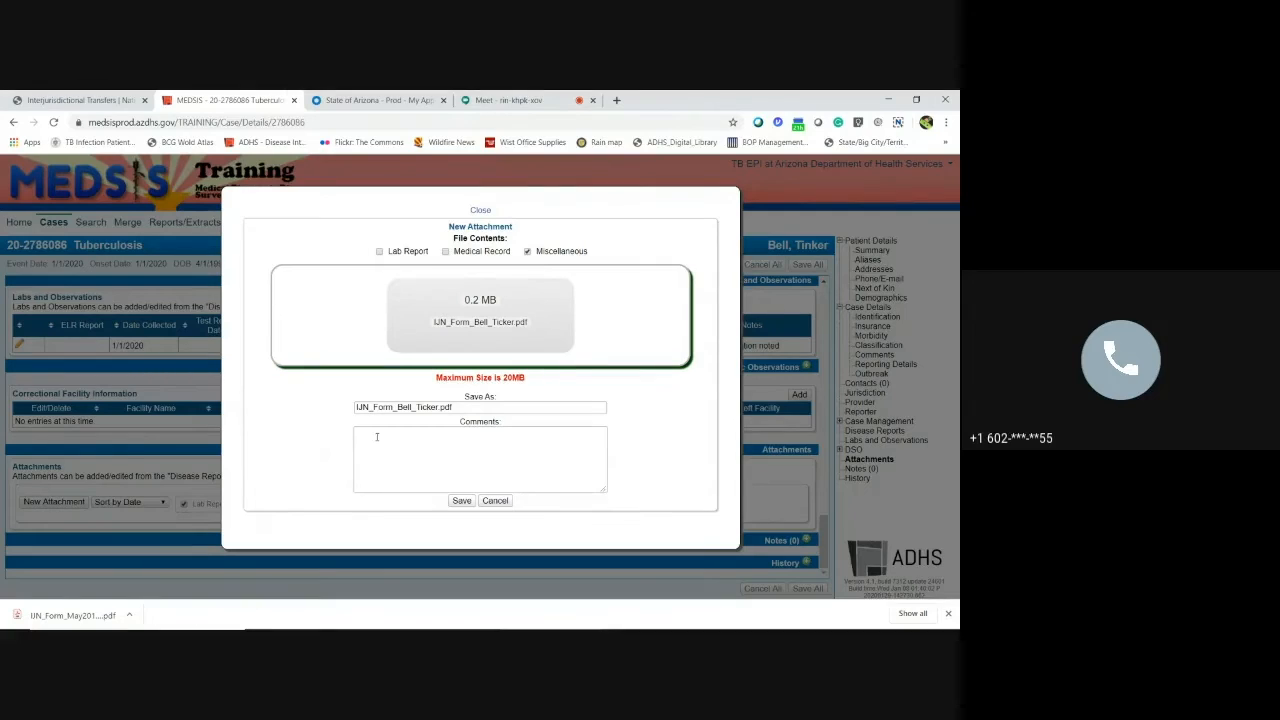
- Comment the attachment 'IJN form to Neverland' and save it
text(IJN)
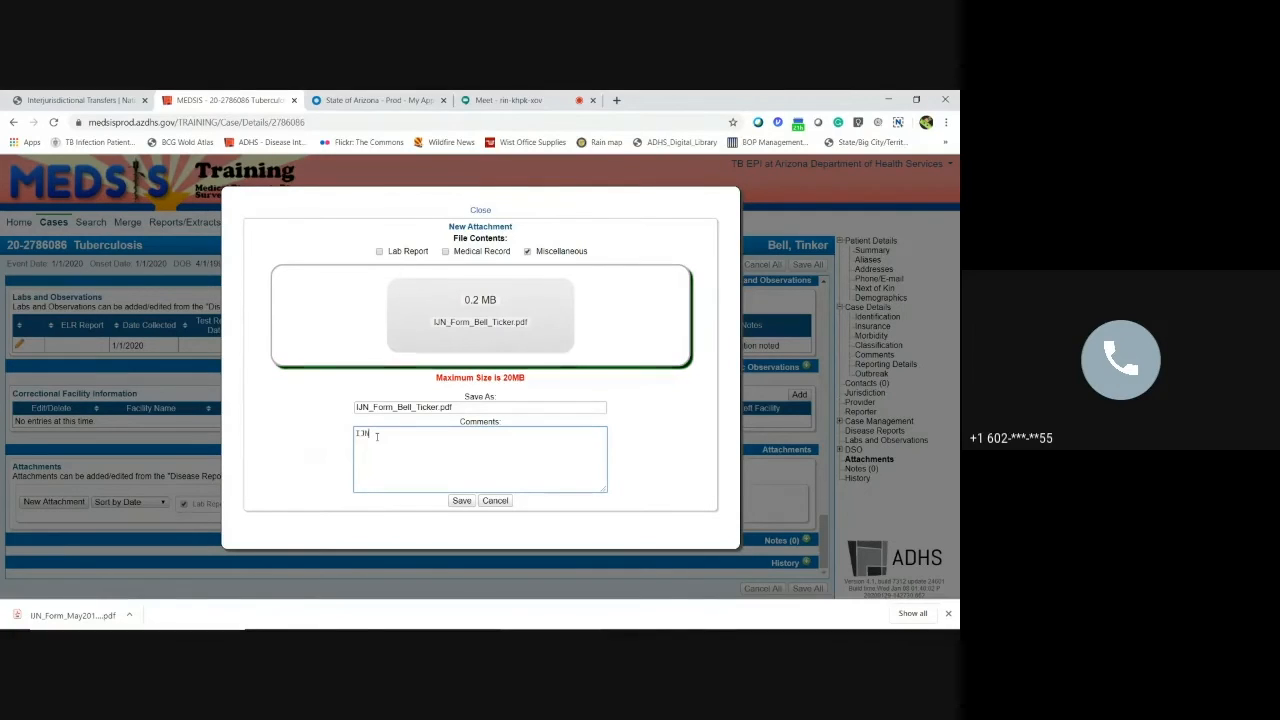
text(form to Ne)
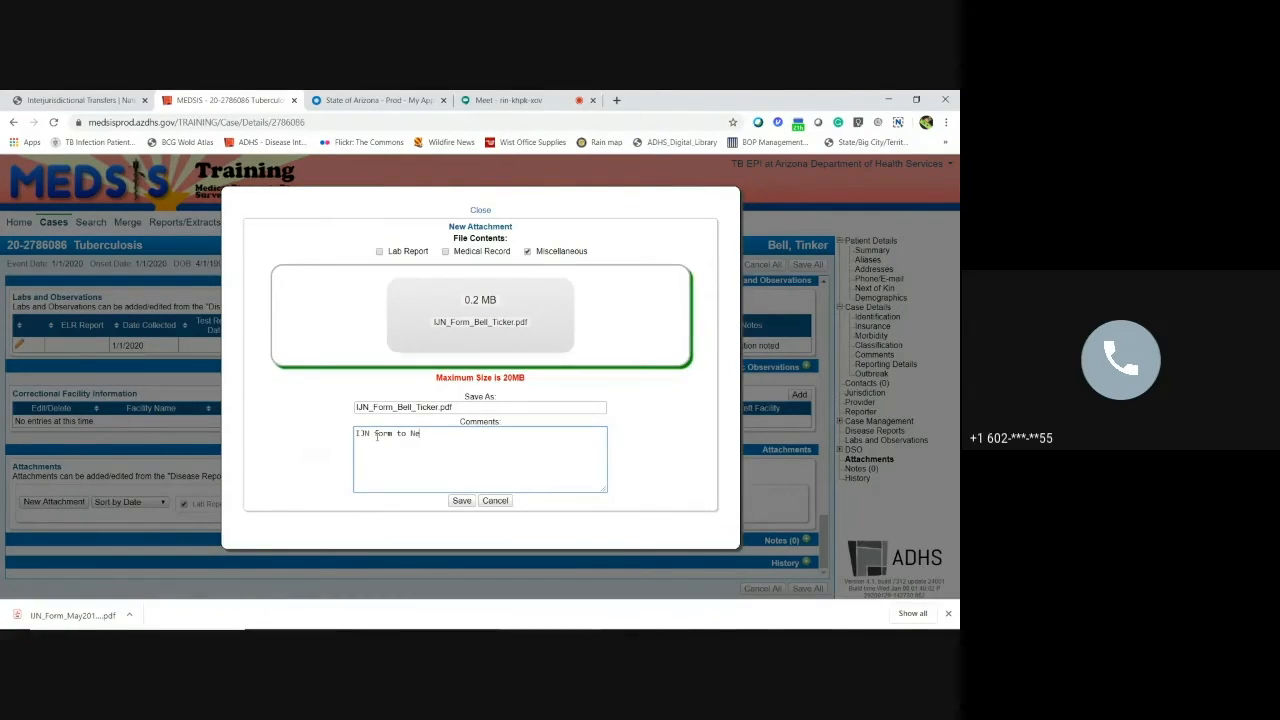
text(verland)
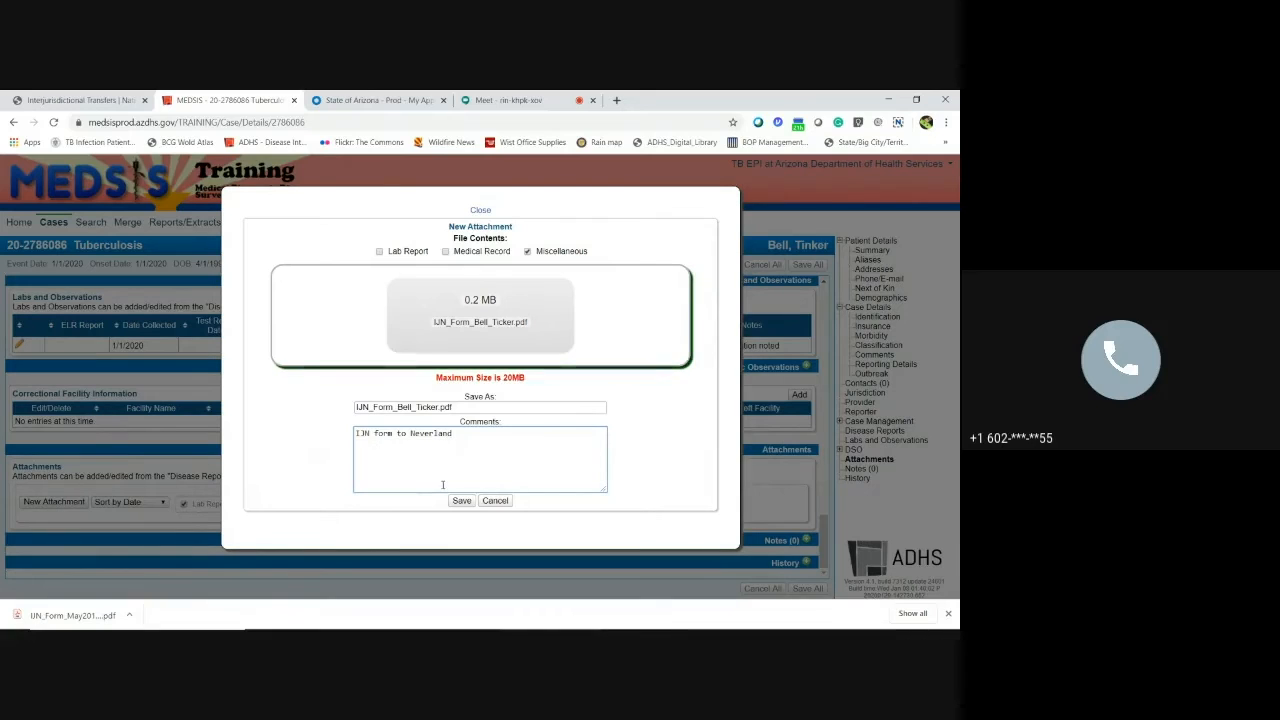
click(461, 500)
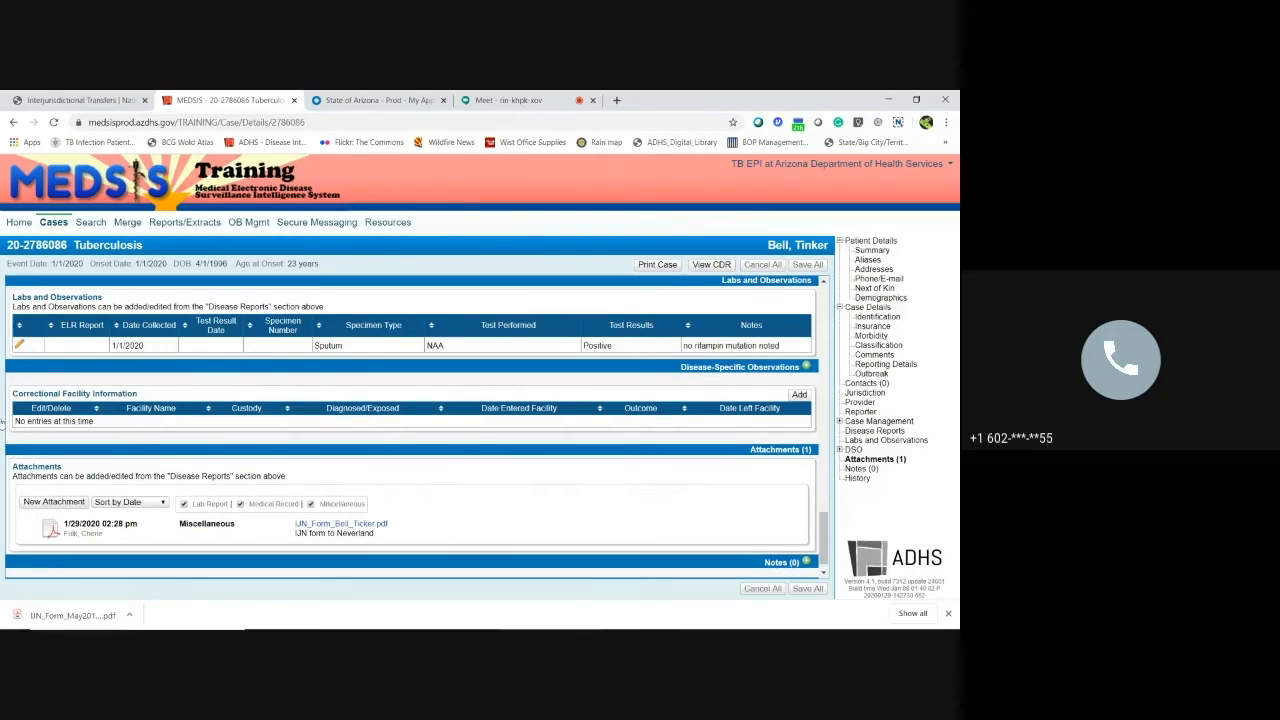
mouse_move(530, 539)
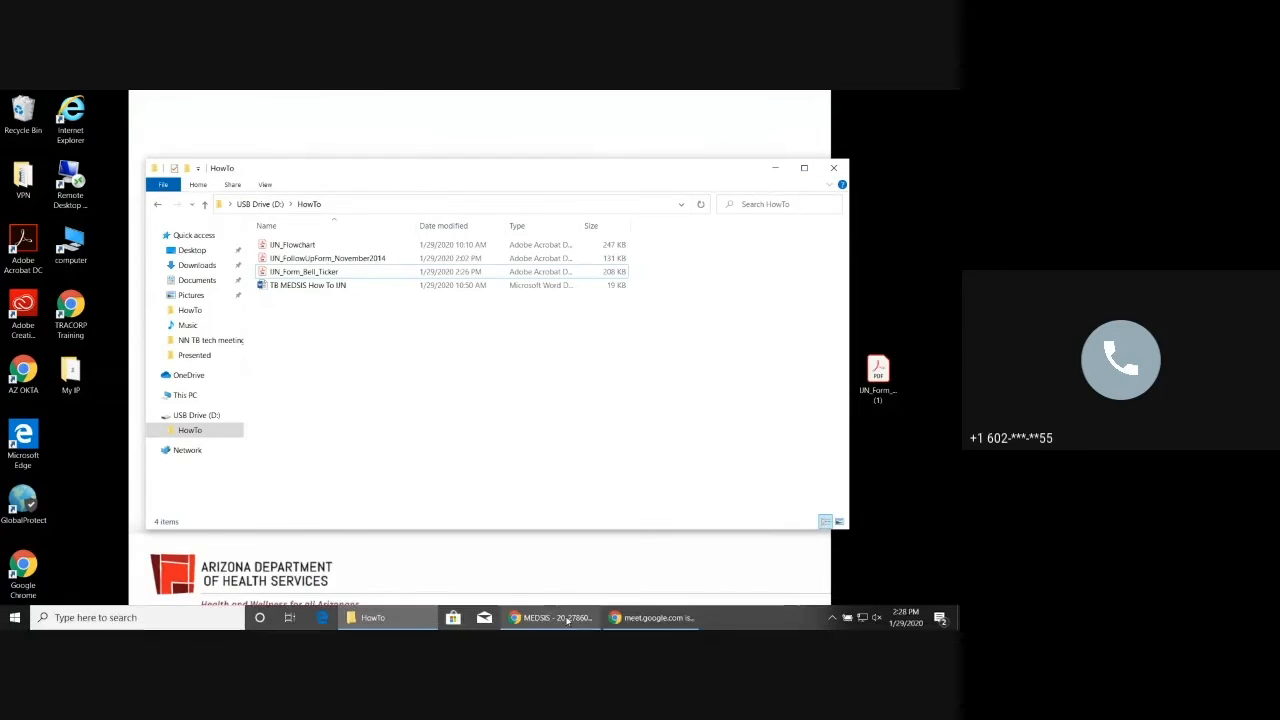
click(550, 617)
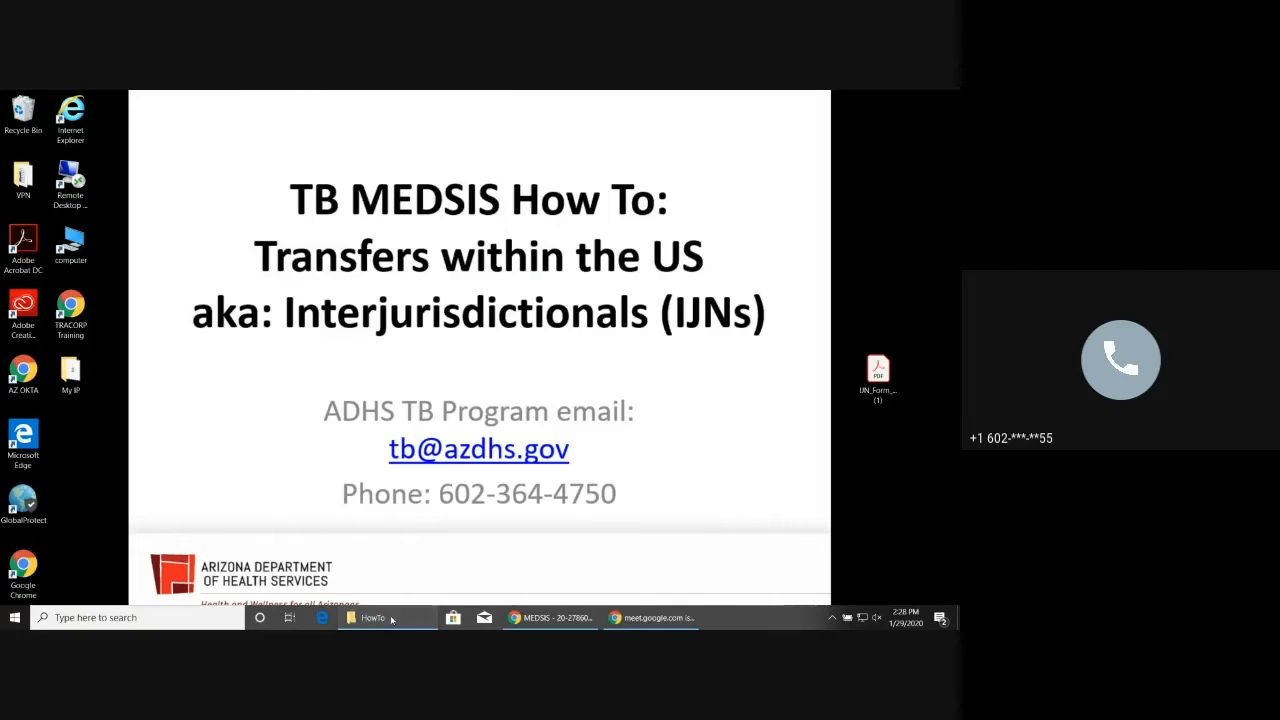
click(387, 617)
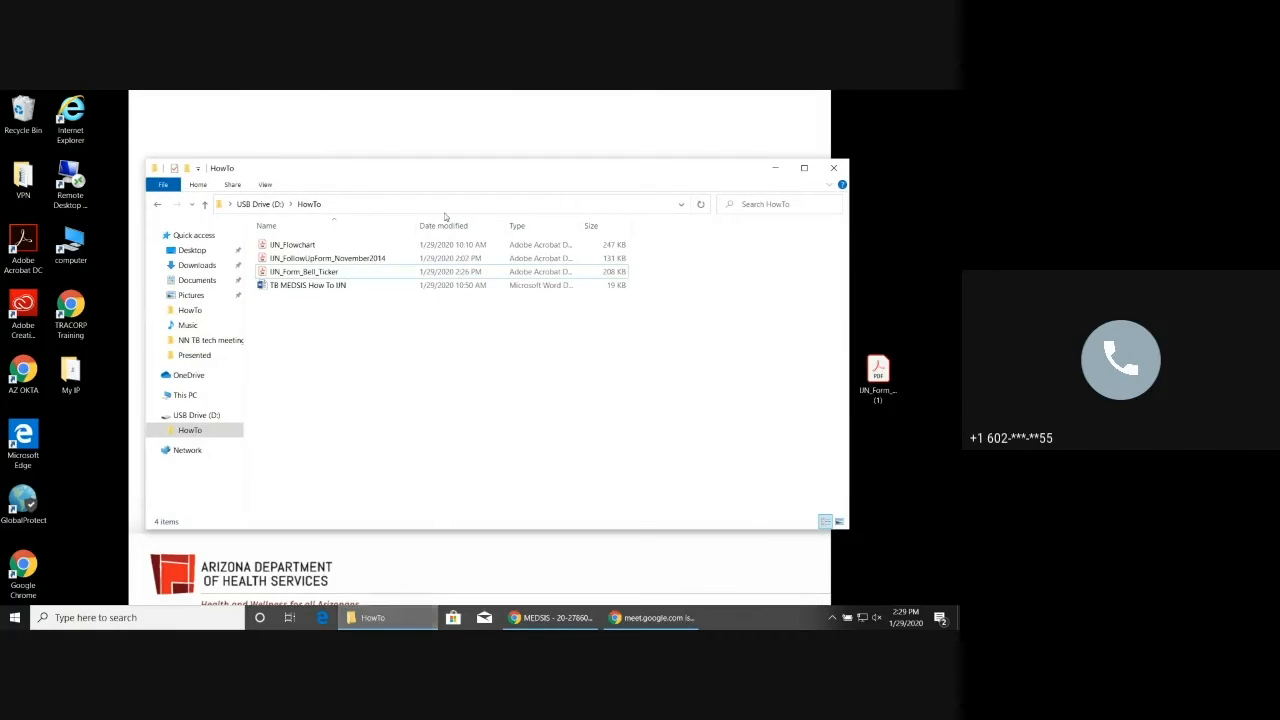
click(293, 244)
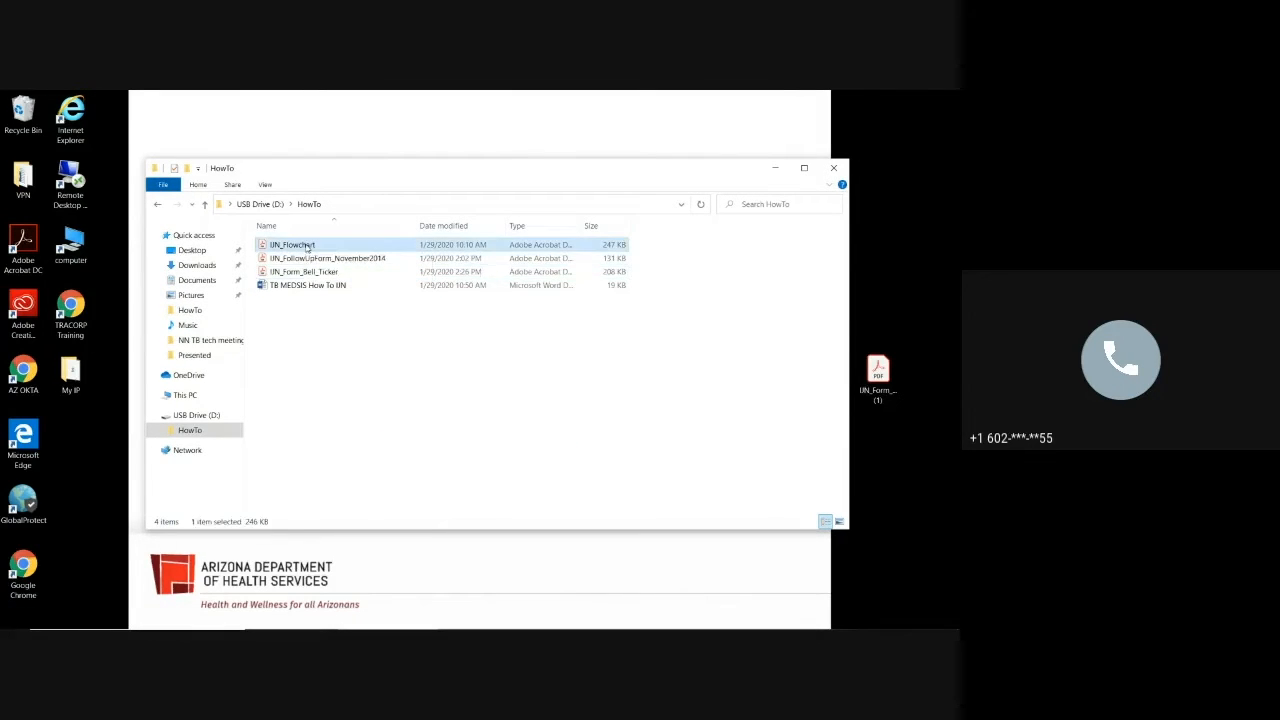
- Open IJN_Flowchart in Acrobat, review it to the Follow-Up Timelines page, and minimize it
double_click(293, 244)
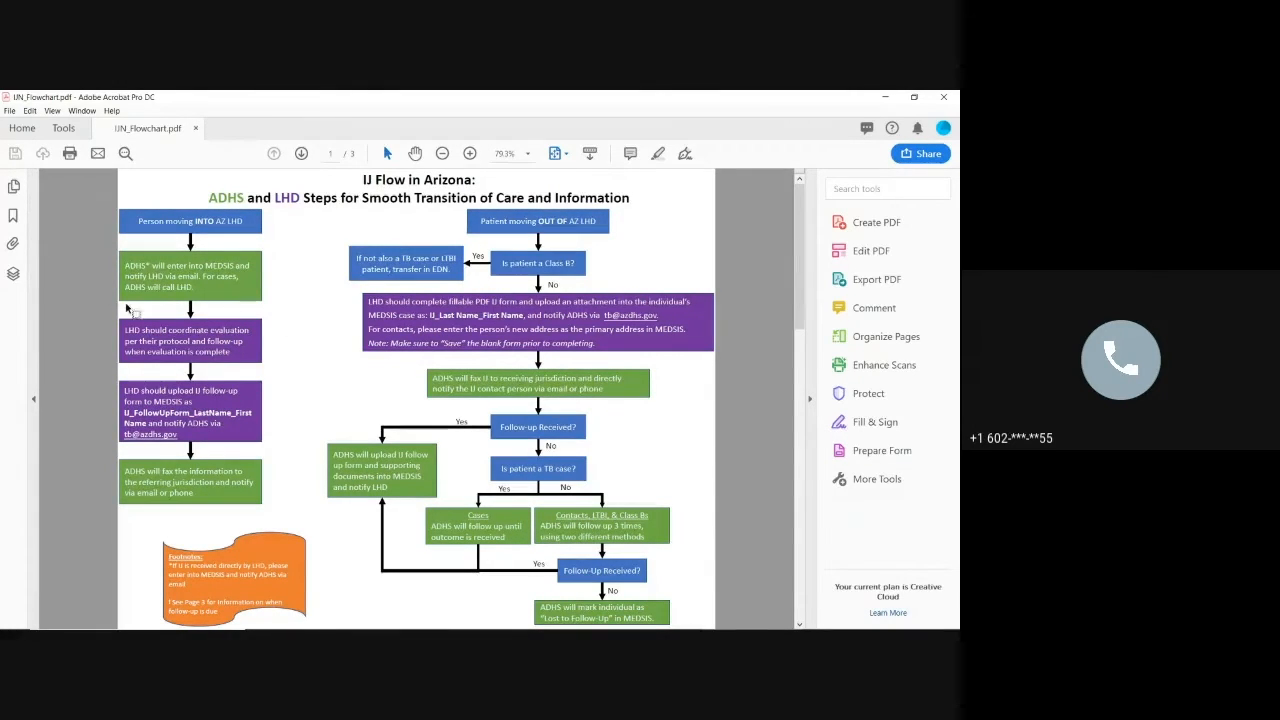
mouse_move(300, 332)
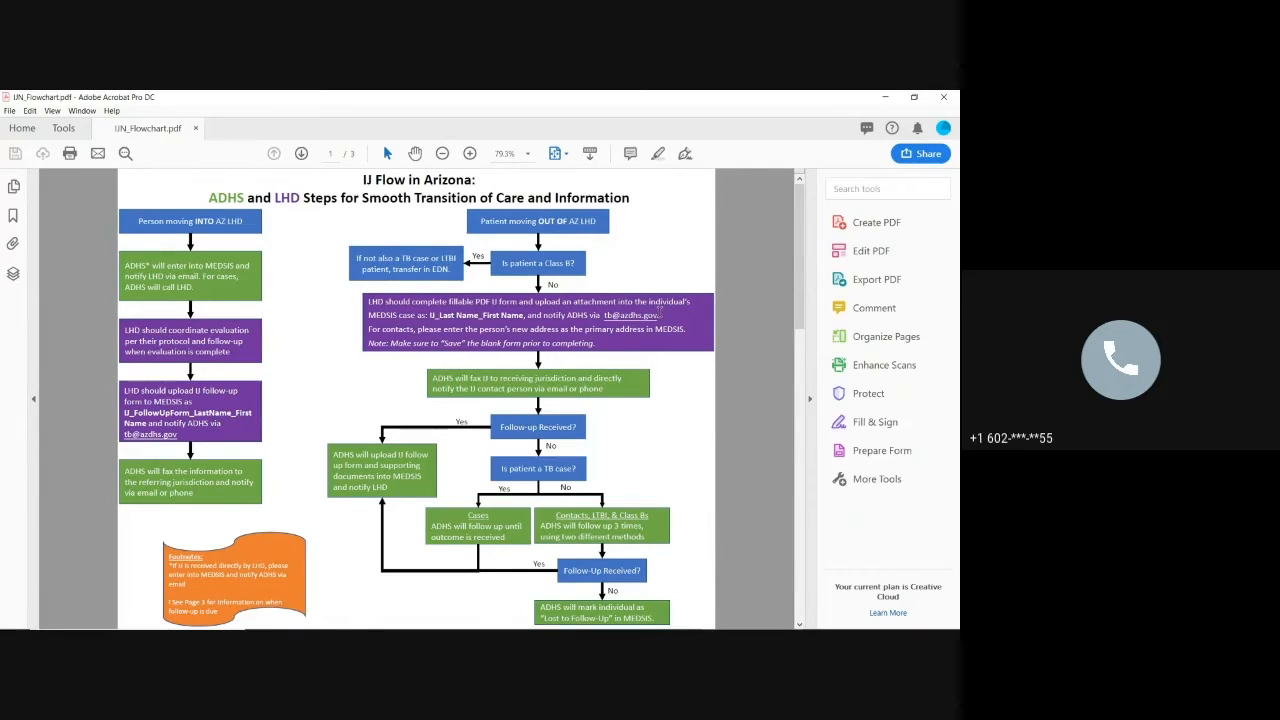
mouse_move(335, 347)
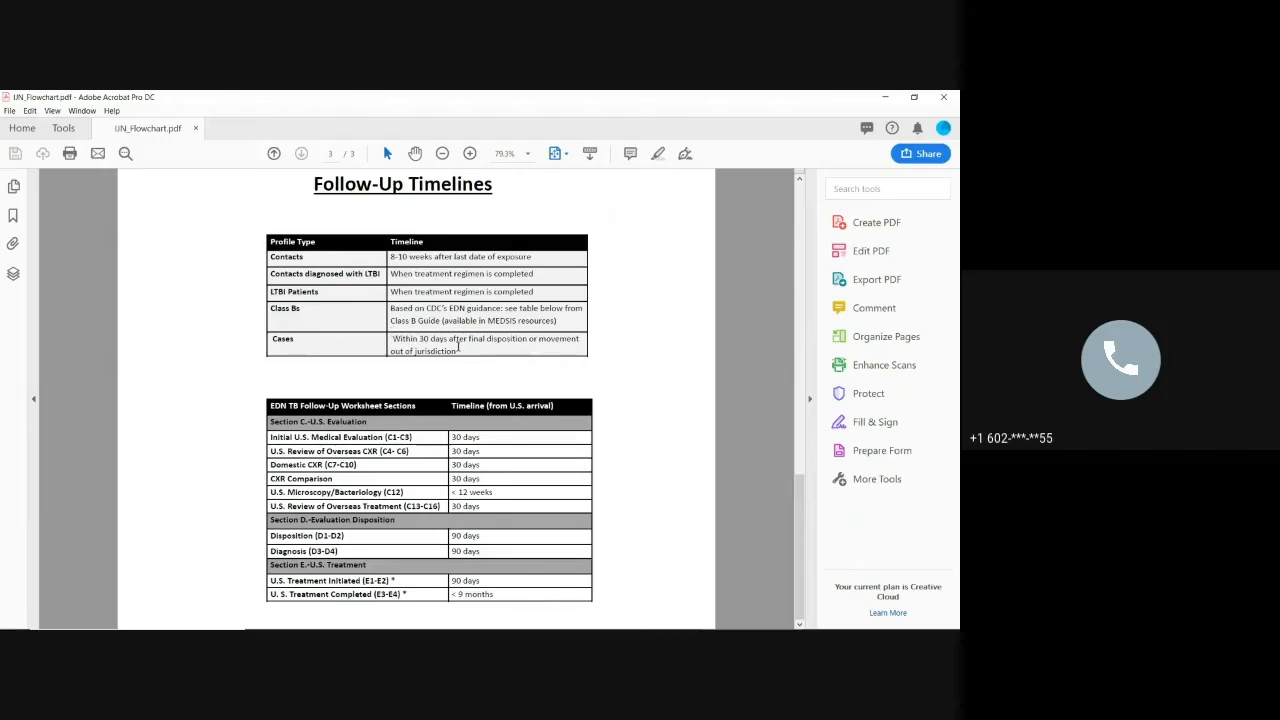
mouse_move(660, 364)
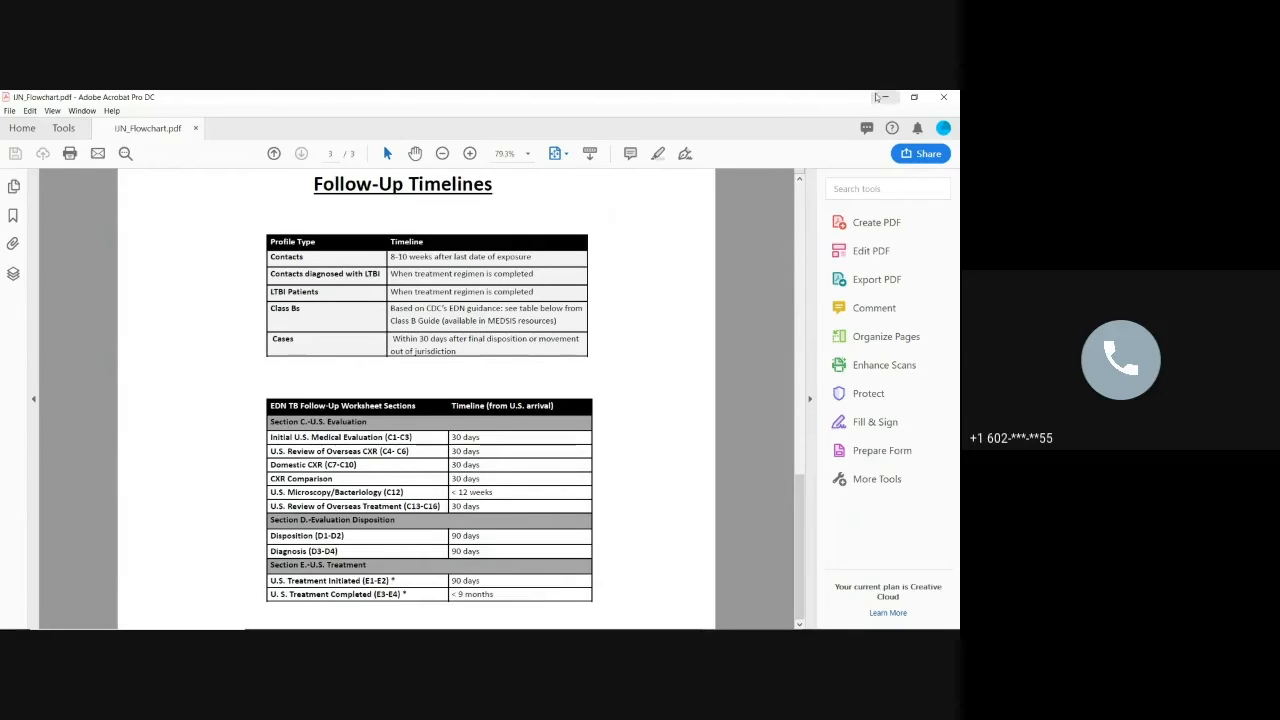
mouse_move(882, 97)
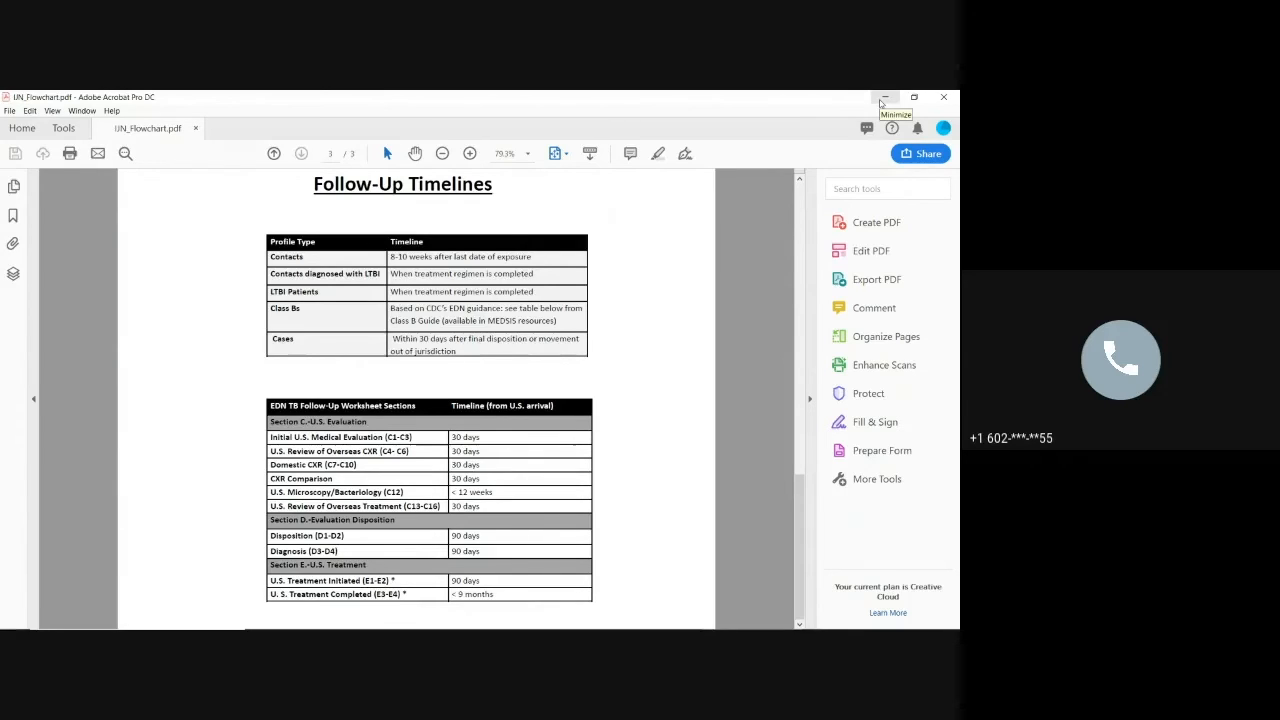
click(884, 97)
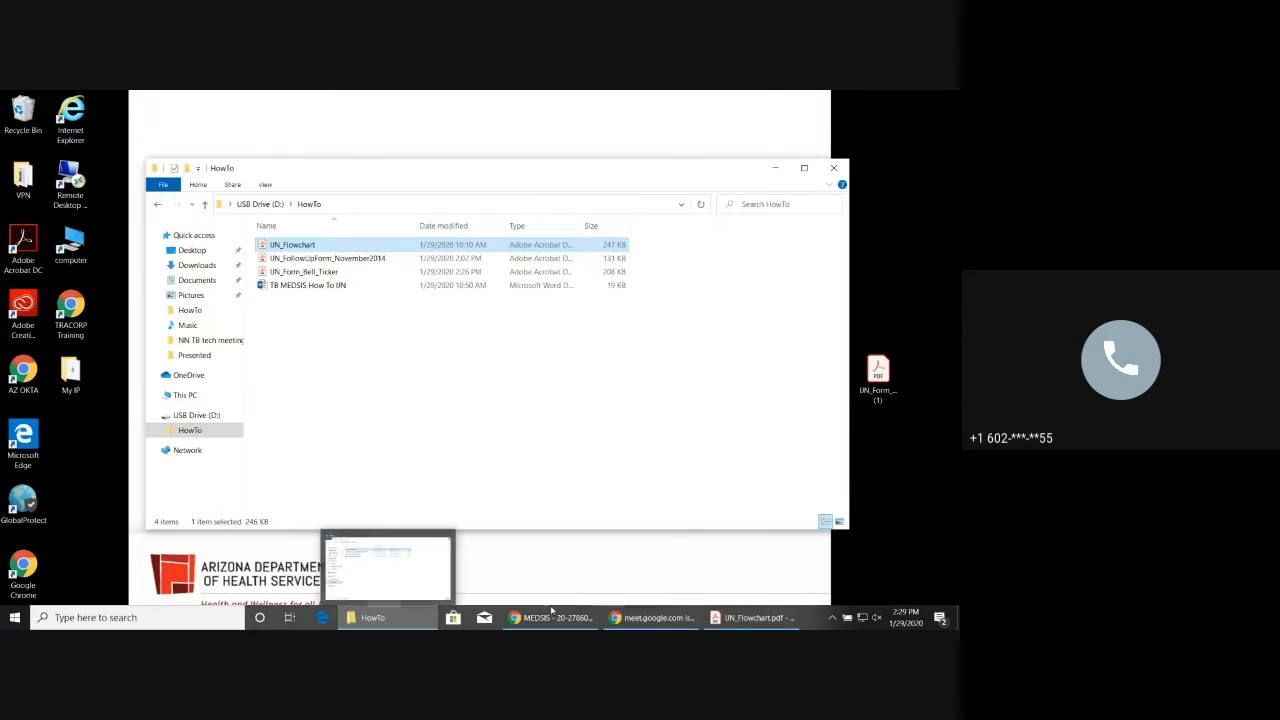
mouse_move(550, 617)
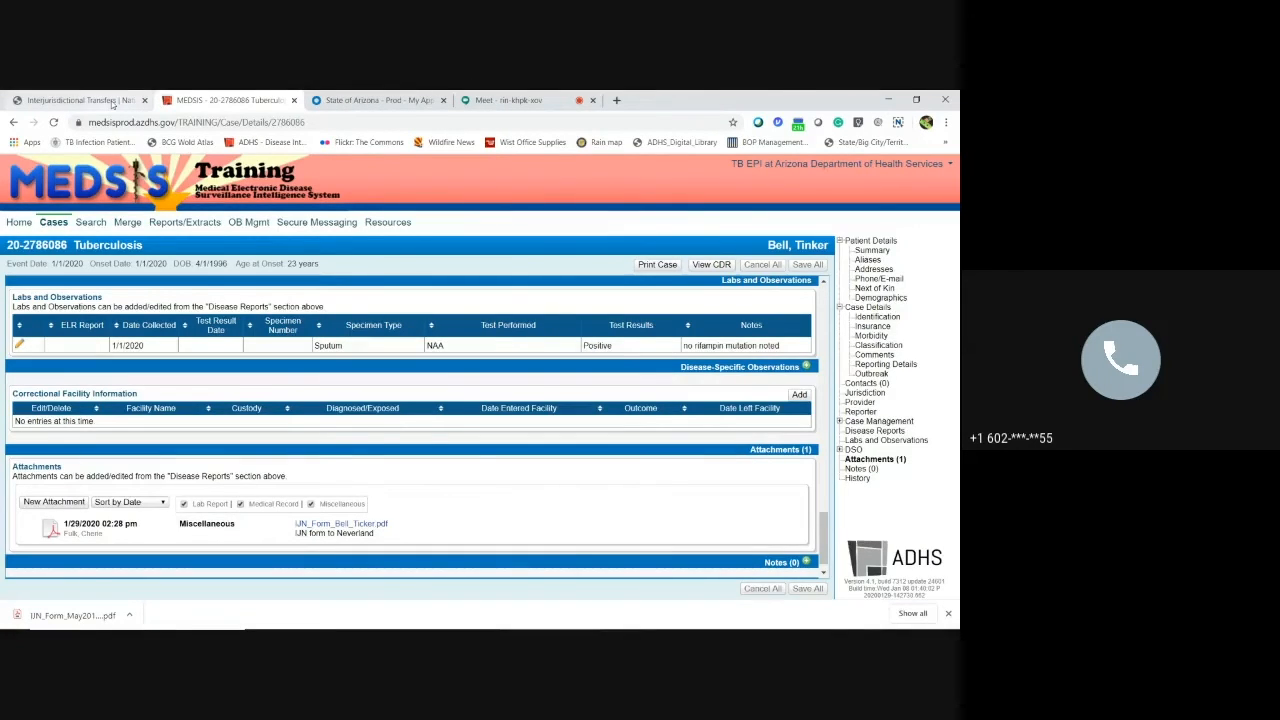
- From the Interjurisdictional Transfers page, open the IJN Follow-Up Form PDF in Chrome
click(75, 100)
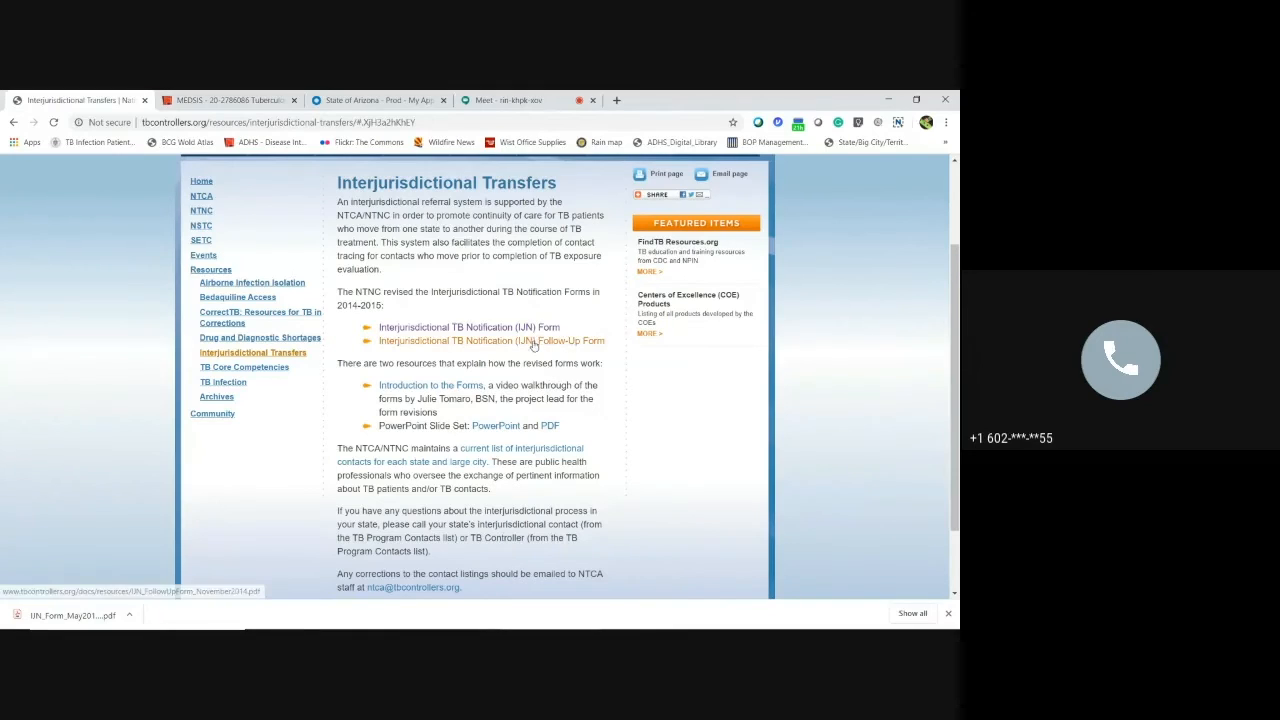
click(491, 340)
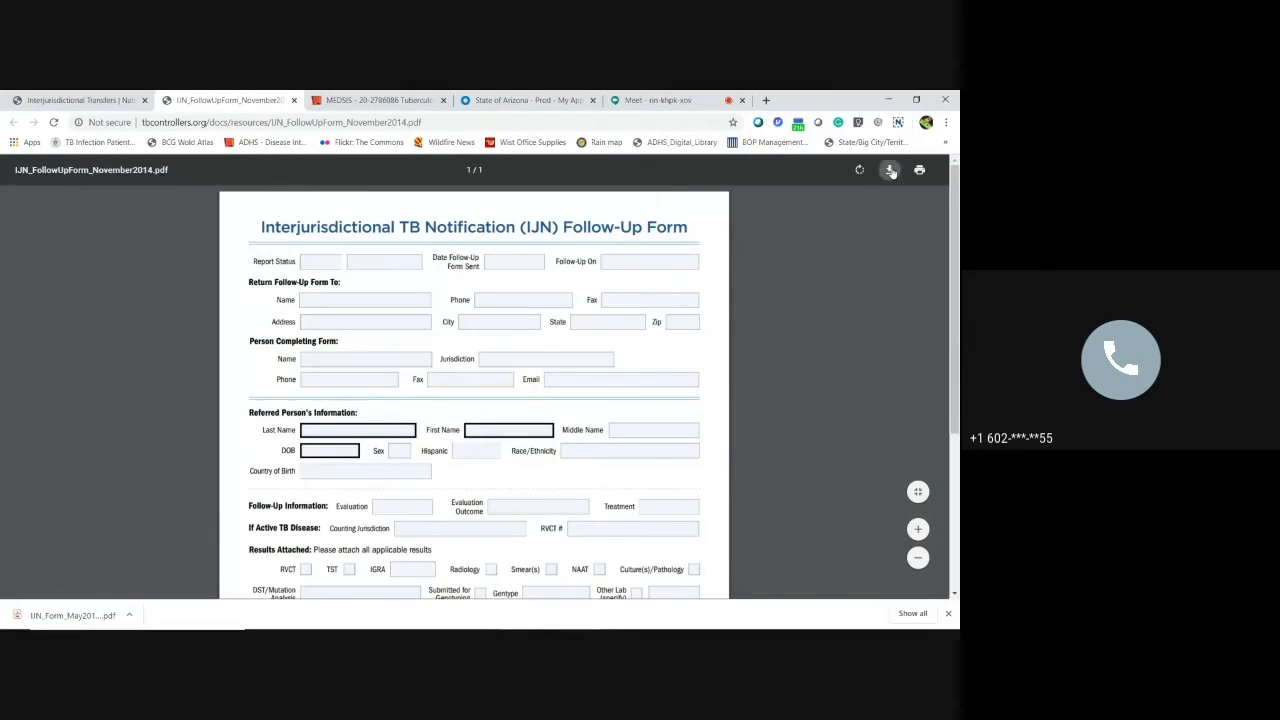
- Download the blank Follow-Up Form PDF and save it to the Desktop as IJN_FollowUpForm_Practice
click(889, 169)
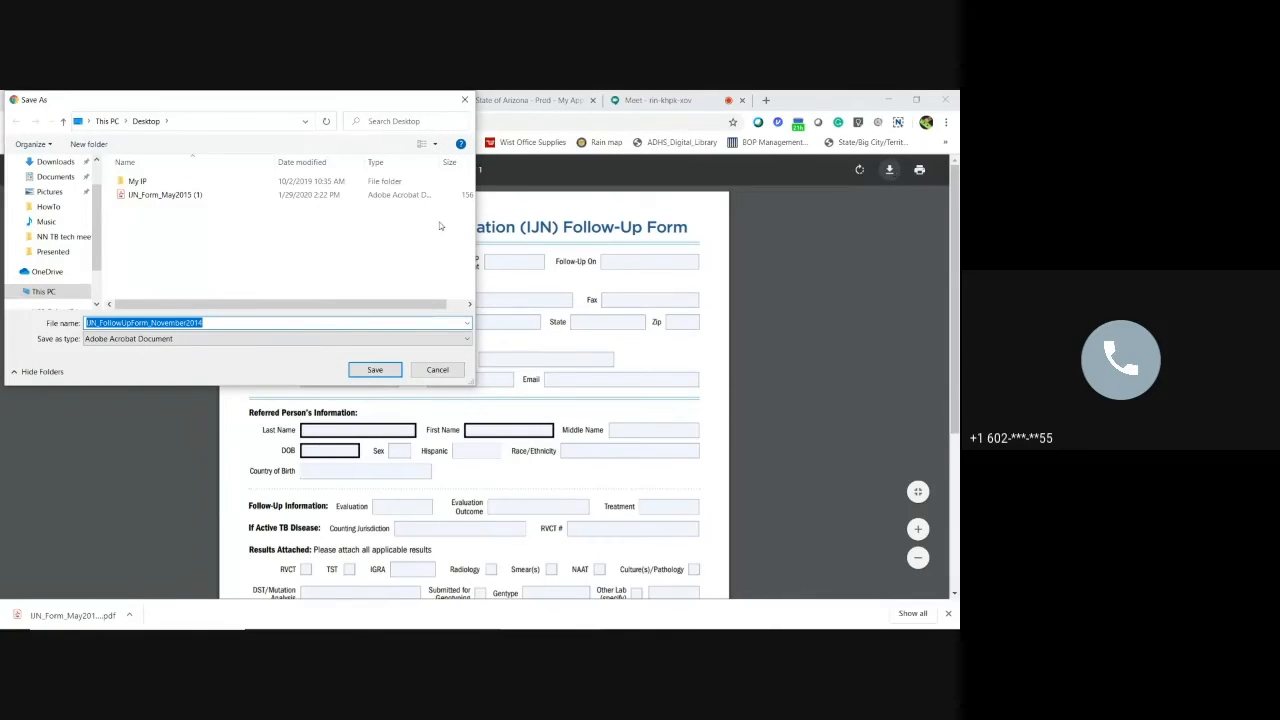
mouse_move(375, 370)
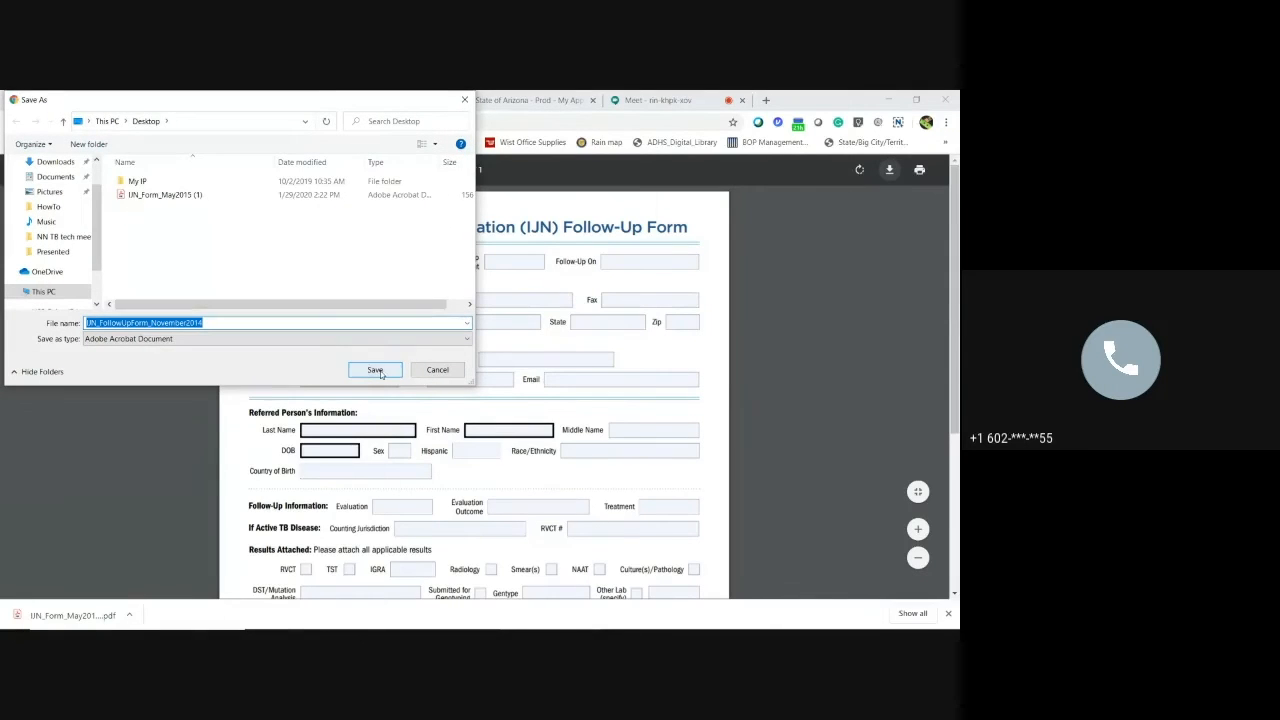
click(374, 369)
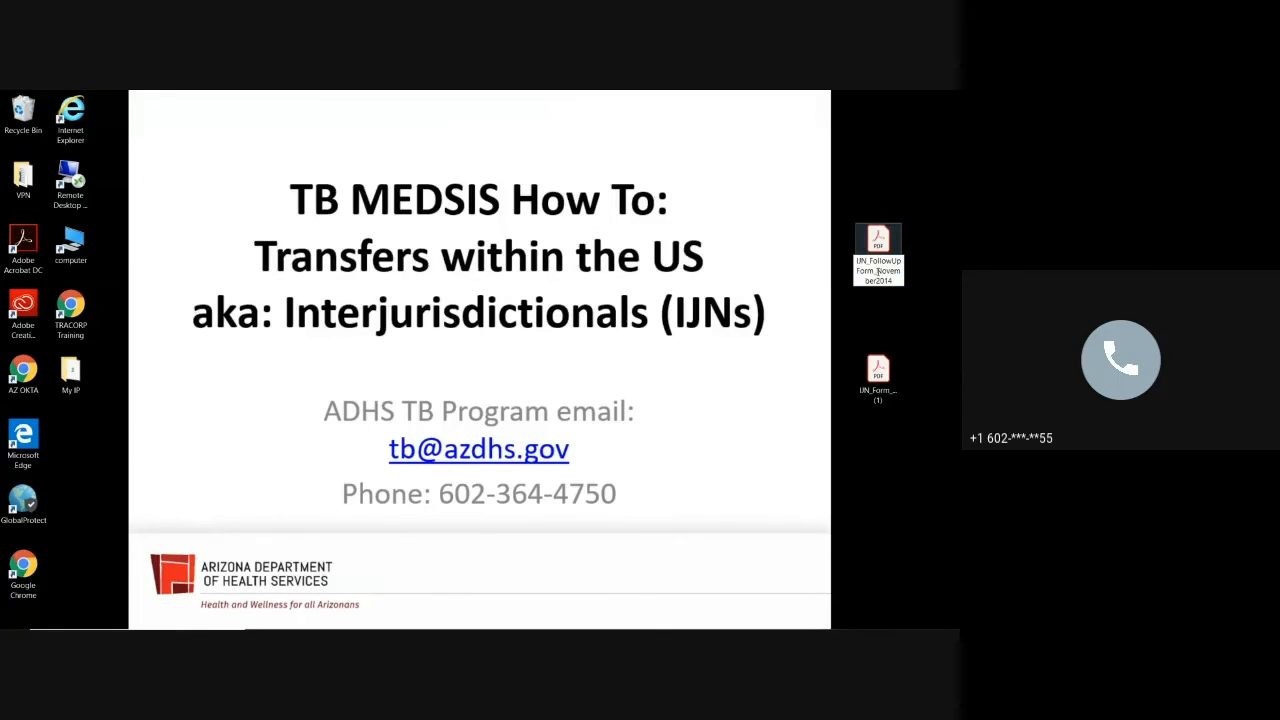
click(878, 255)
text(Practic)
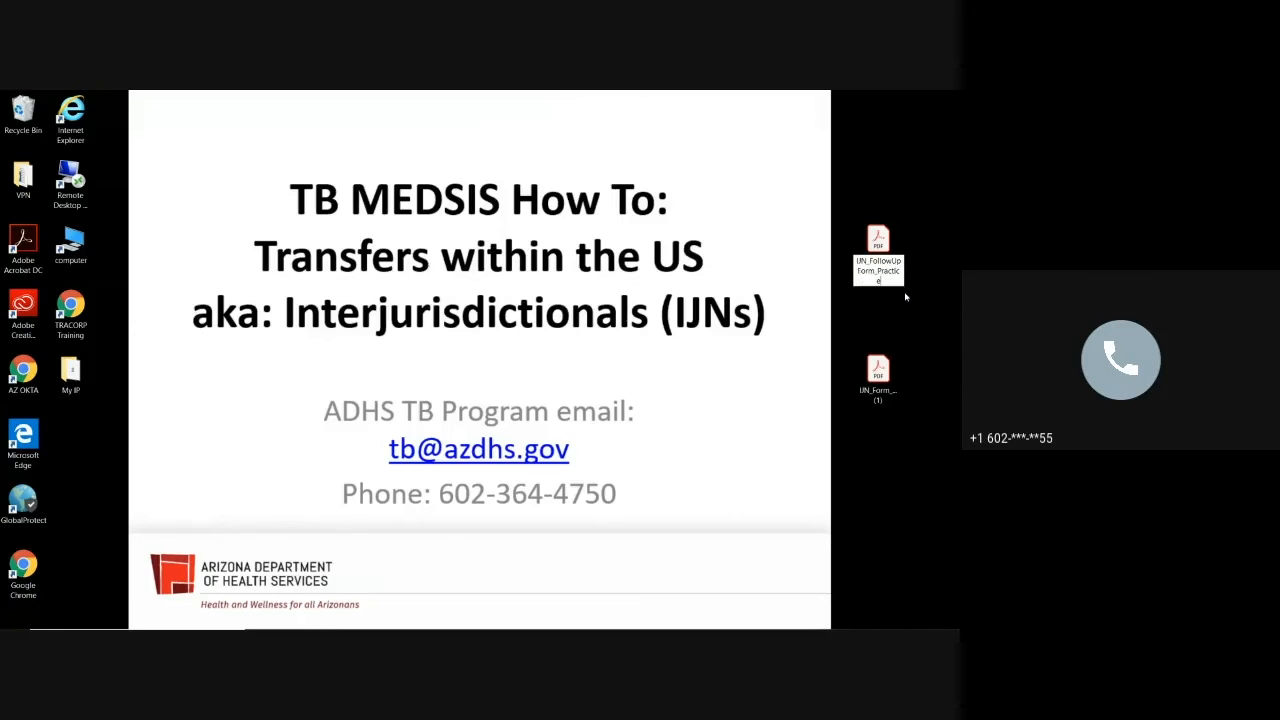
- Open IJN_FollowUpForm_Practice in Acrobat to view its fields, then close Acrobat with all tabs
double_click(877, 240)
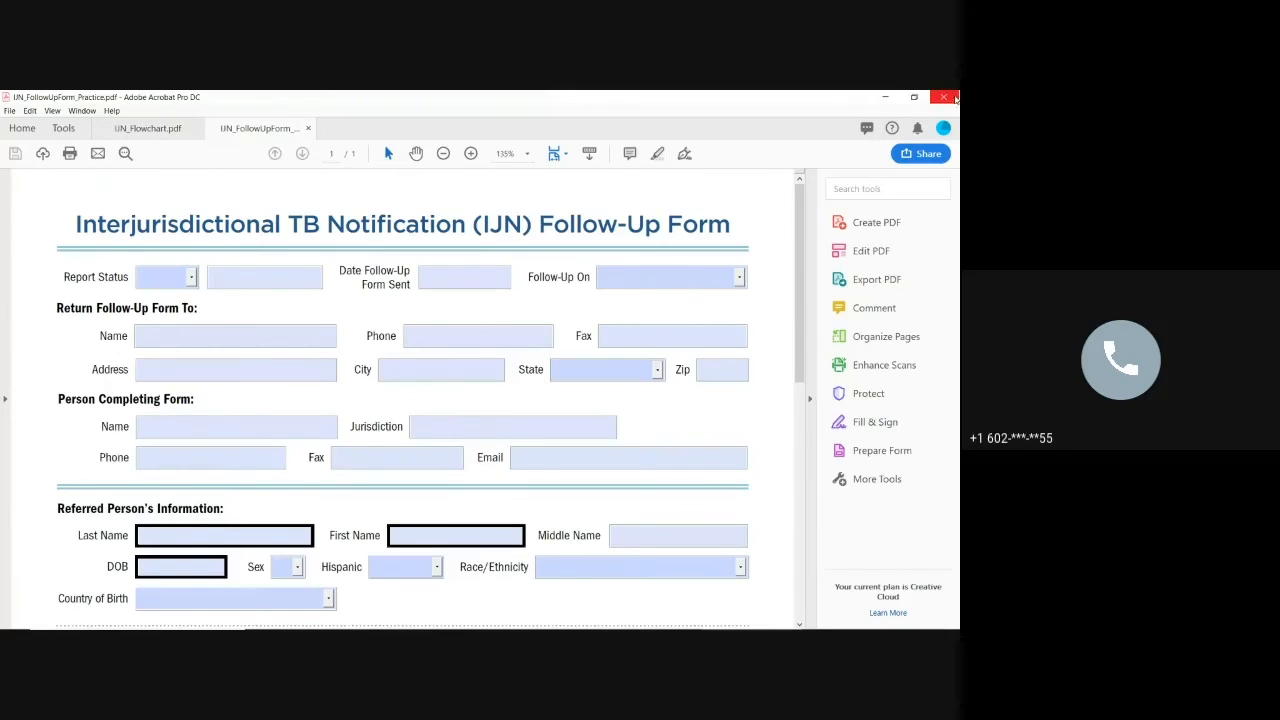
click(943, 97)
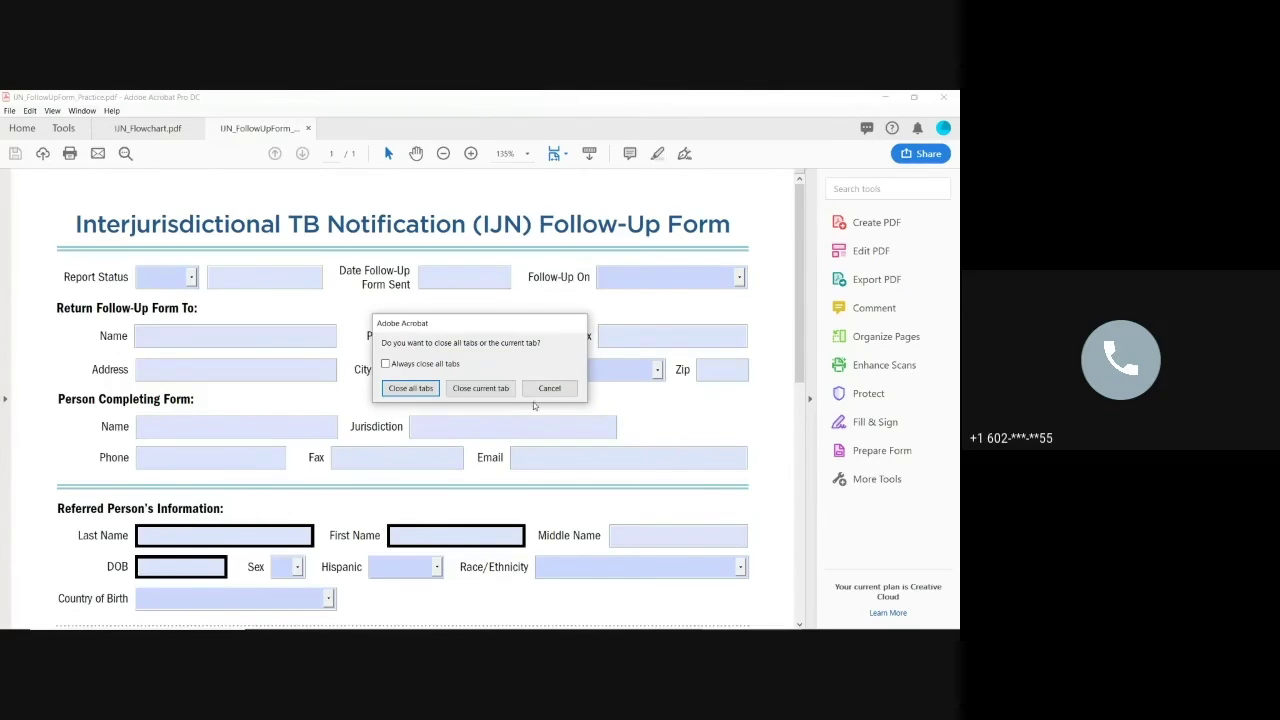
click(480, 388)
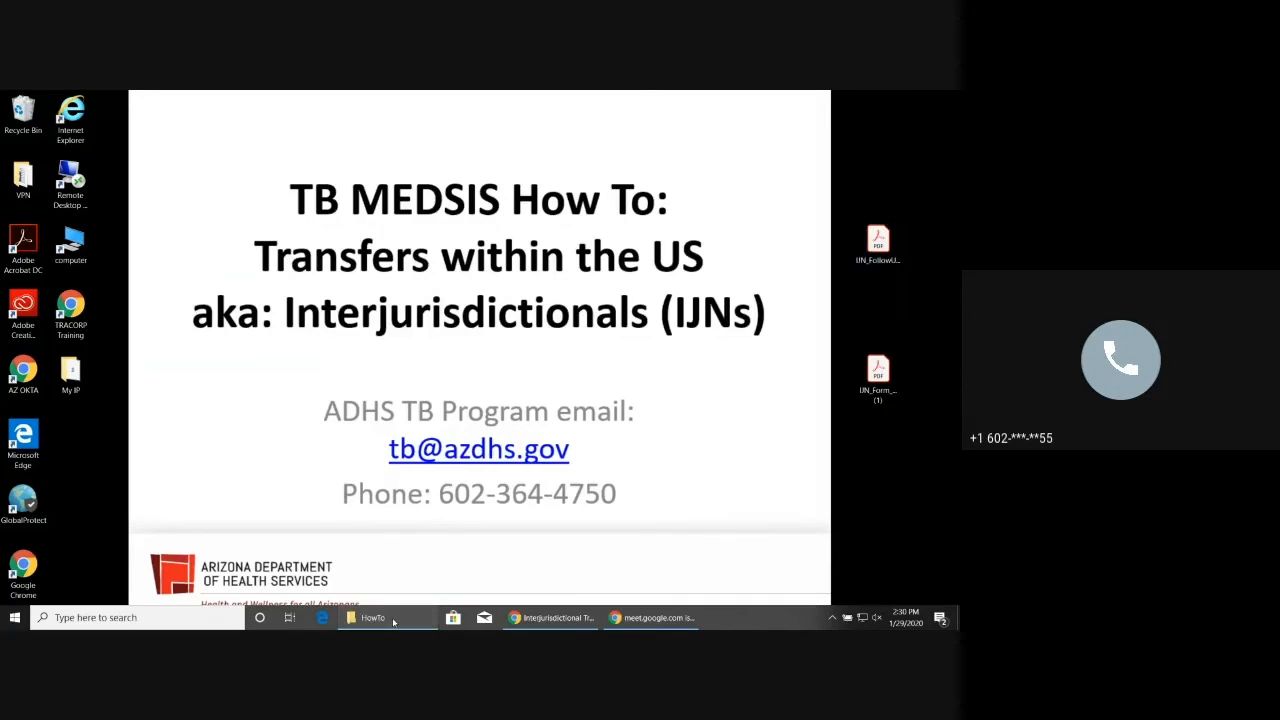
- Rename IJN_FollowUpForm_November2014 to IJN_FollowUpForm_Bell_Tinker and open it in Acrobat
click(370, 617)
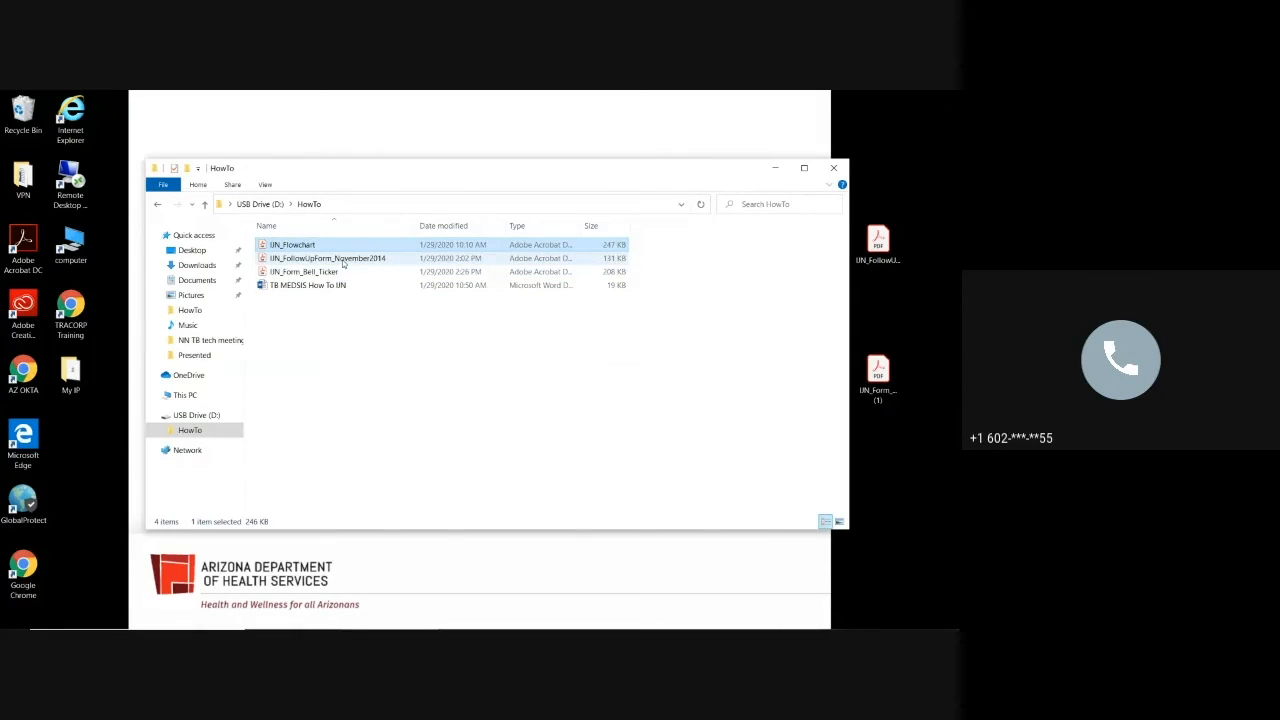
click(327, 258)
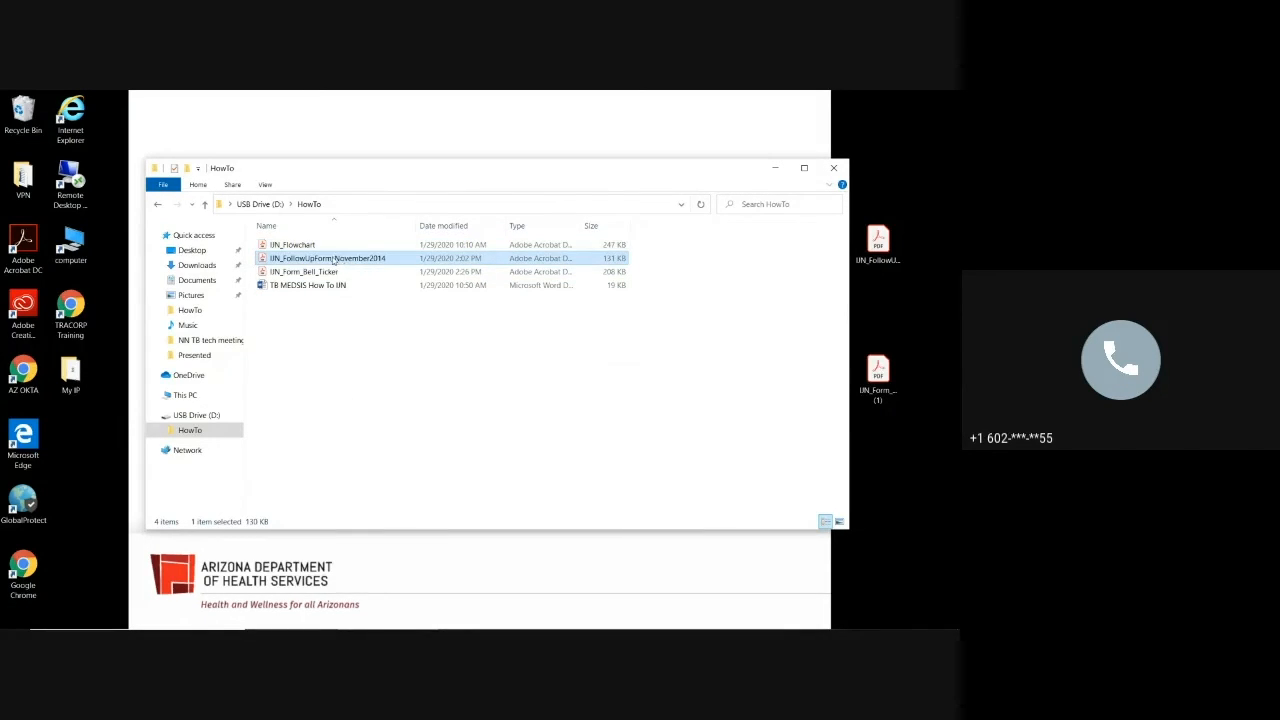
click(328, 258)
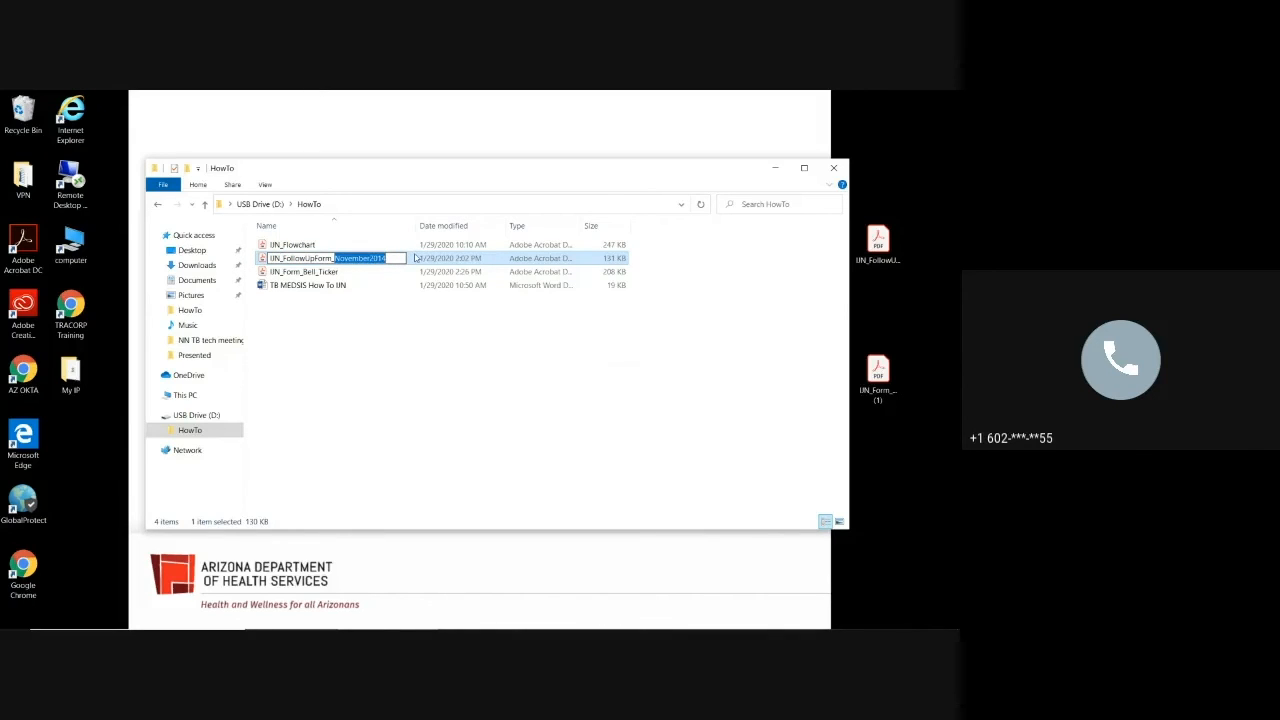
text(IIN_FollowUpForm_Bell_Tick)
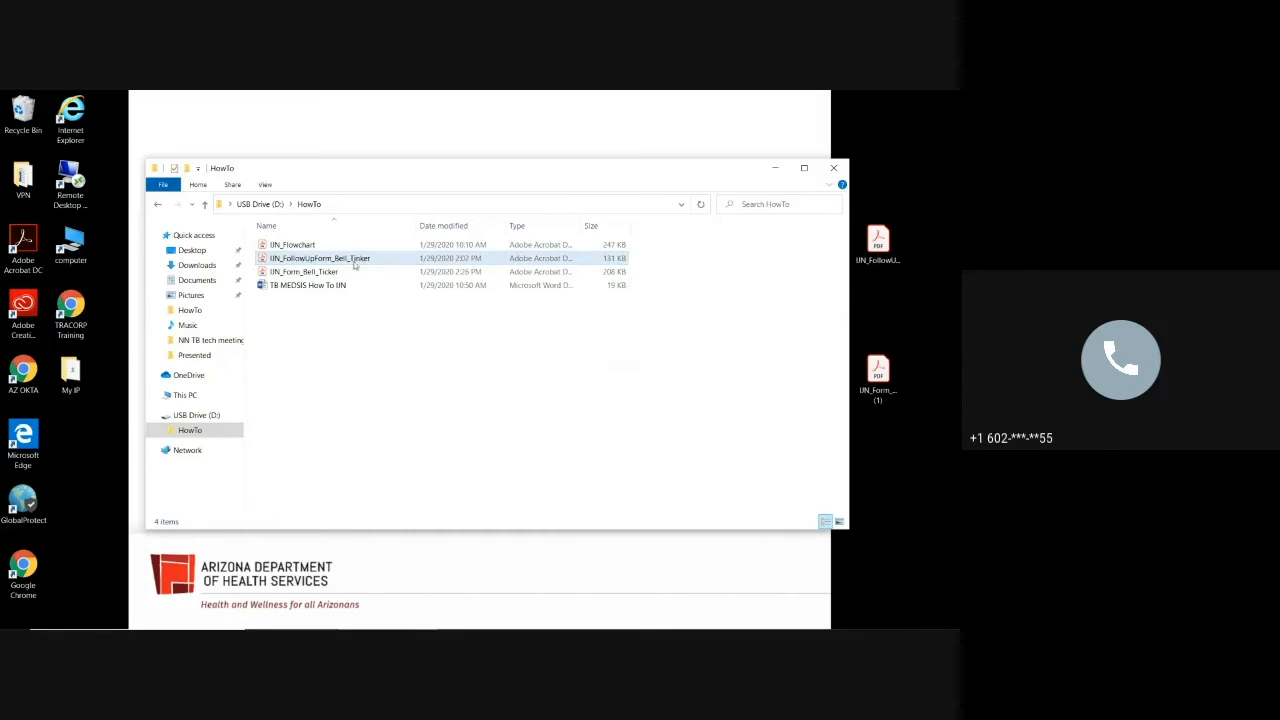
double_click(320, 258)
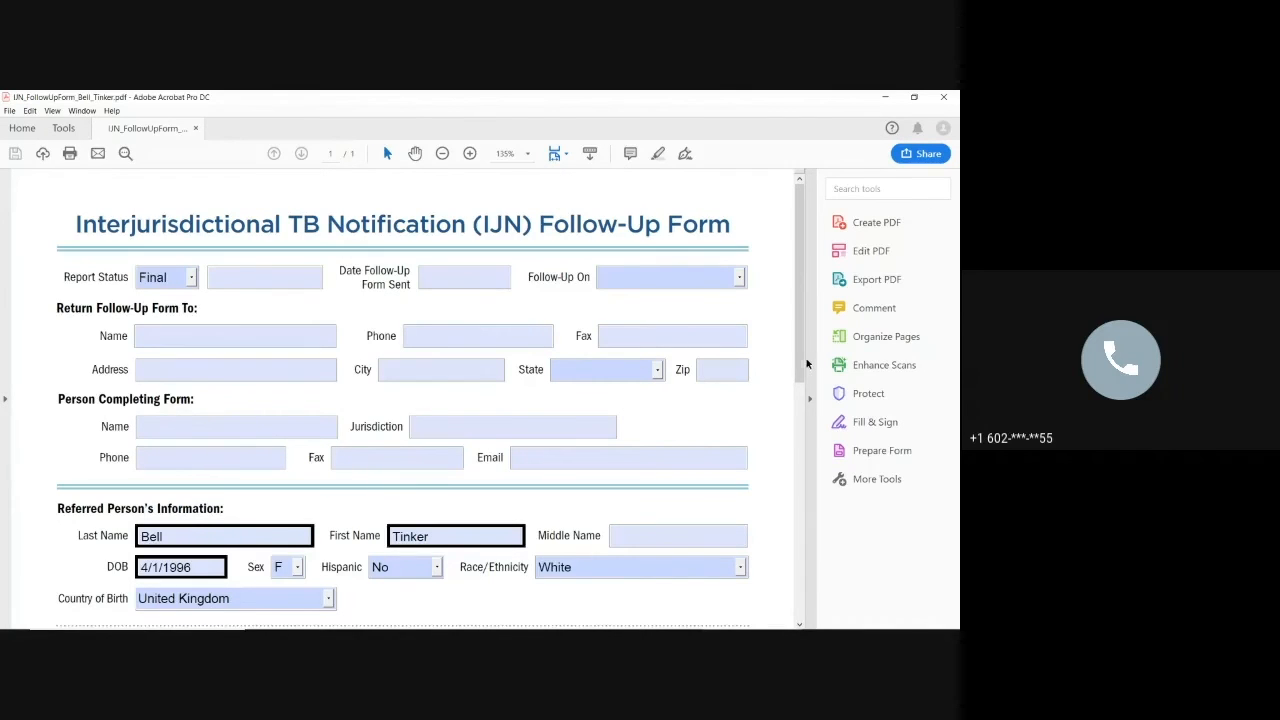
- Append 7/3/2020 to the 'completed 26 weeks of DOT' comment, then close Acrobat
scroll(down, 3)
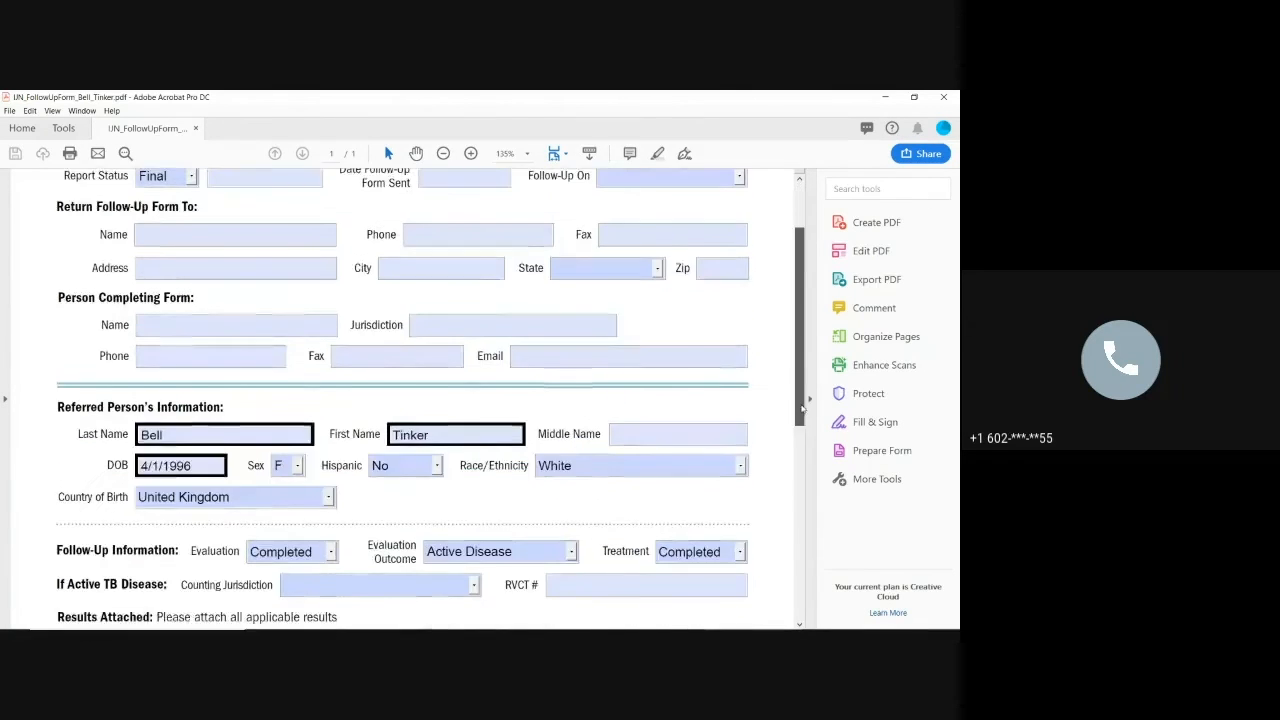
scroll(up, 3)
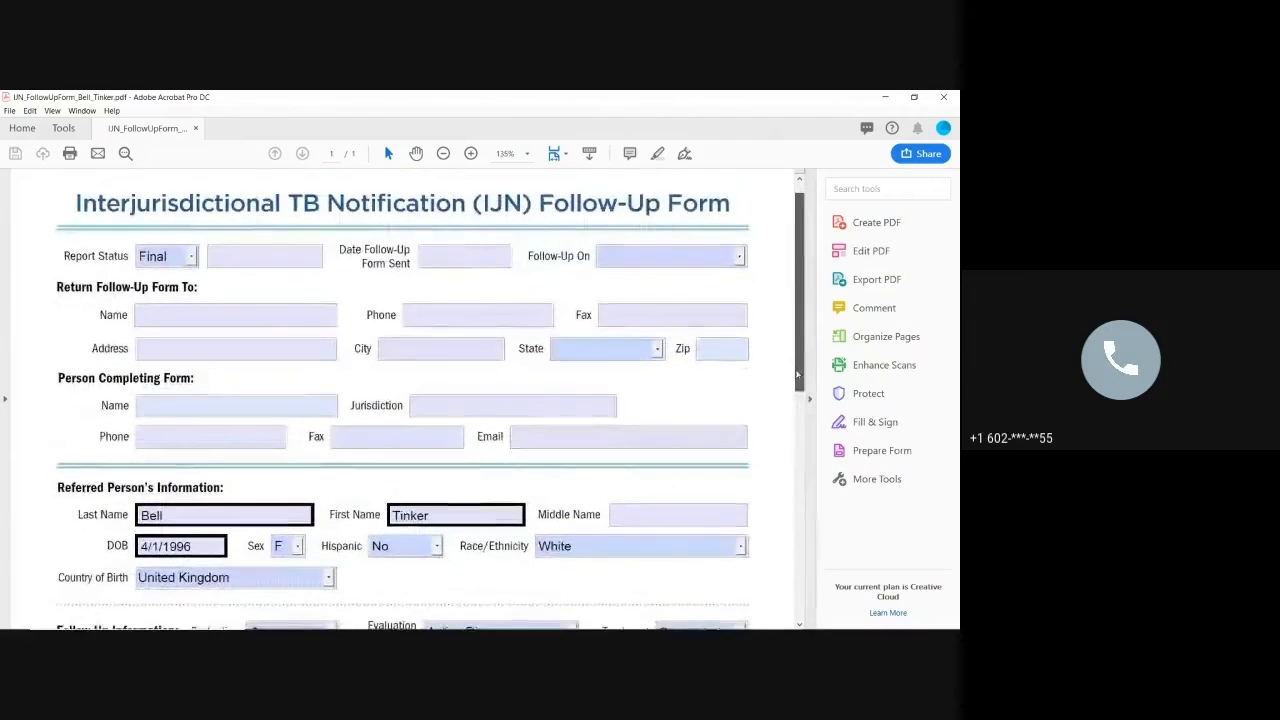
scroll(down, 3)
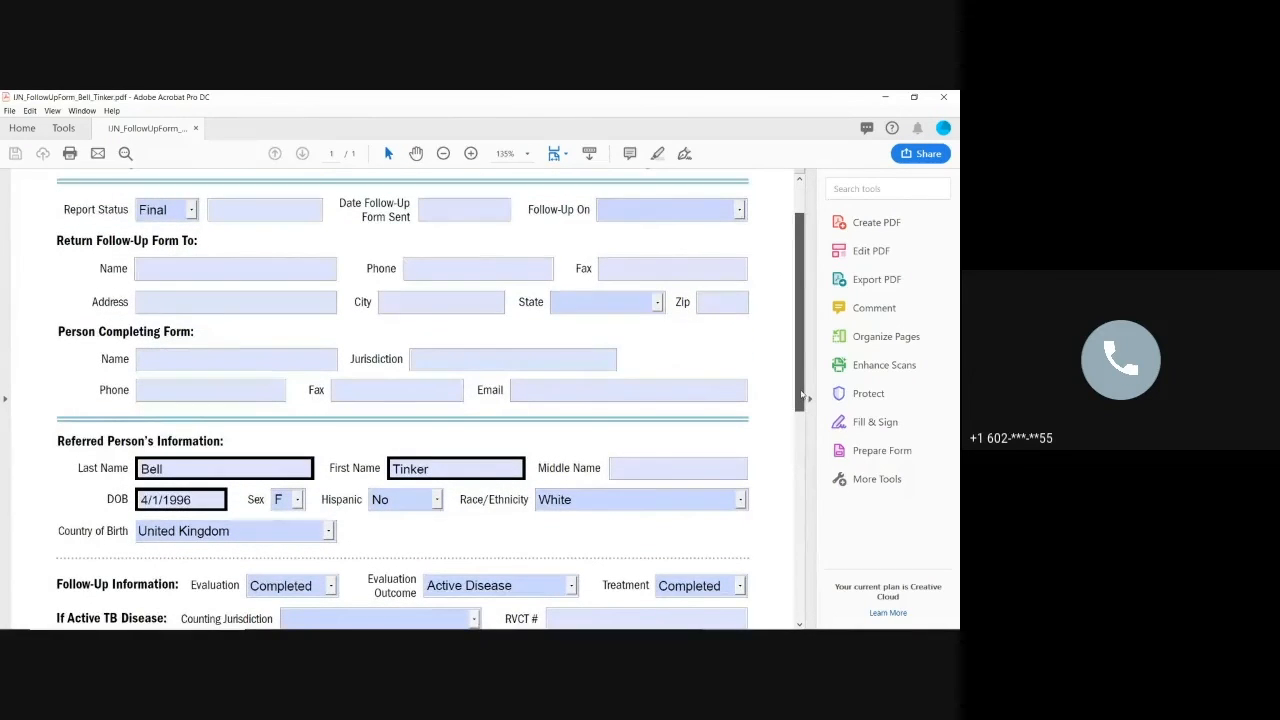
scroll(down, 3)
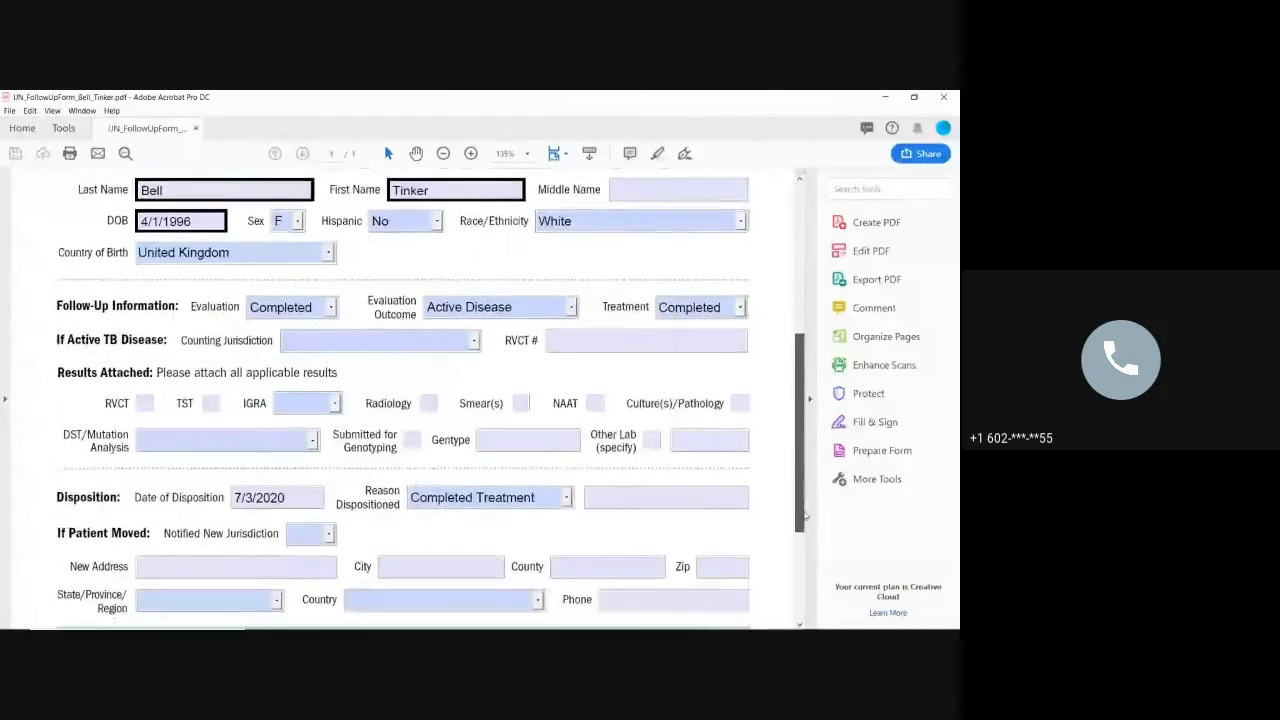
scroll(down, 3)
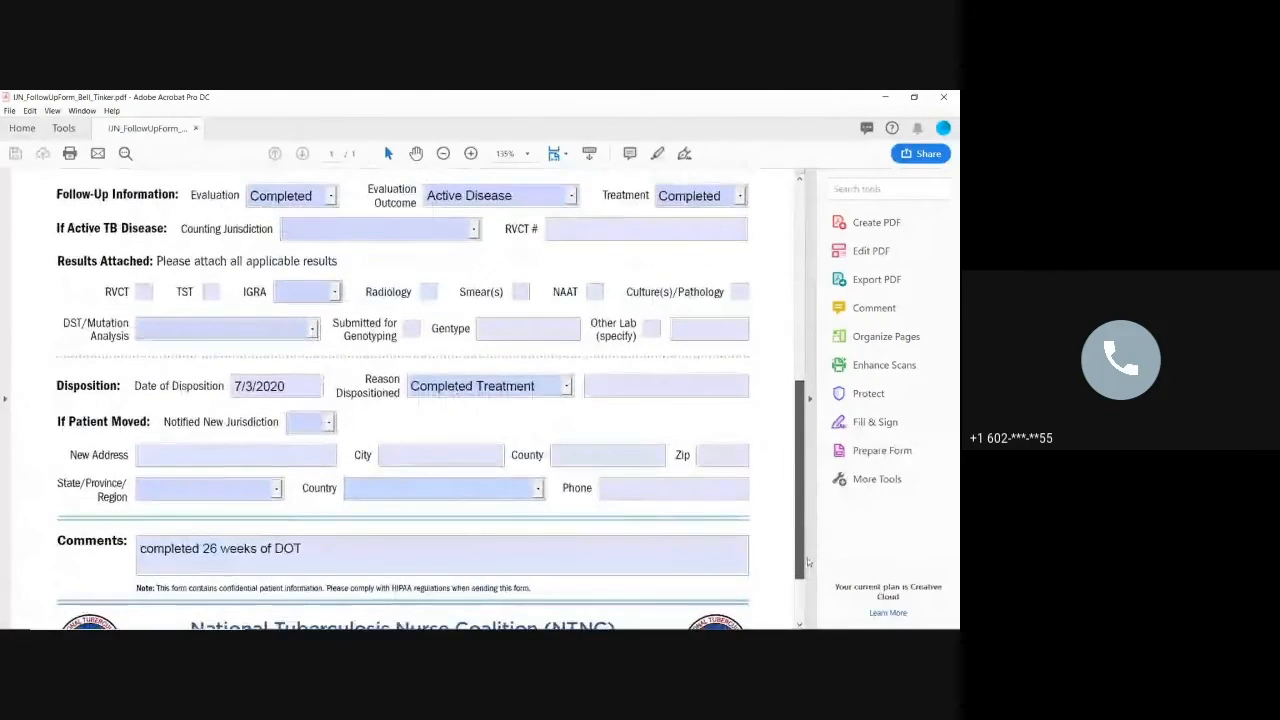
scroll(down, 3)
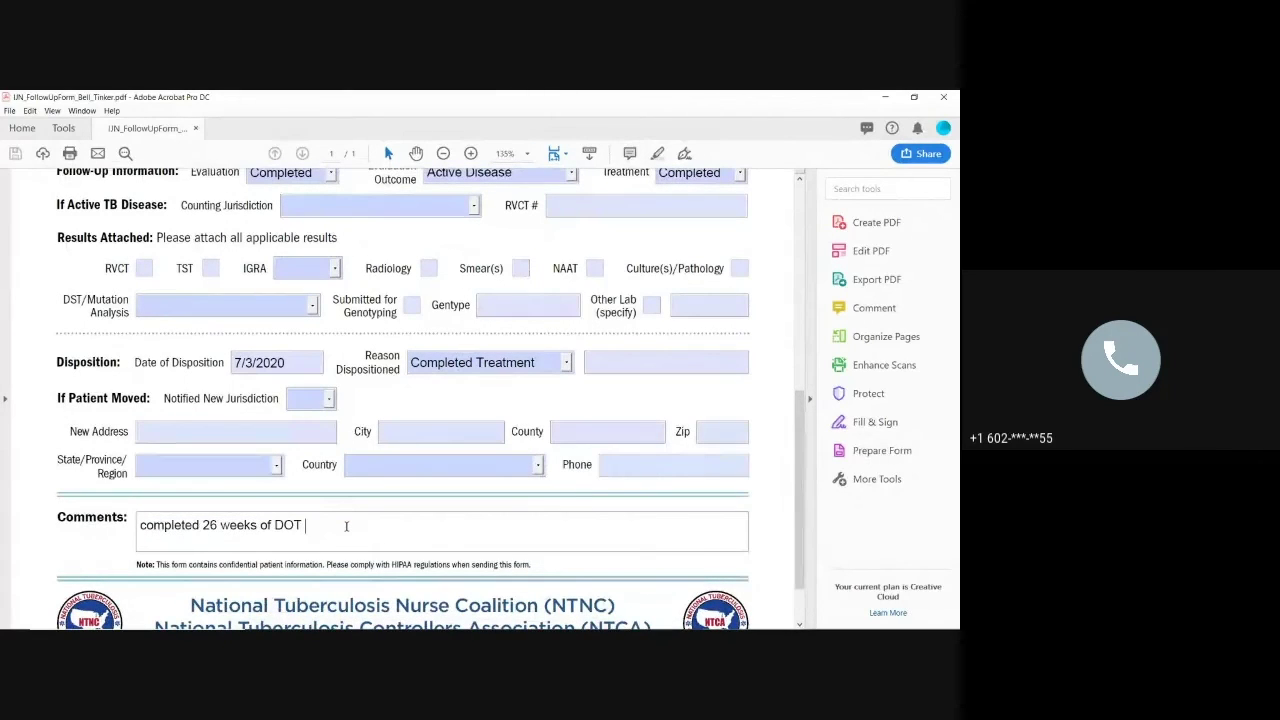
text(7)
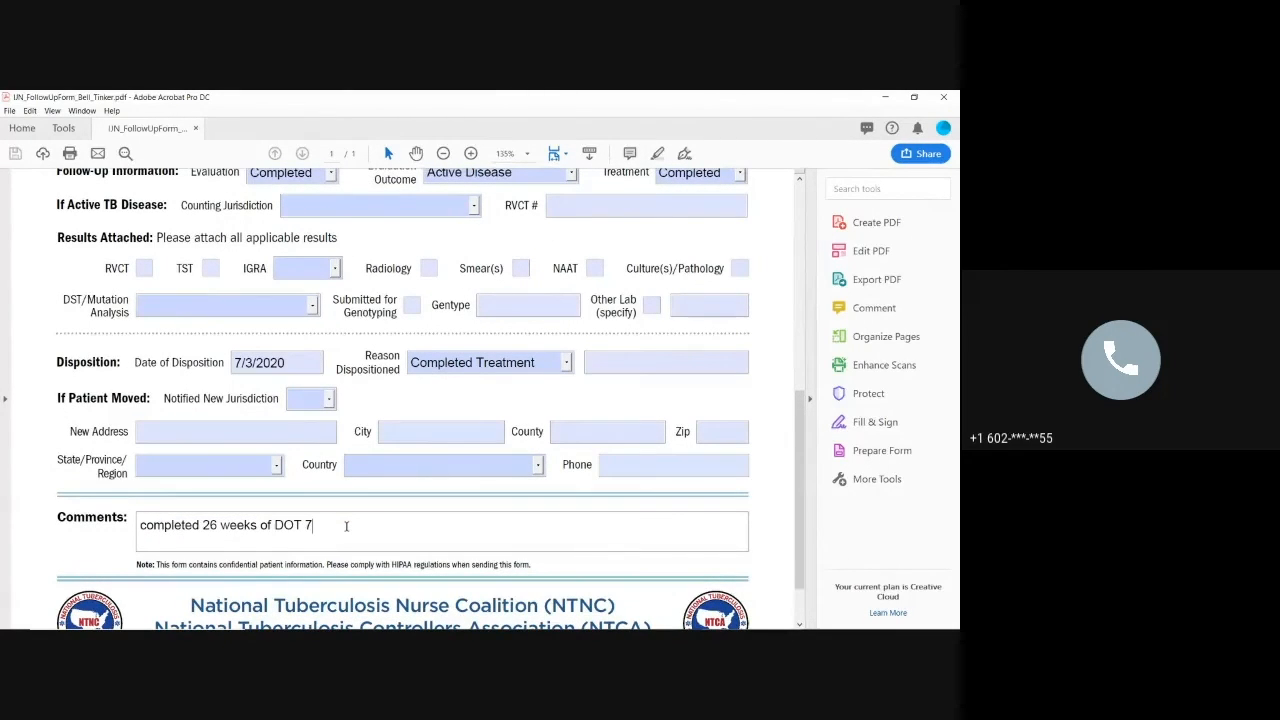
text(/3/2)
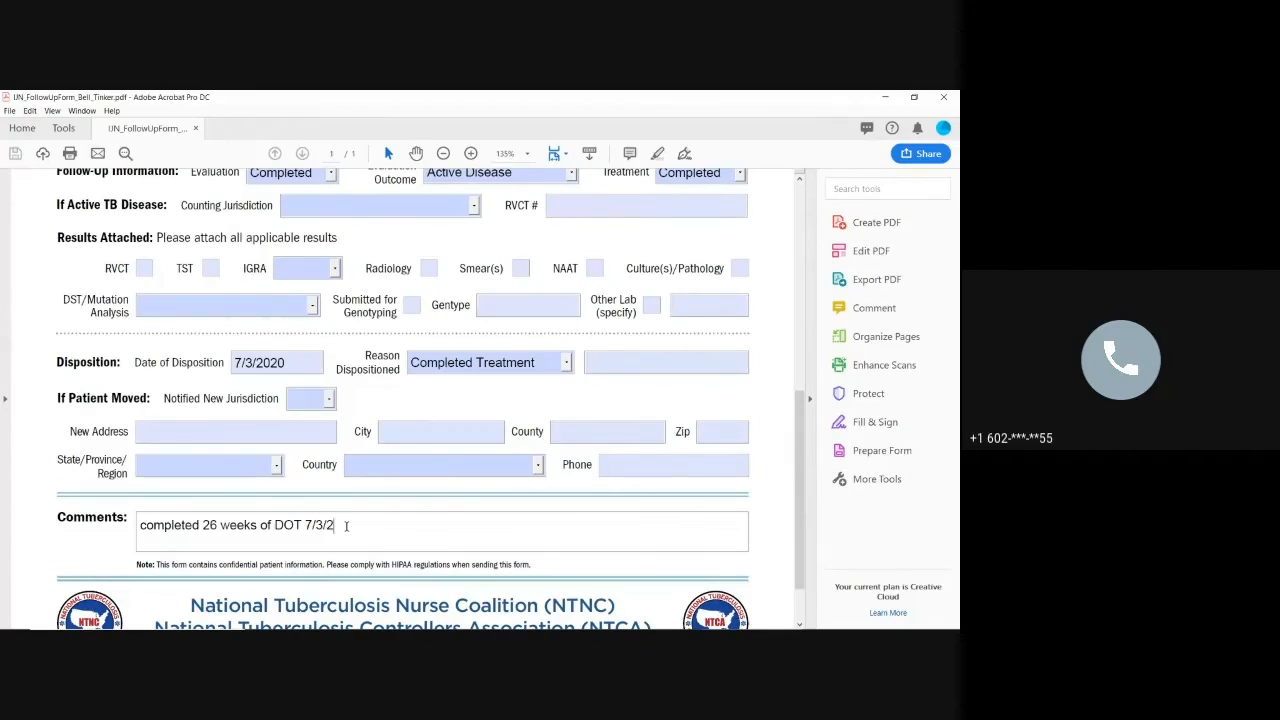
text(020)
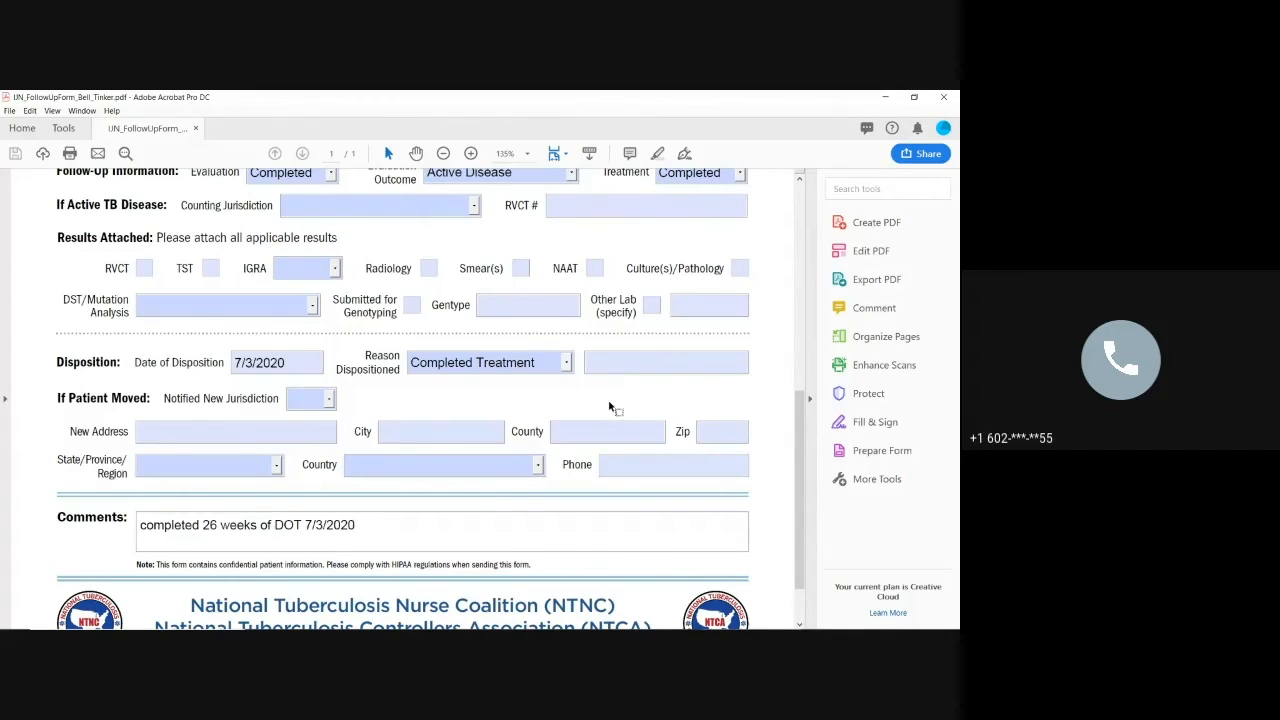
click(673, 465)
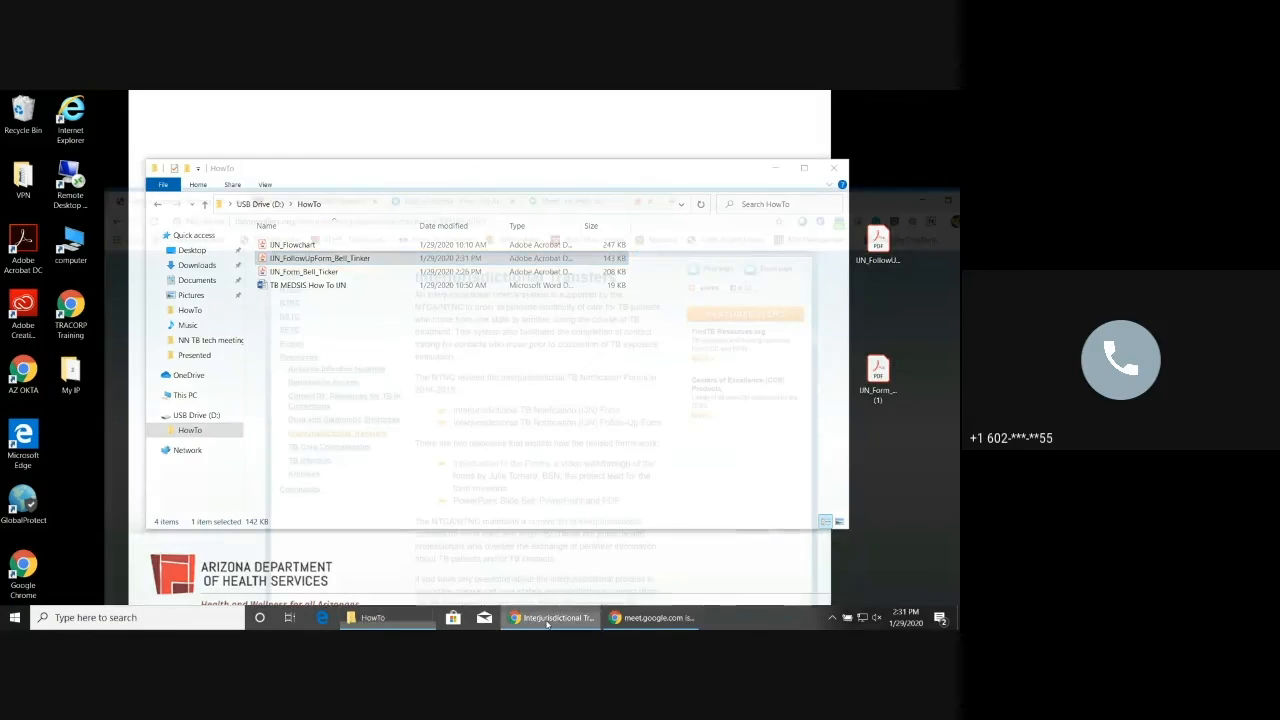
- Upload IJN_FollowUpForm_Bell_Tinker.pdf to Bell, Tinker's case with comment 'Follow up form: completed treatment'
click(550, 617)
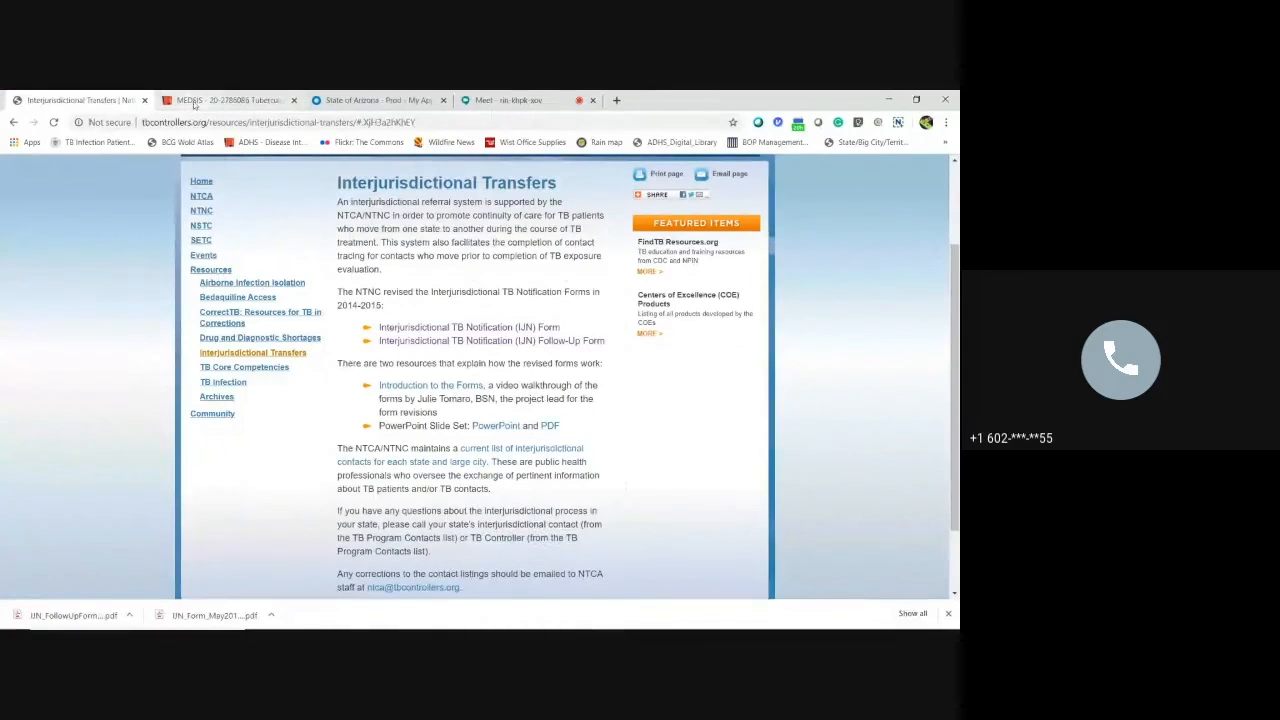
click(230, 100)
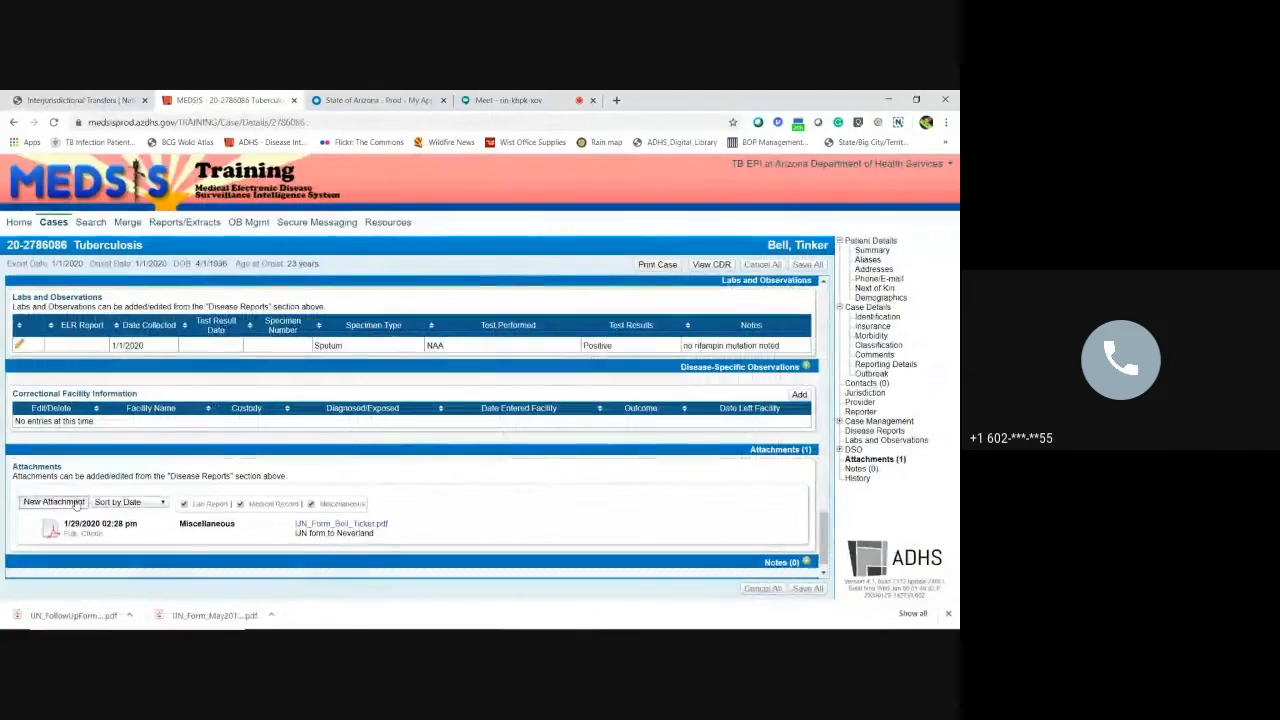
click(53, 501)
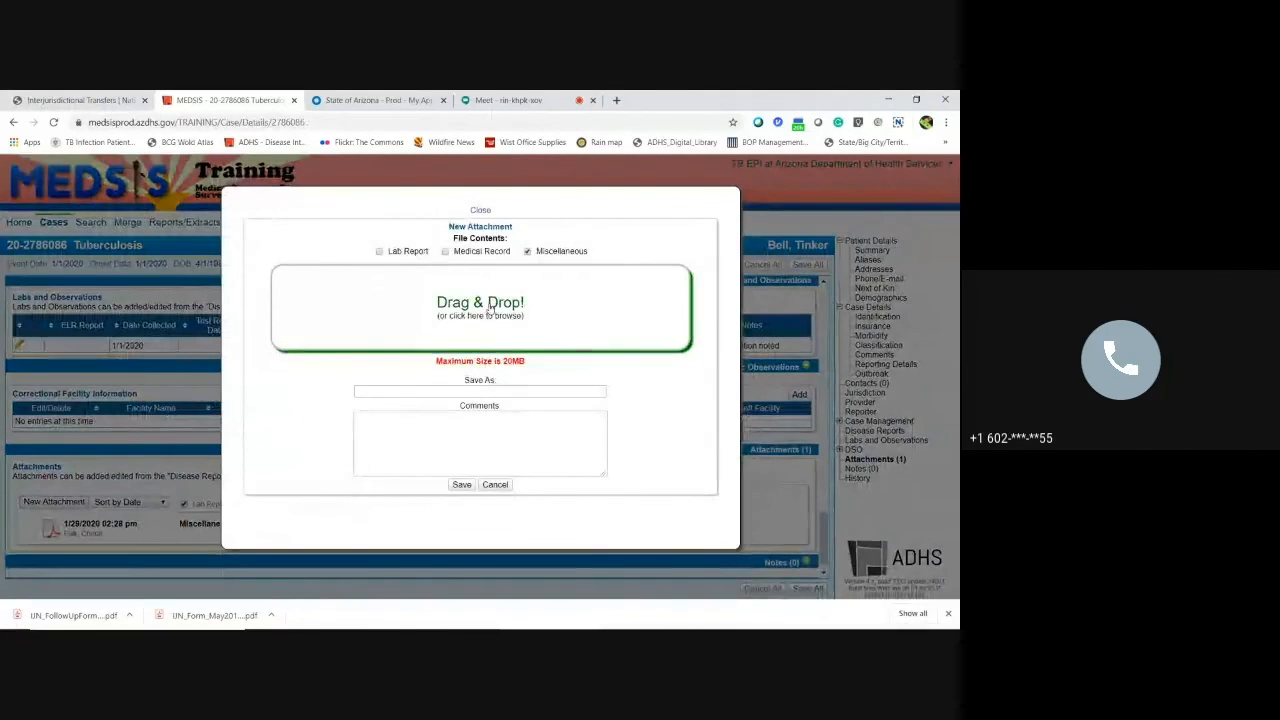
click(480, 305)
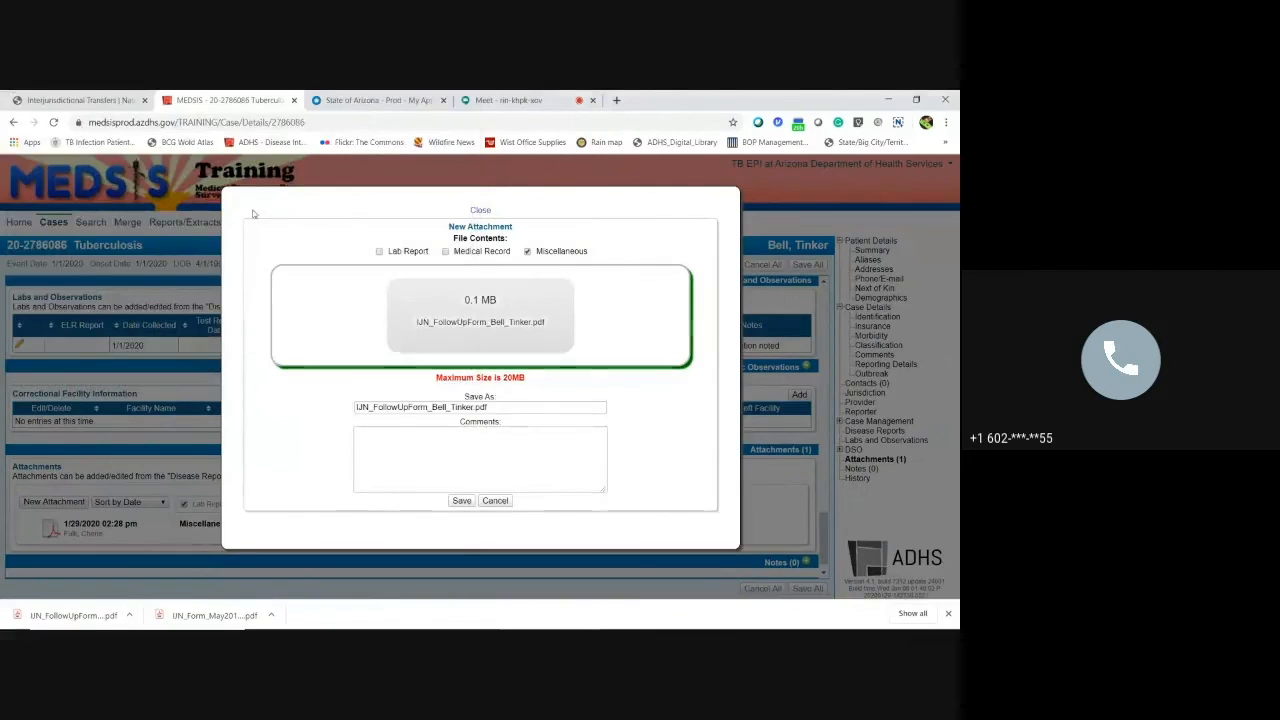
click(480, 459)
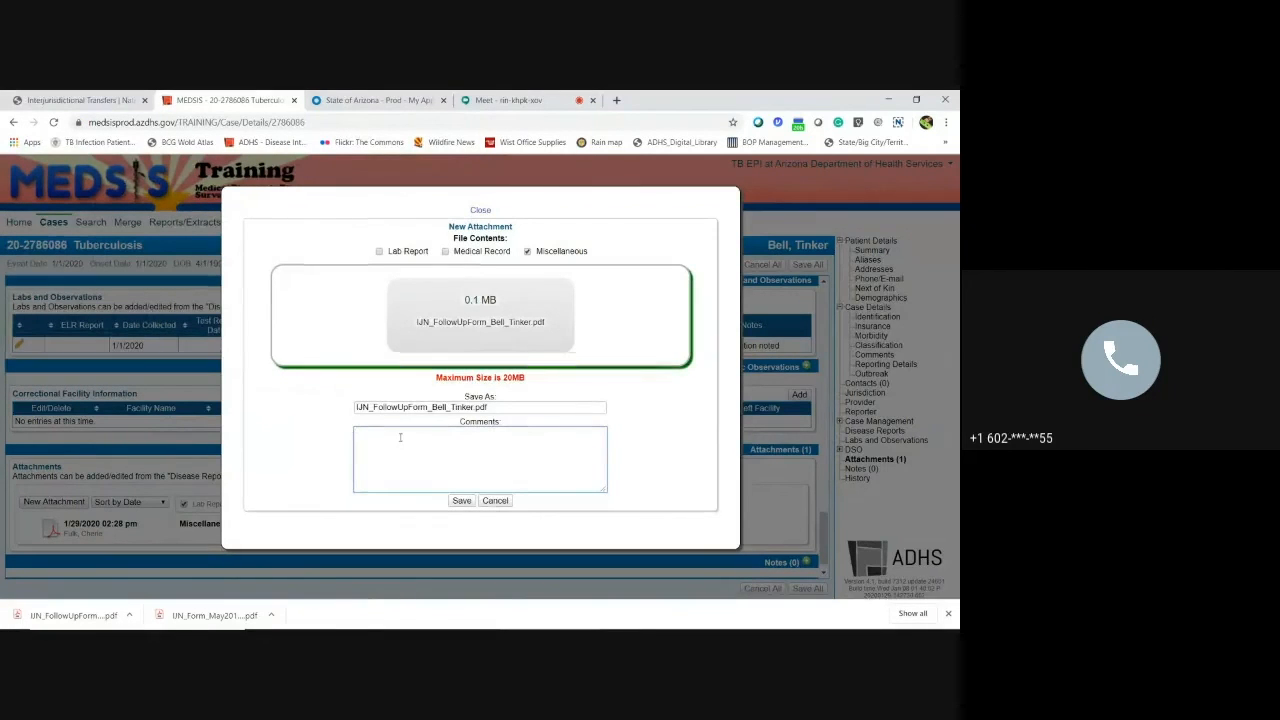
text(H)
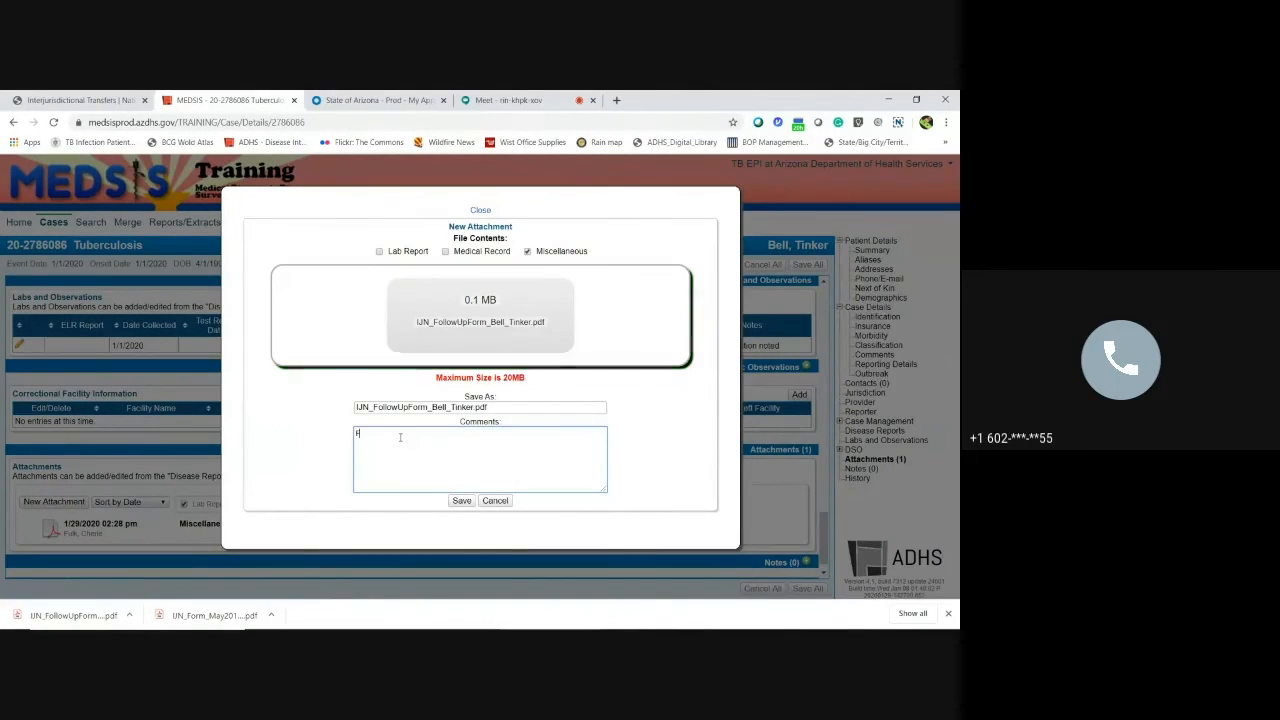
text(Follow up form: completed treat)
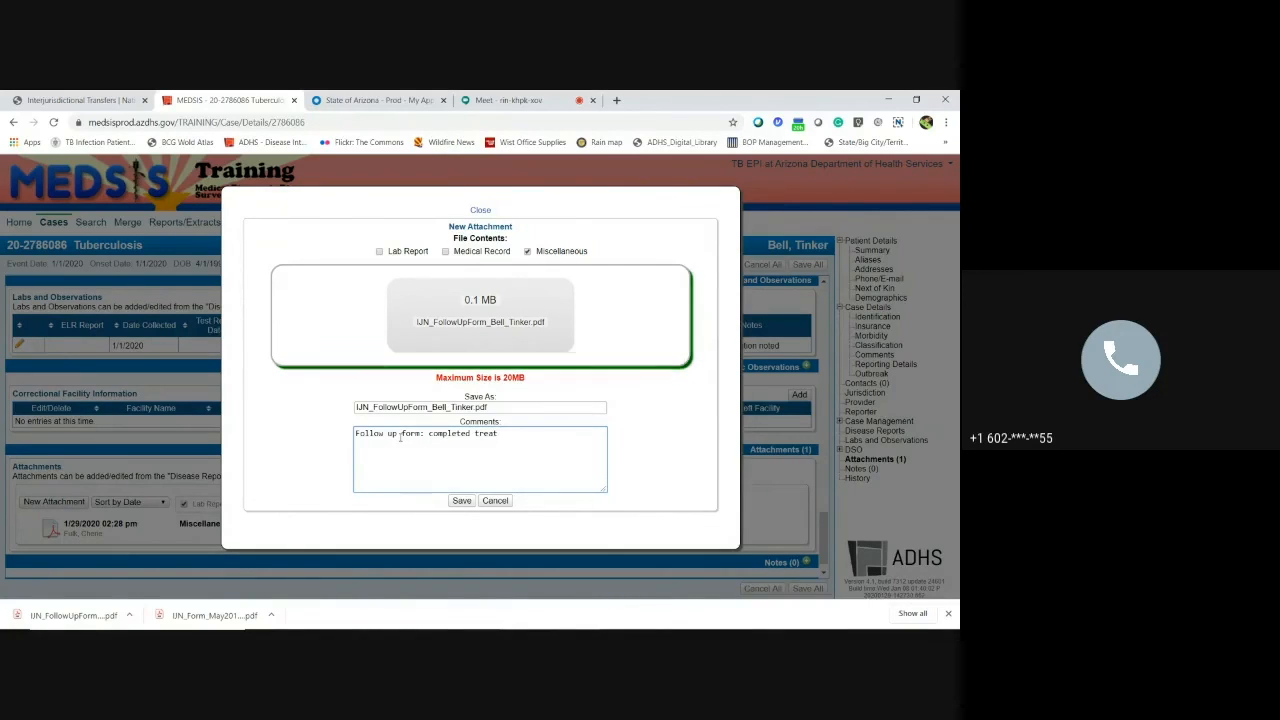
text(ment)
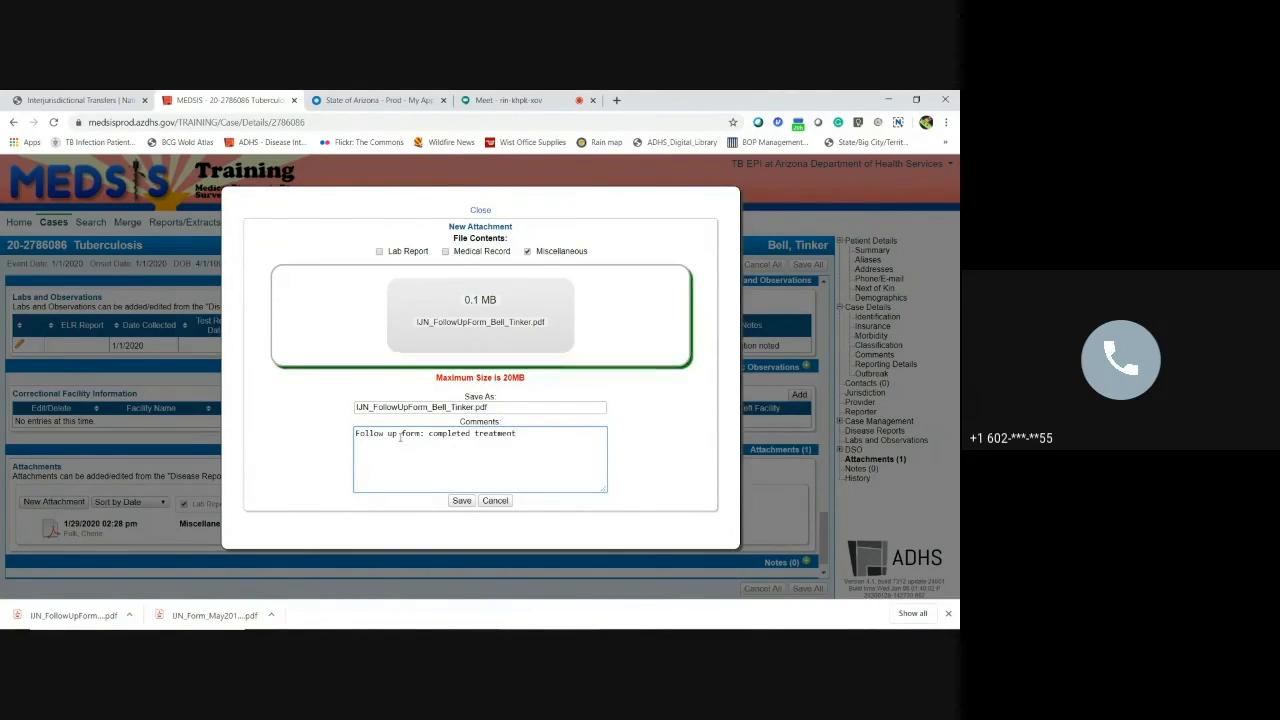
click(461, 500)
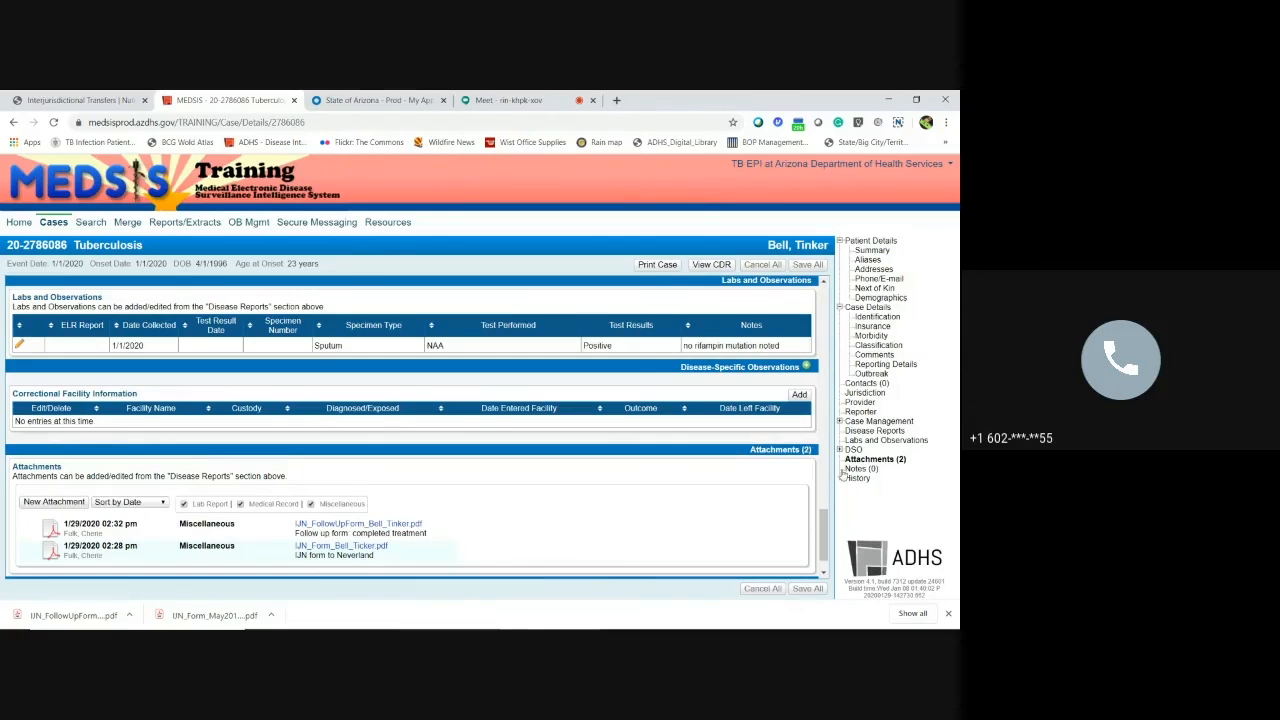
- Save a case note confirming Peter Pan received the IJN, then minimize Chrome
scroll(down, 3)
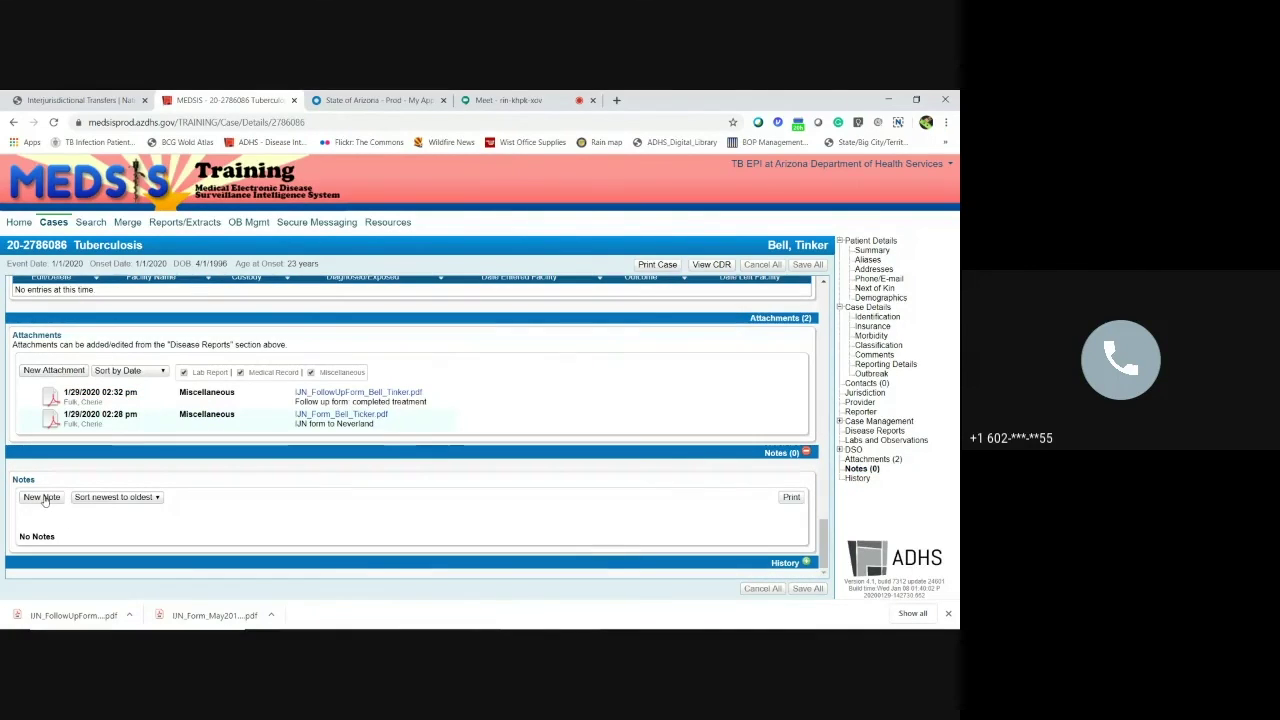
click(41, 497)
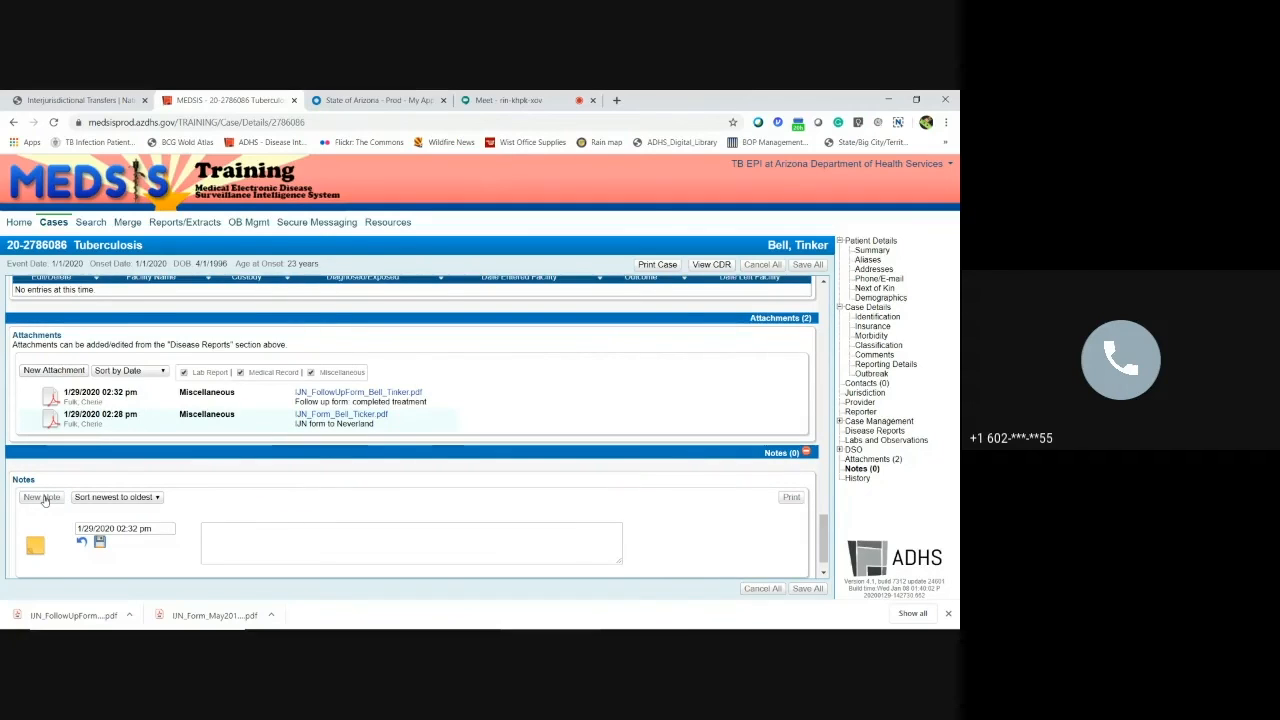
text(4)
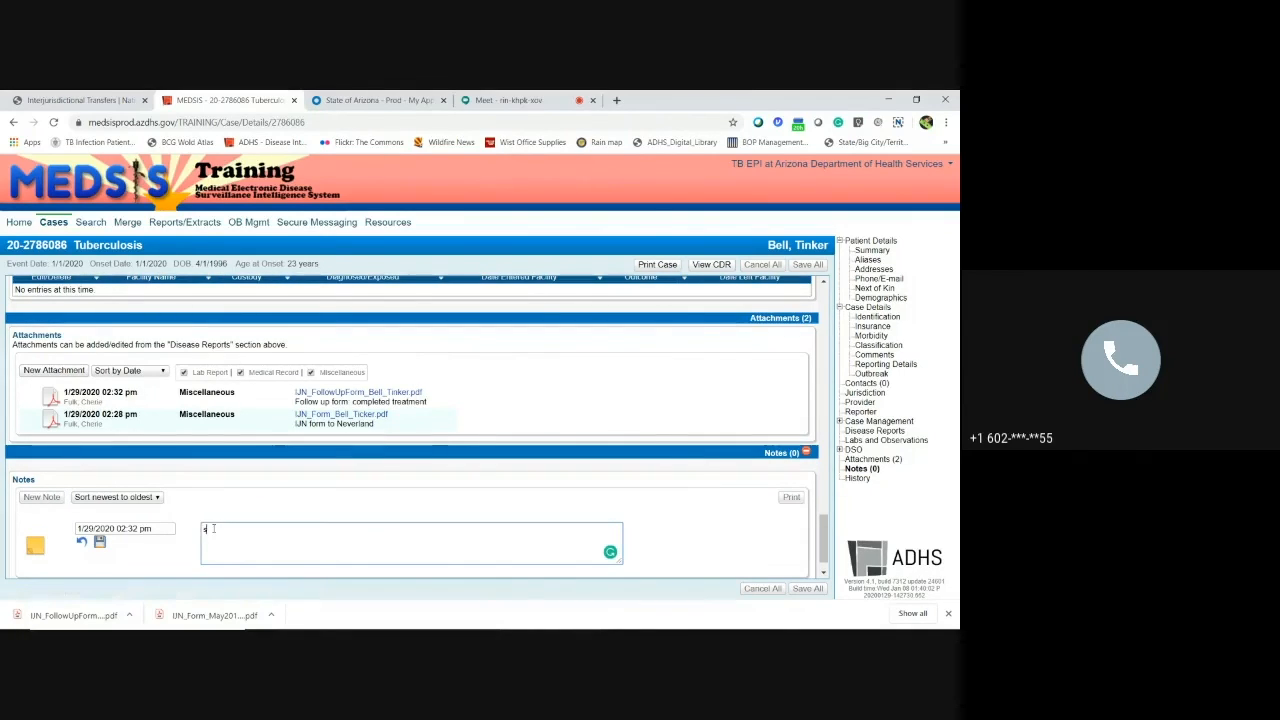
text(spoke with Peter)
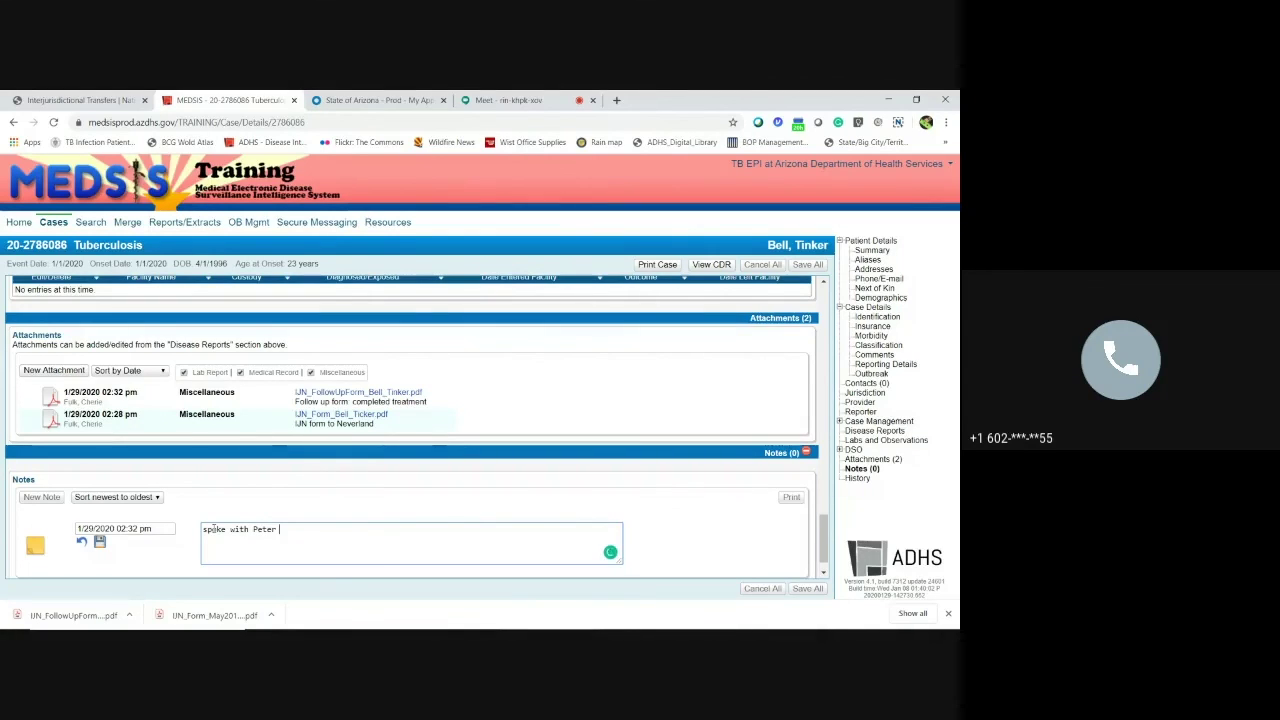
text(Pan who confirmed)
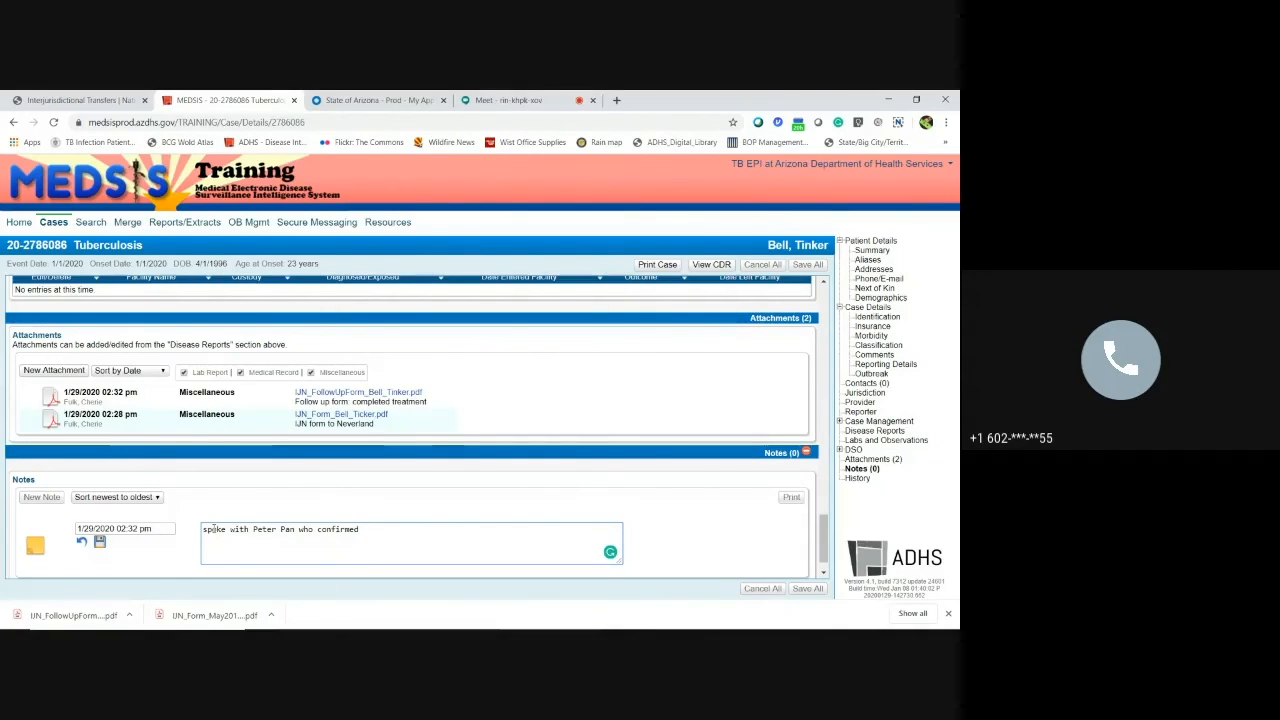
text(they received the IJN)
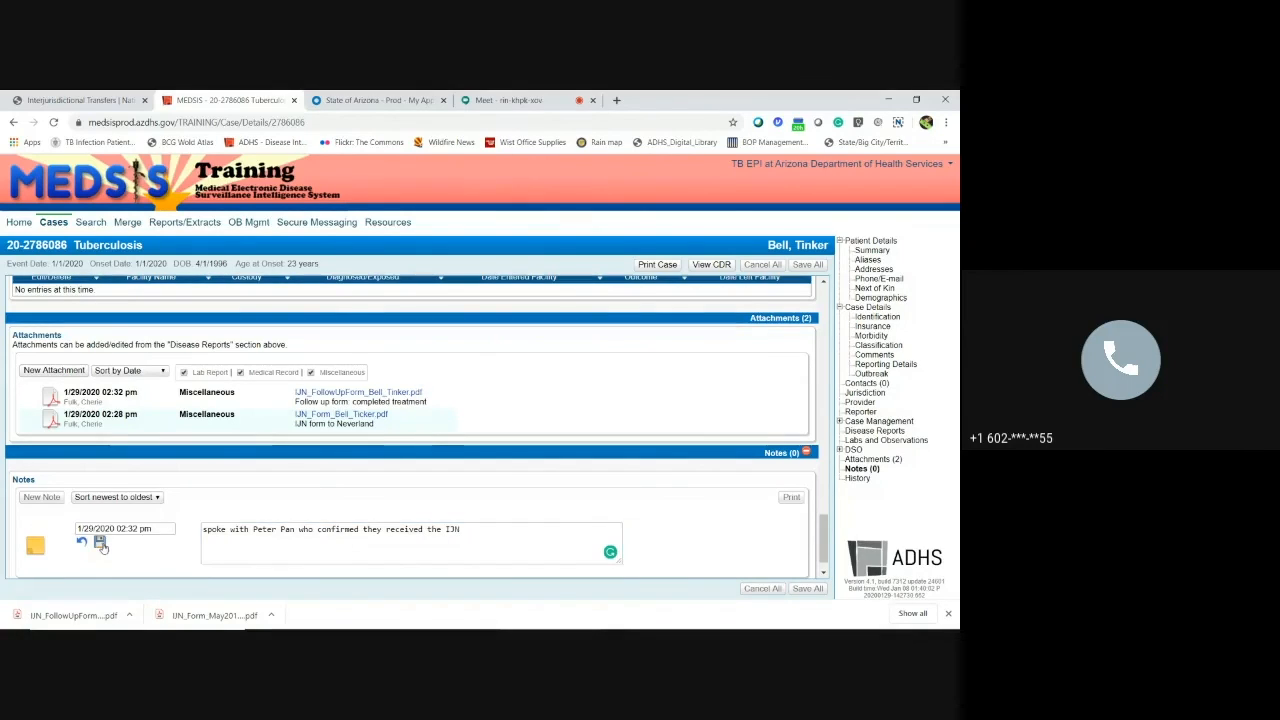
click(100, 543)
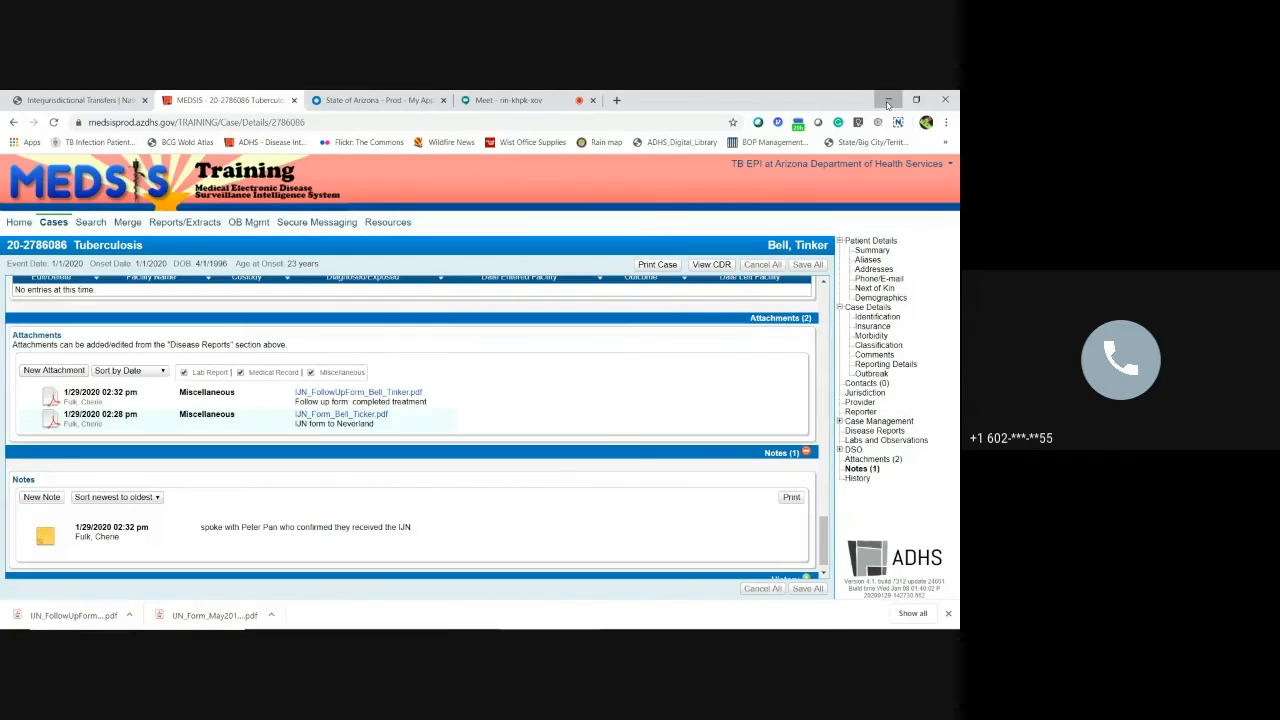
click(886, 99)
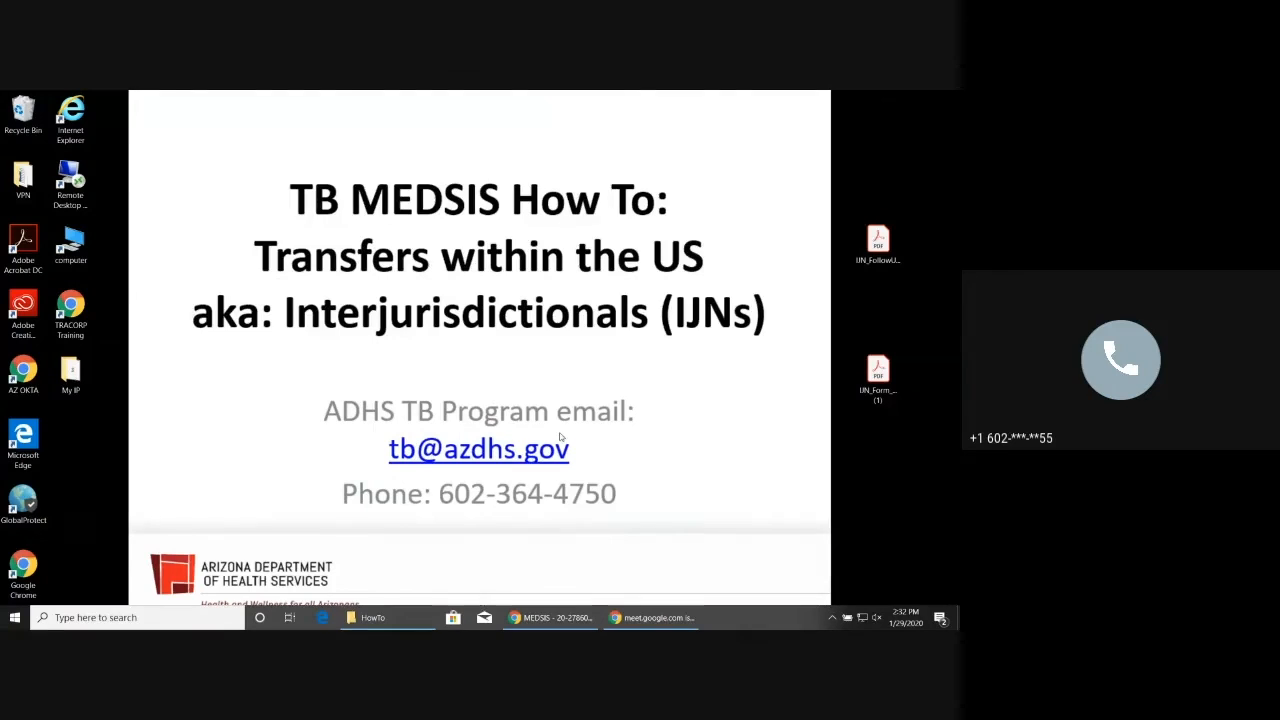
mouse_move(600, 605)
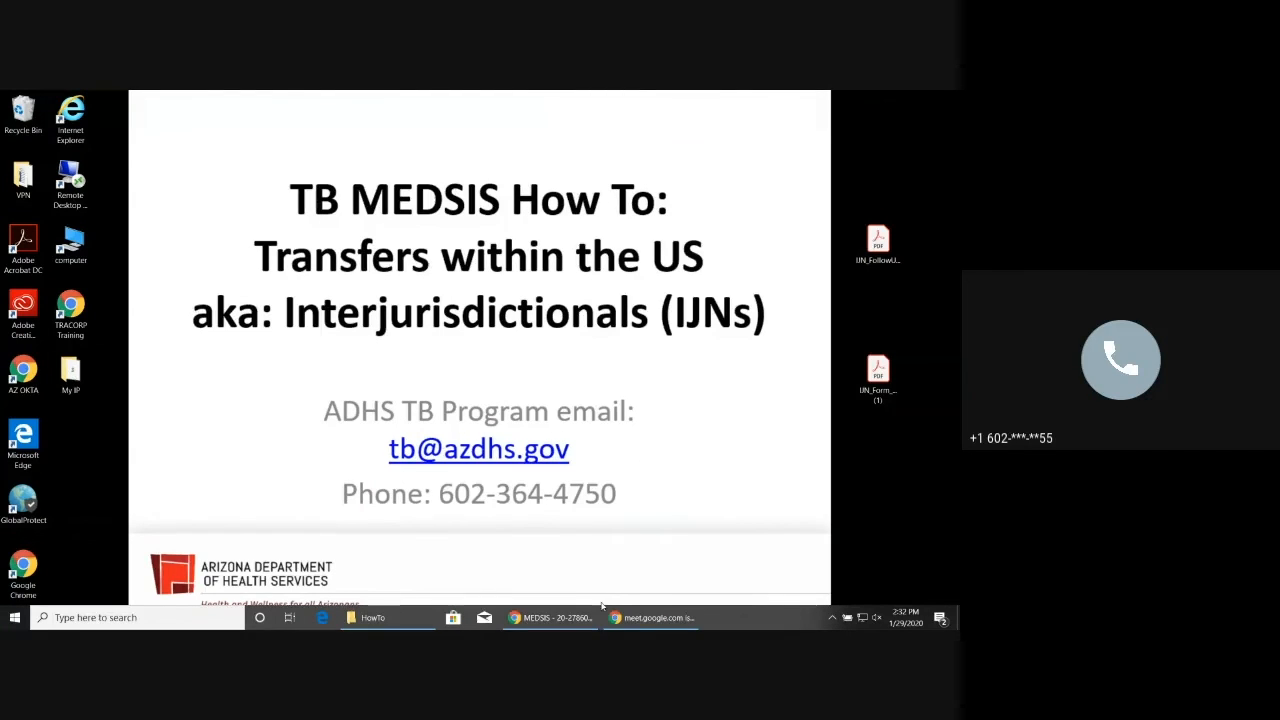
- Restore the MEDSIS Chrome window from the taskbar to show Tinker Bell's case
click(550, 617)
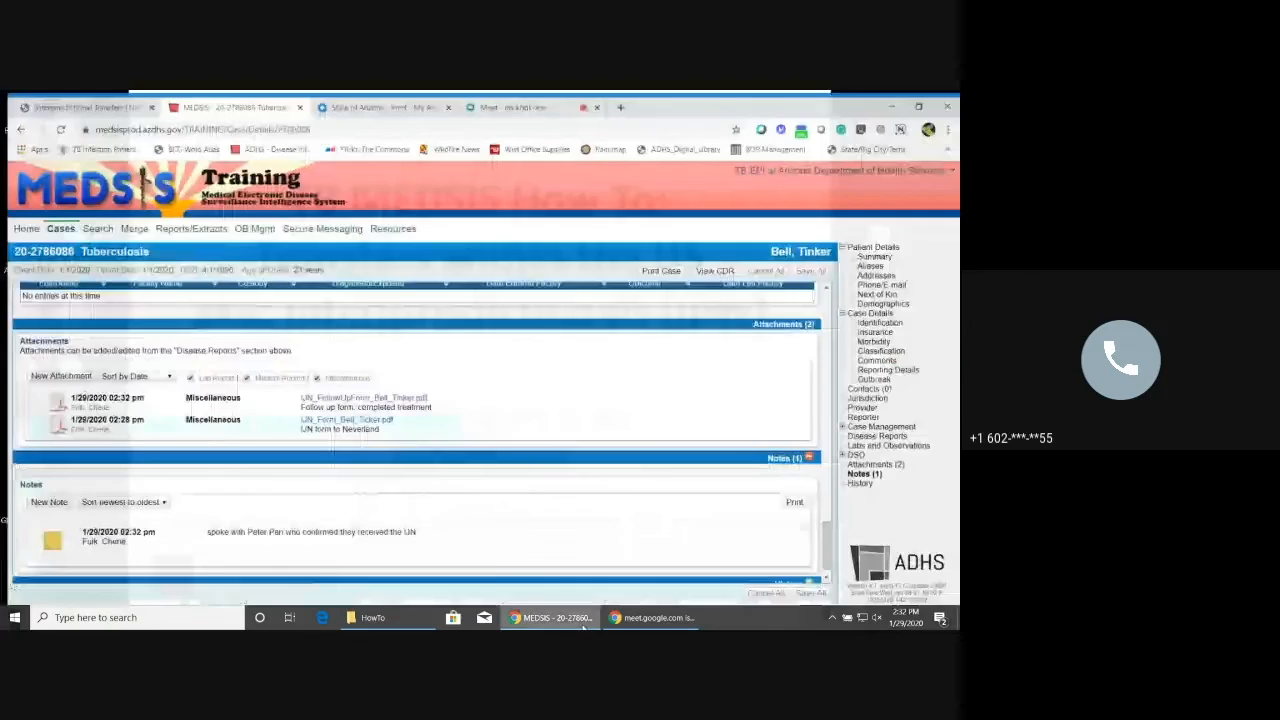